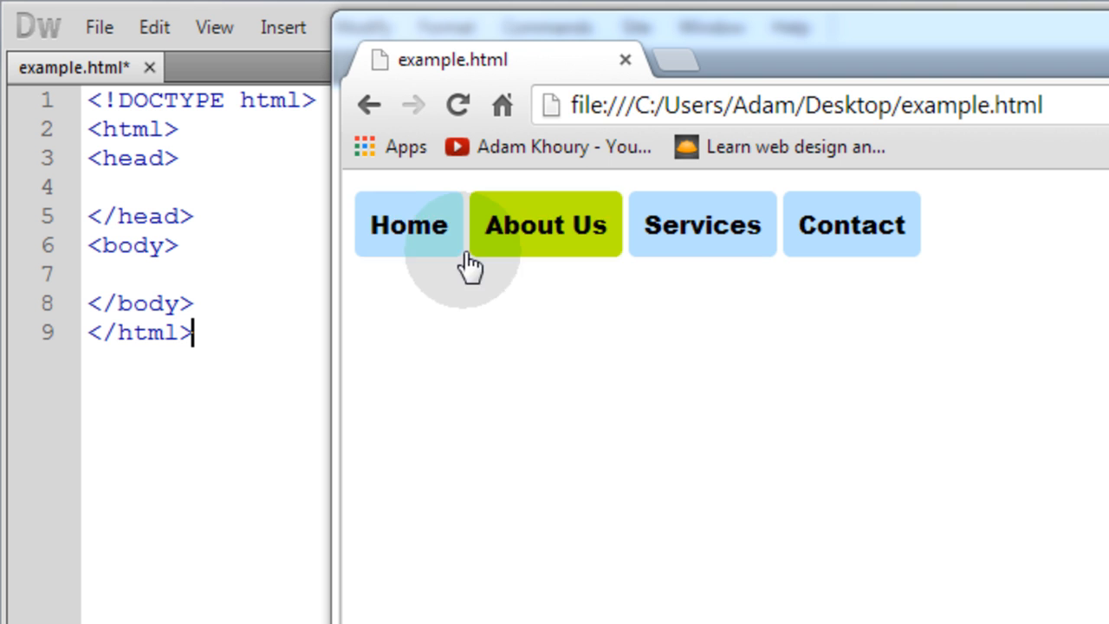
mouse_move(702, 225)
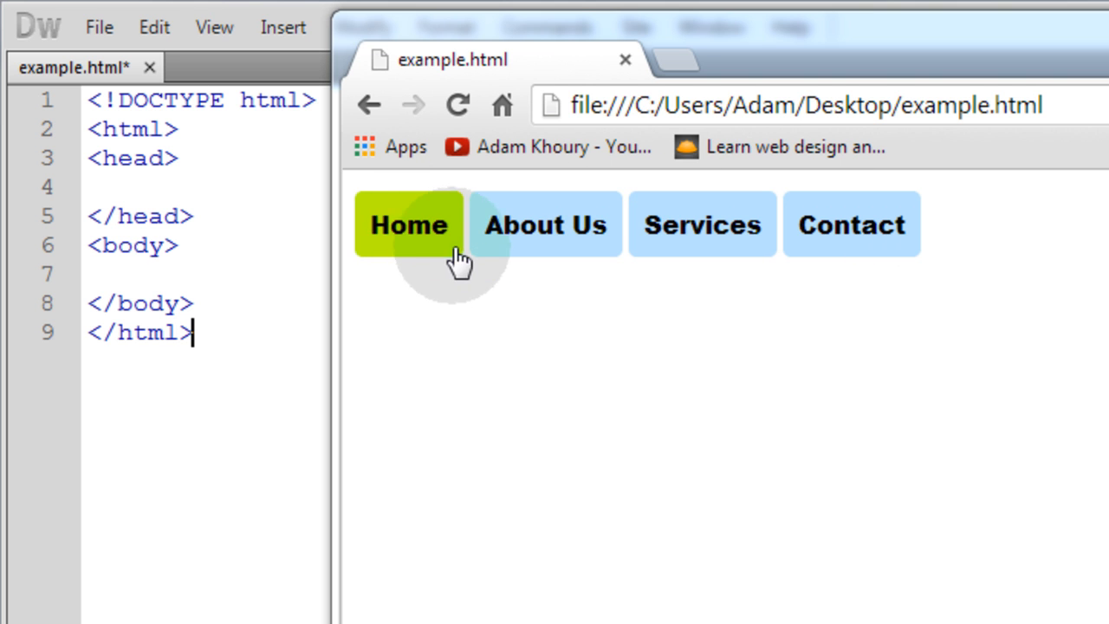
mouse_move(544, 225)
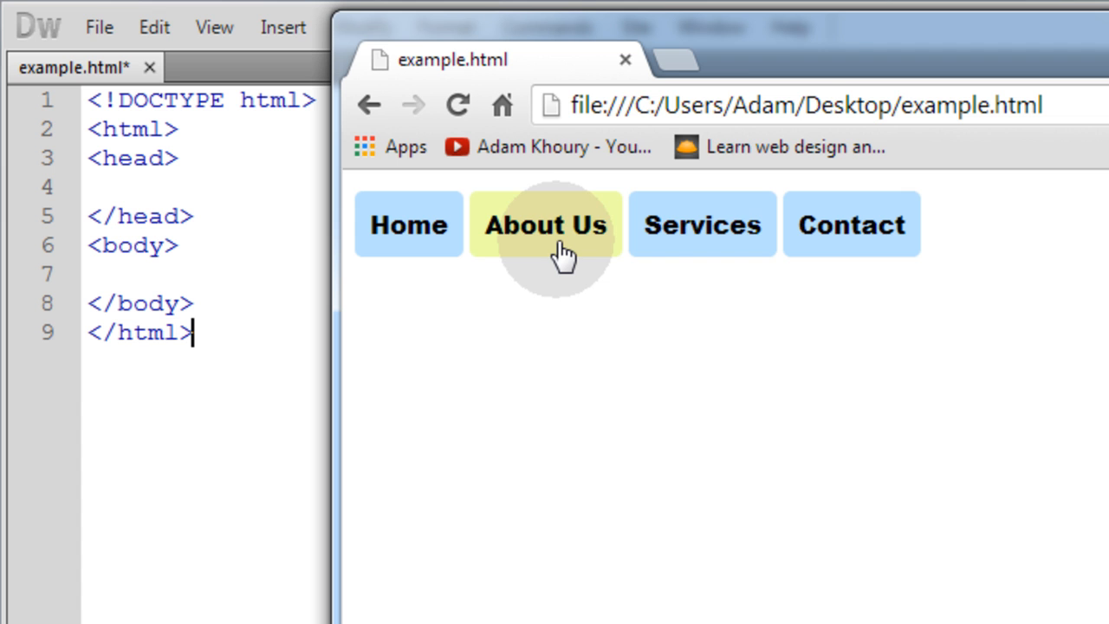
mouse_move(685, 246)
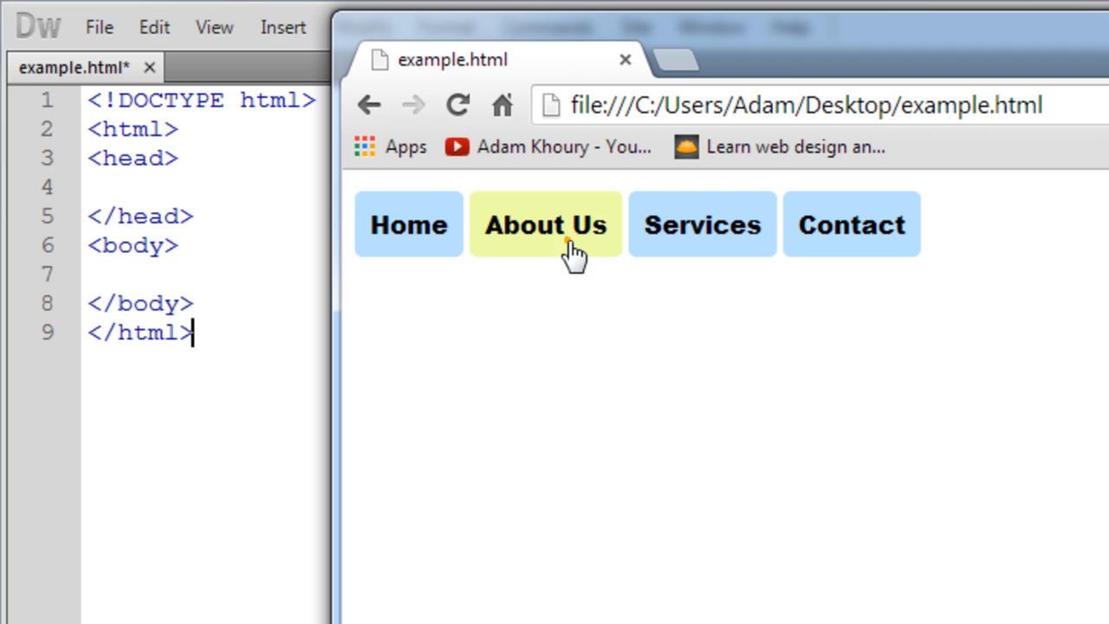
- Try the About Us section button on the demo page in Chrome
click(544, 225)
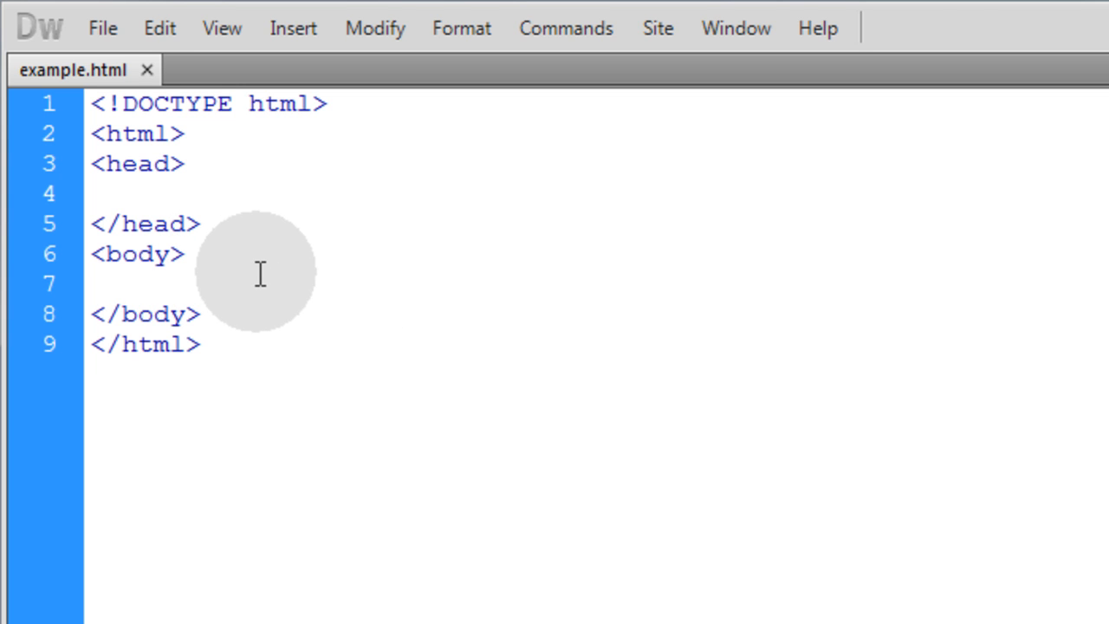
- Add an empty <nav></nav> block on a new line inside the body
key(enter)
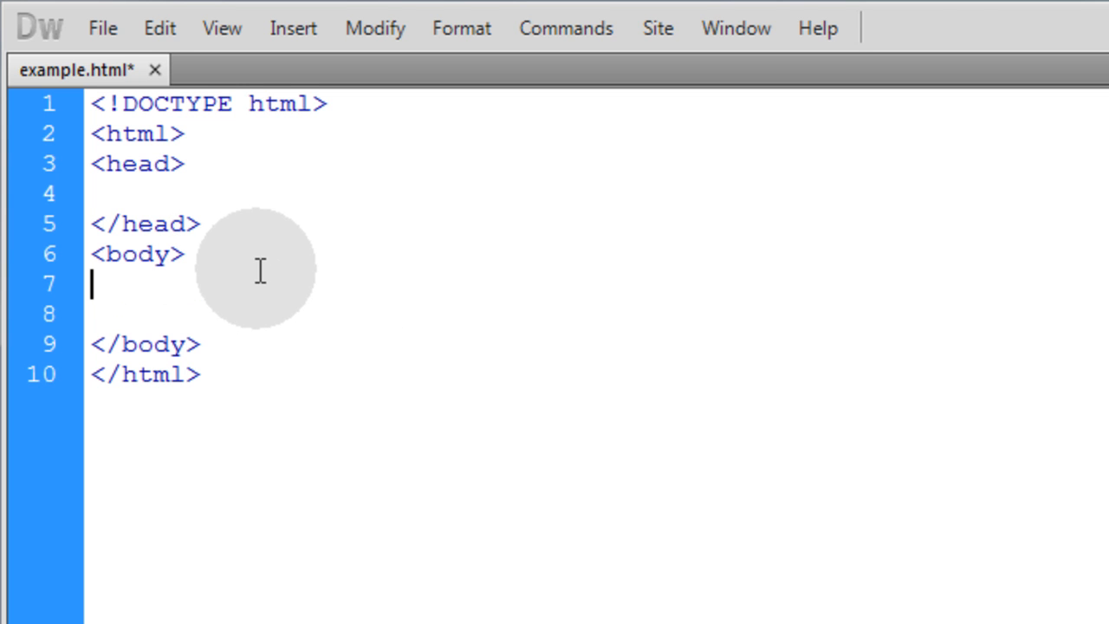
text(<nav>)
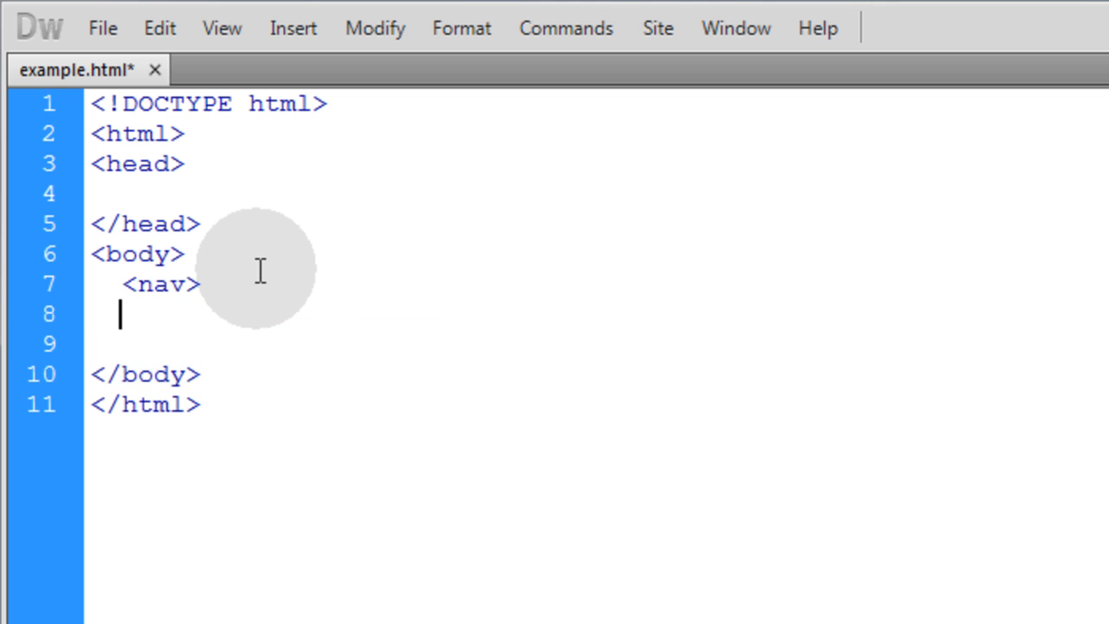
text(</nav>)
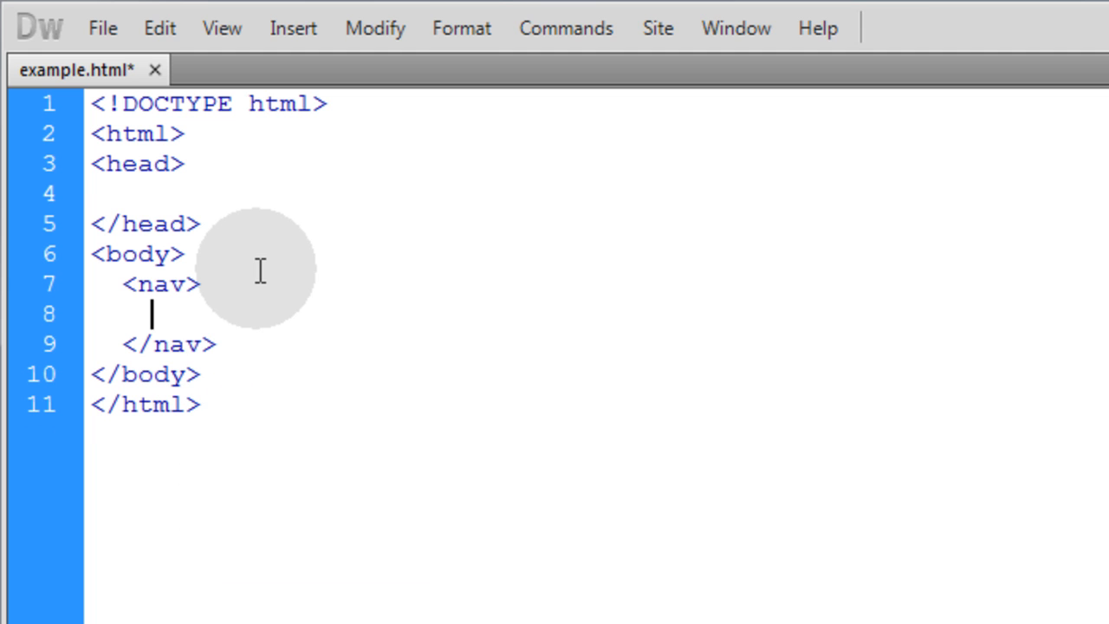
- Inside the nav, add an empty <a> link with href="#"
text(<a>)
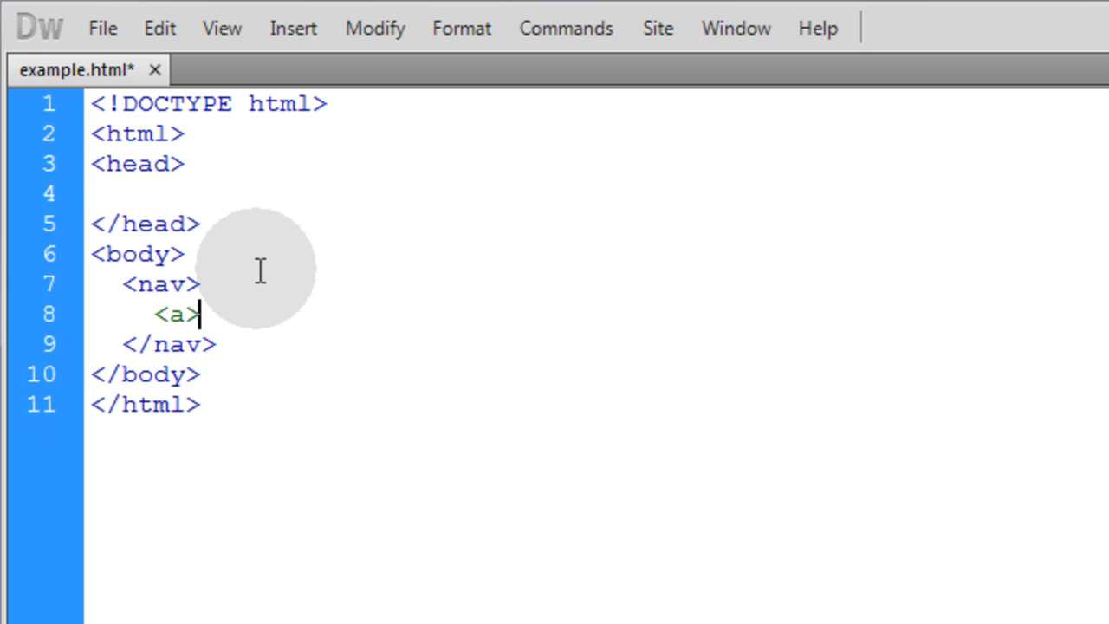
text(</a>)
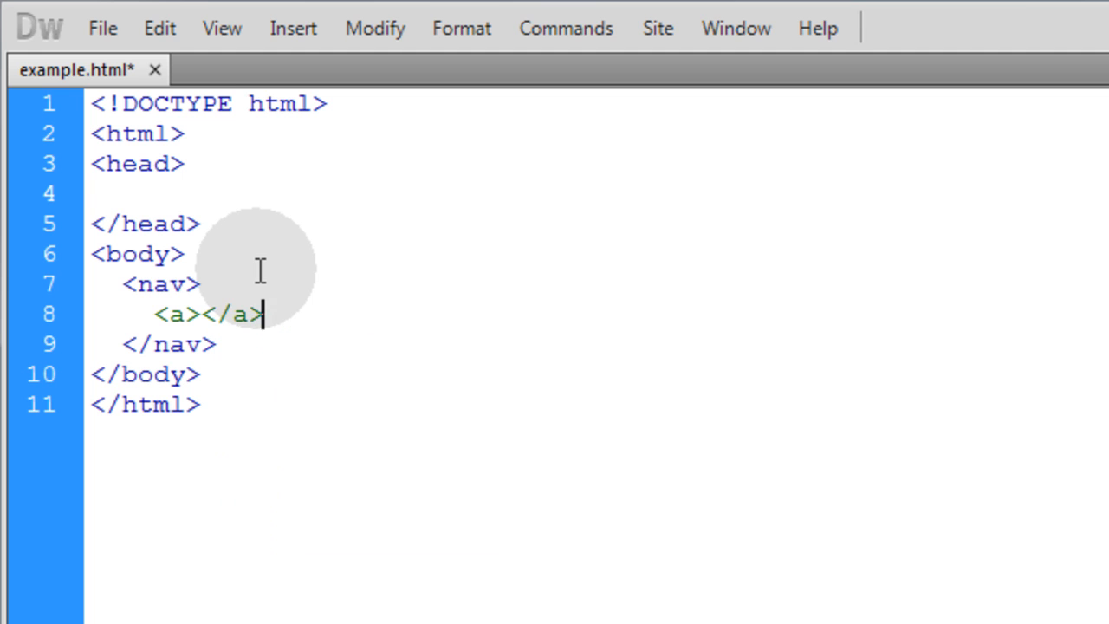
text(href=)
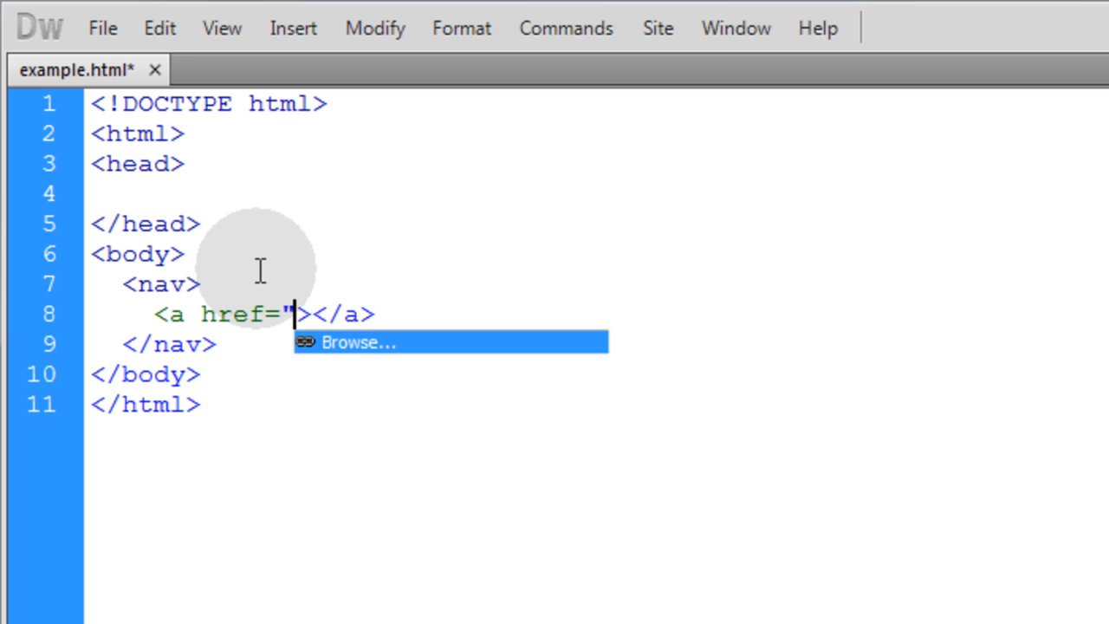
text(")
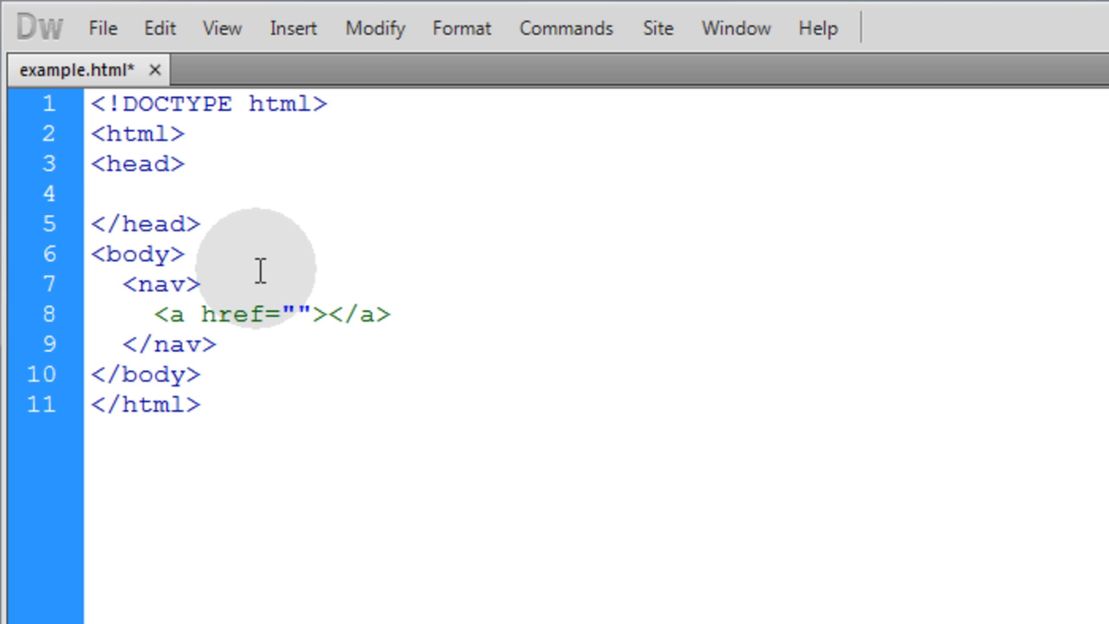
text(#)
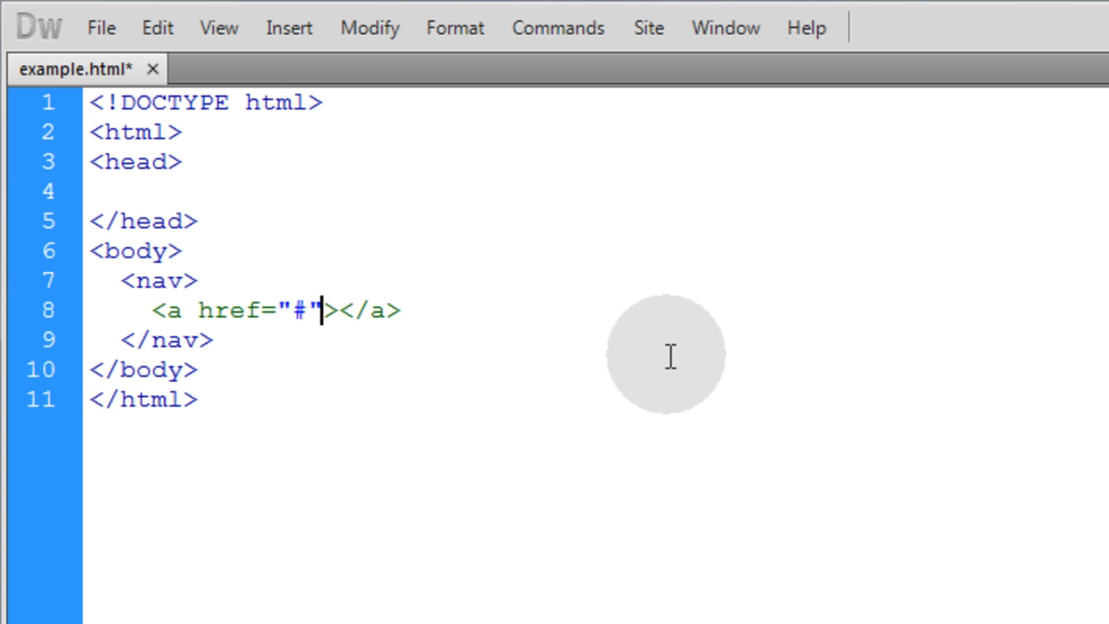
- Give the link an empty onmousedown="" attribute
text(onmousedown=)
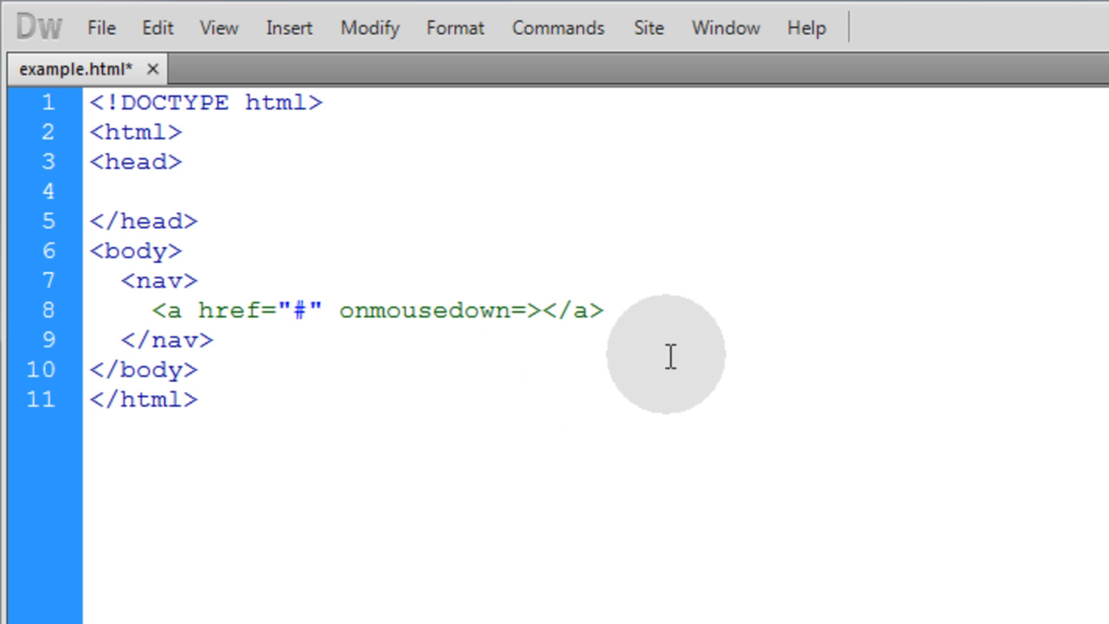
text("")
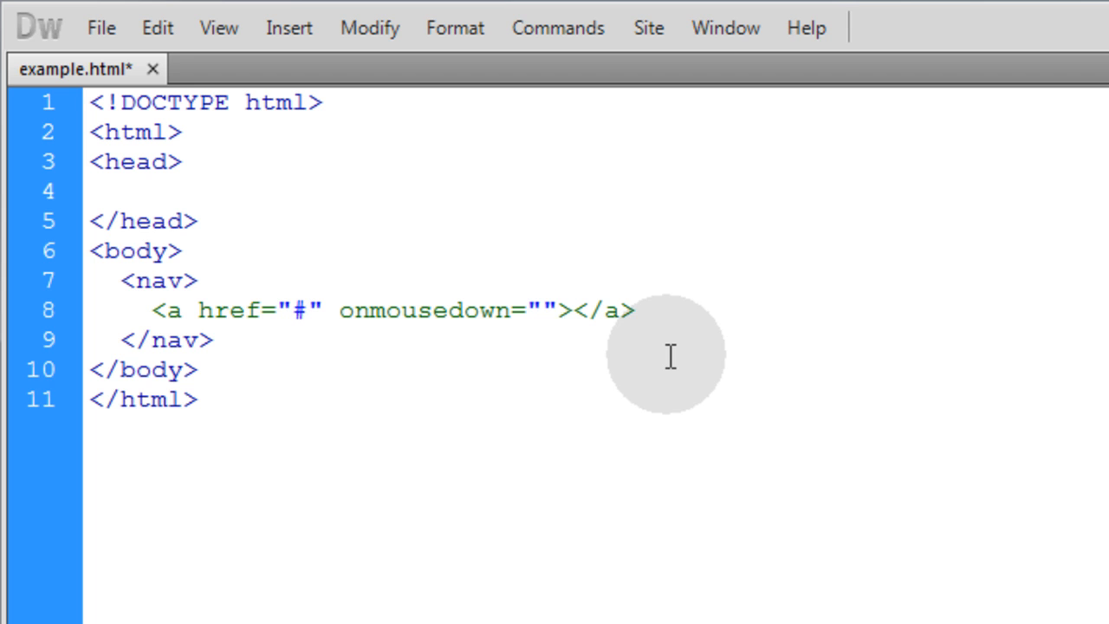
- Label the link Home and get ready to duplicate it for the other links
click(553, 310)
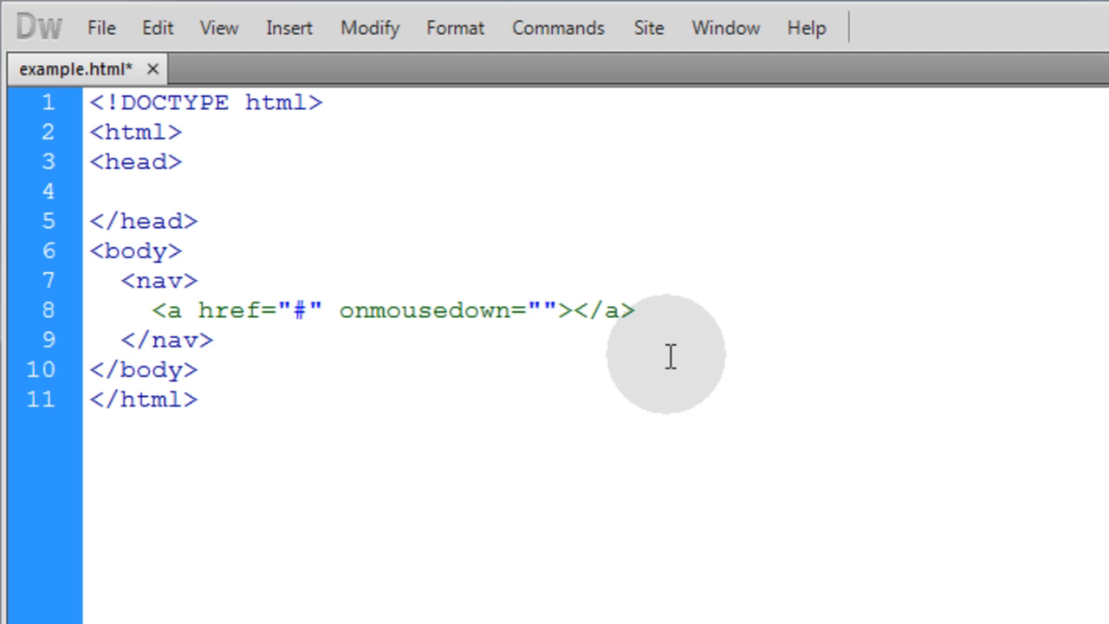
click(570, 311)
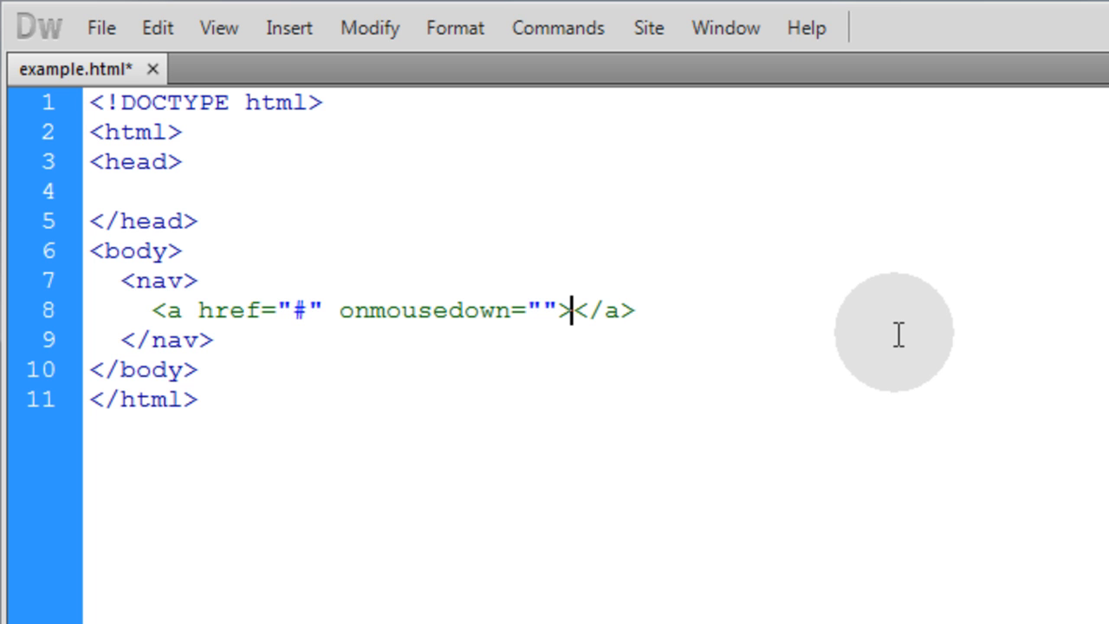
text(Home)
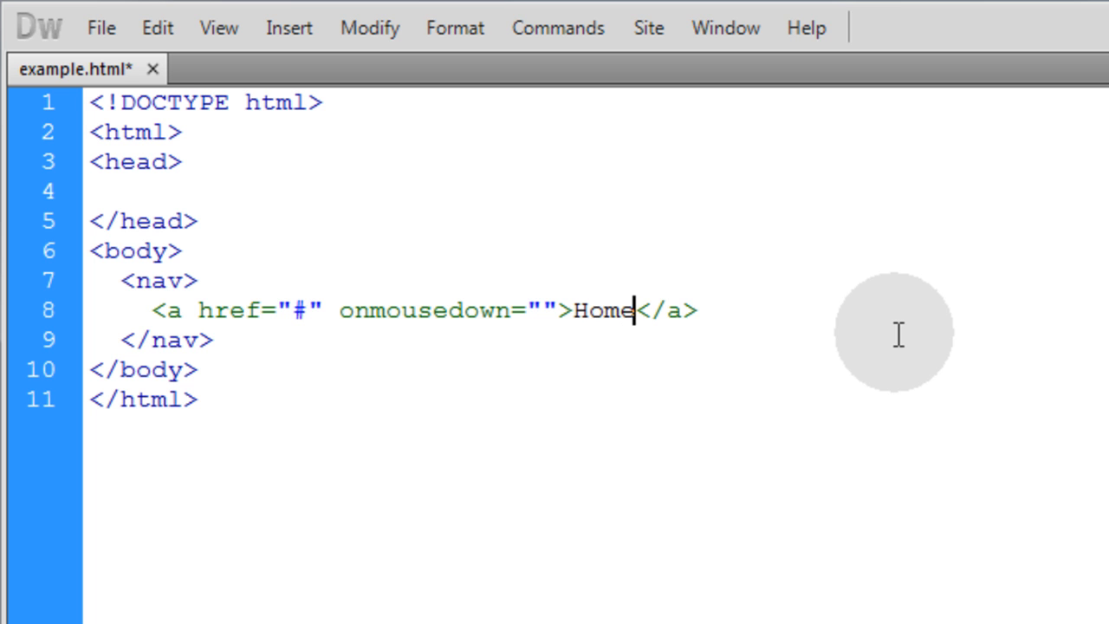
click(700, 311)
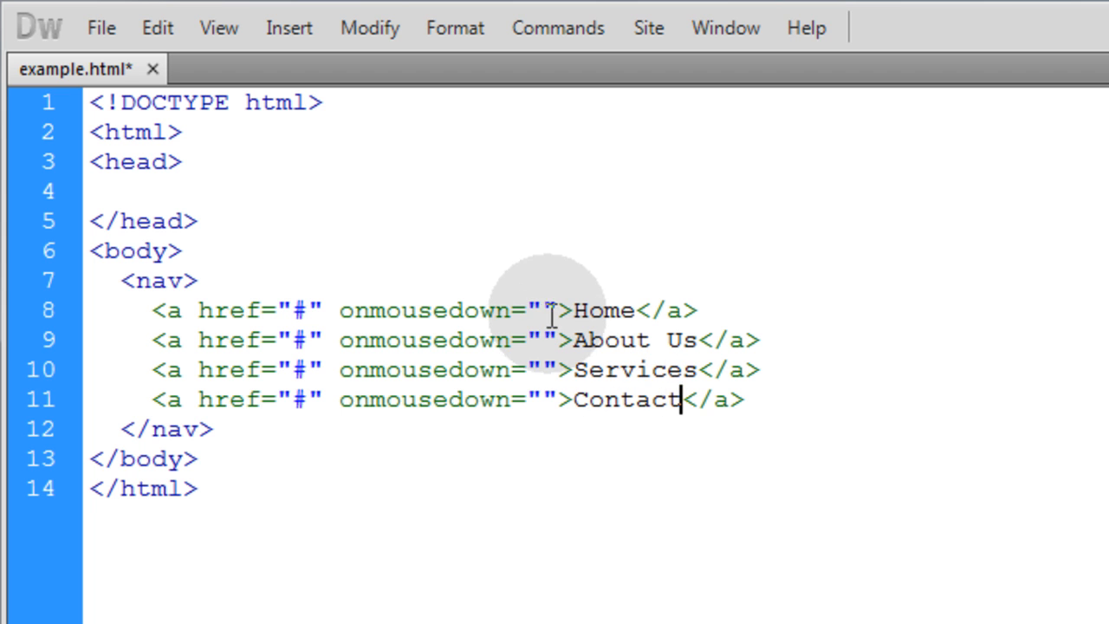
- Add a script block in the head declaring var bleep = new Audio();
click(537, 311)
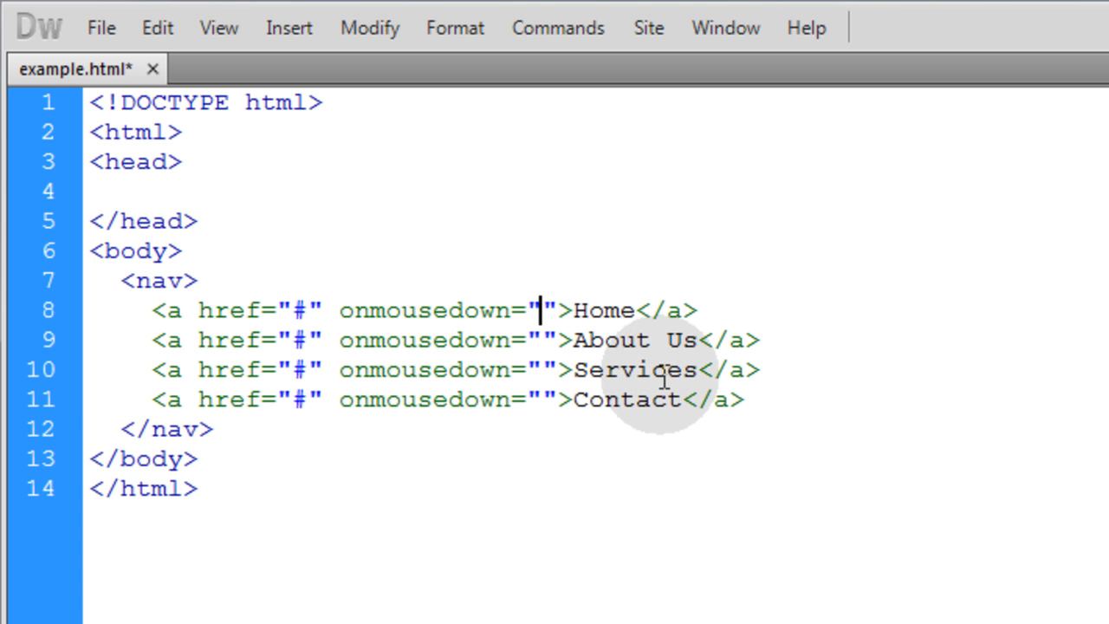
mouse_move(546, 340)
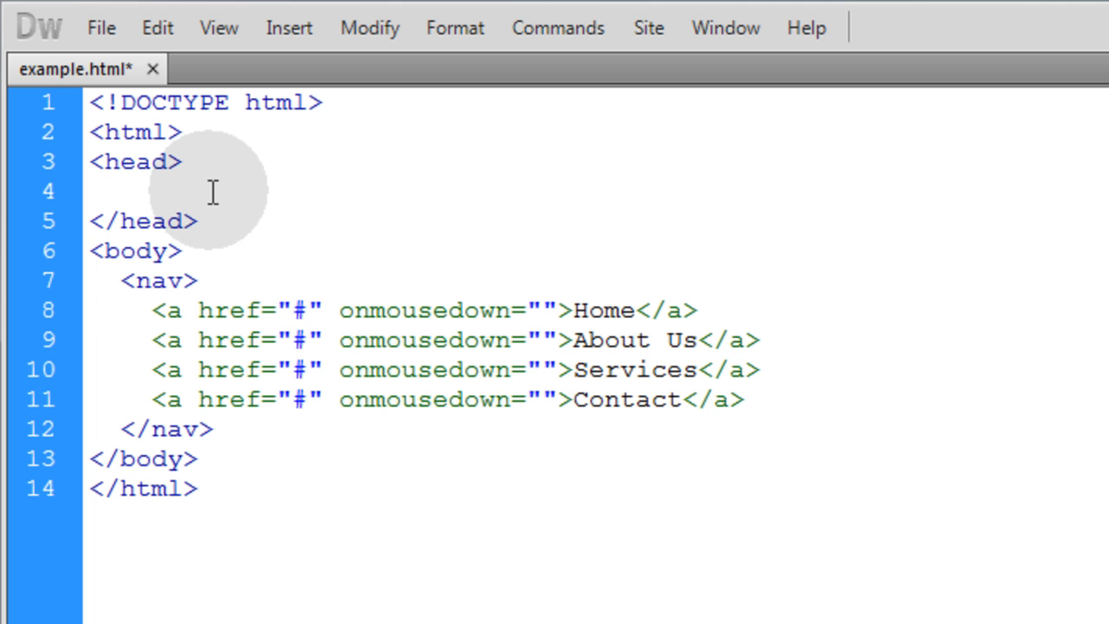
text(<script>)
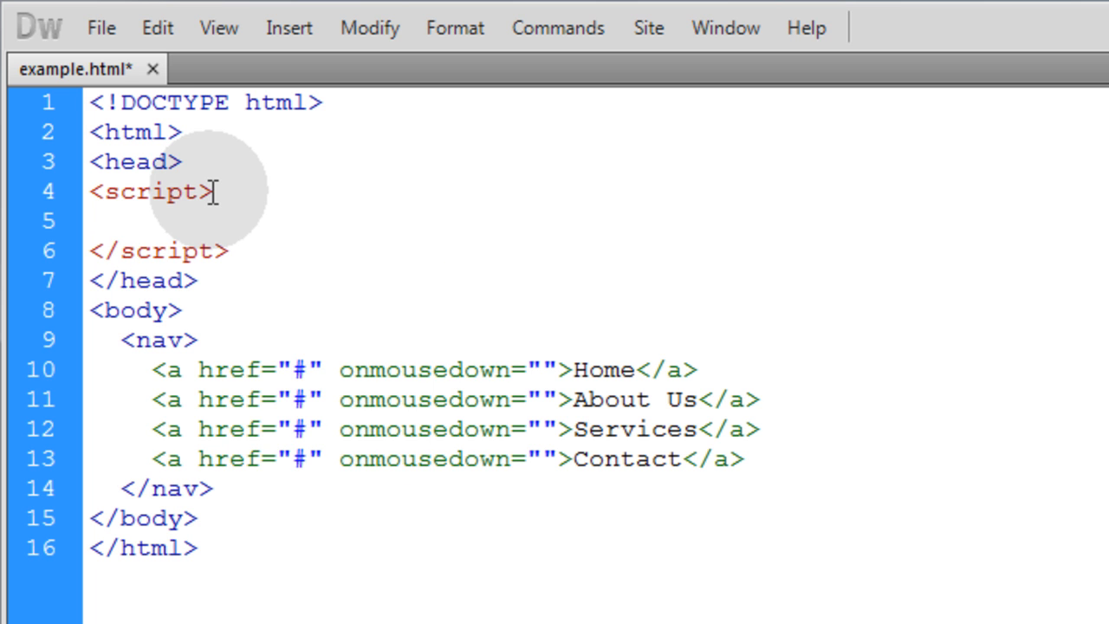
text(var bleep = new)
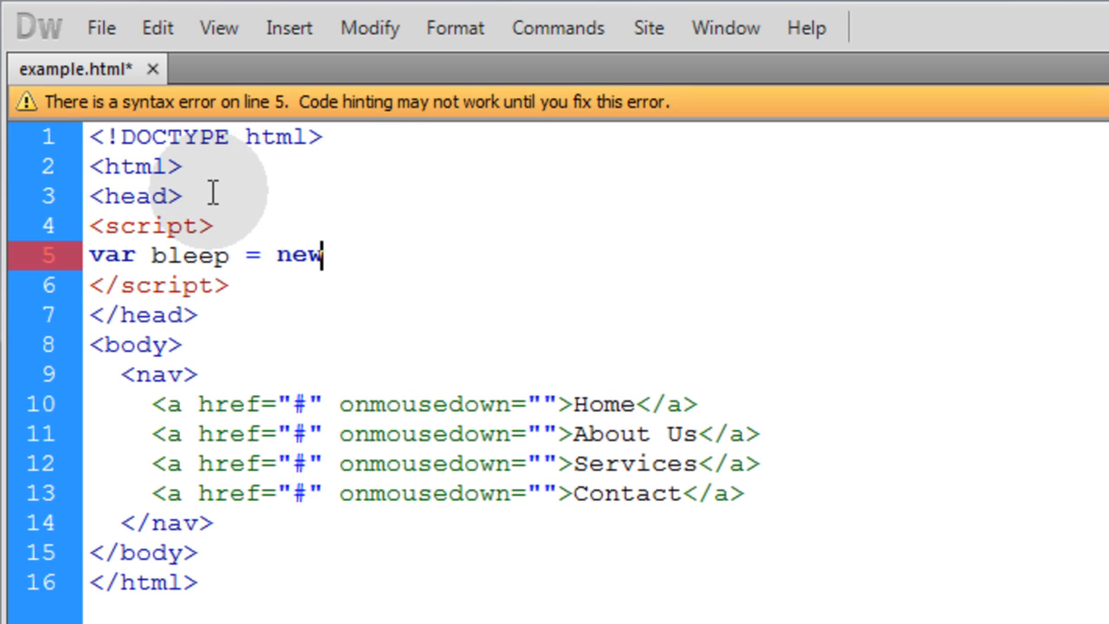
text(Audio())
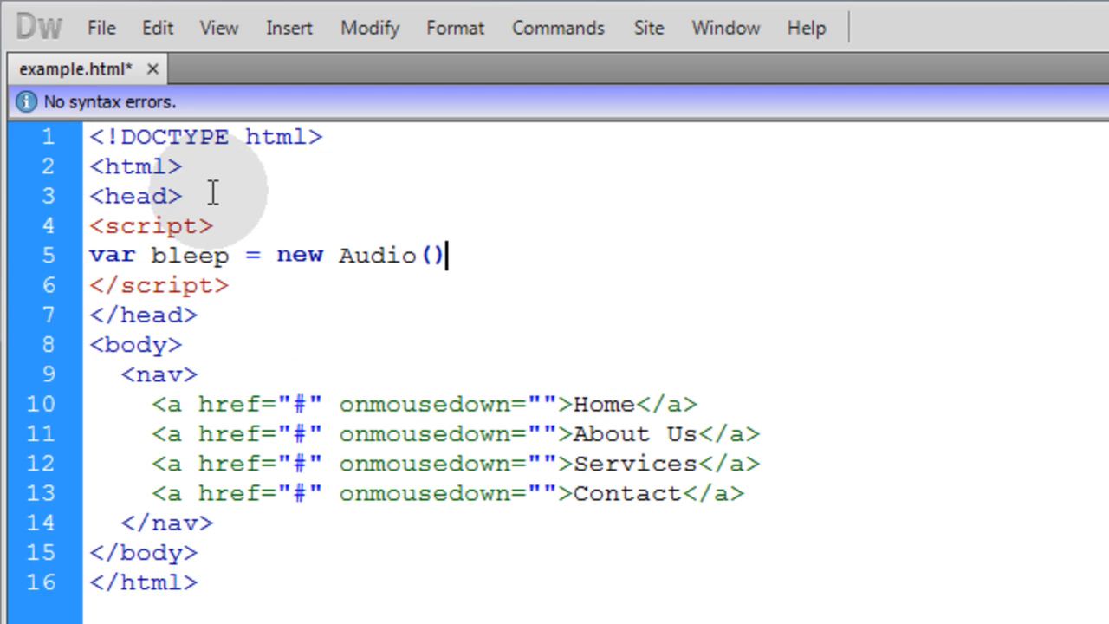
text(;)
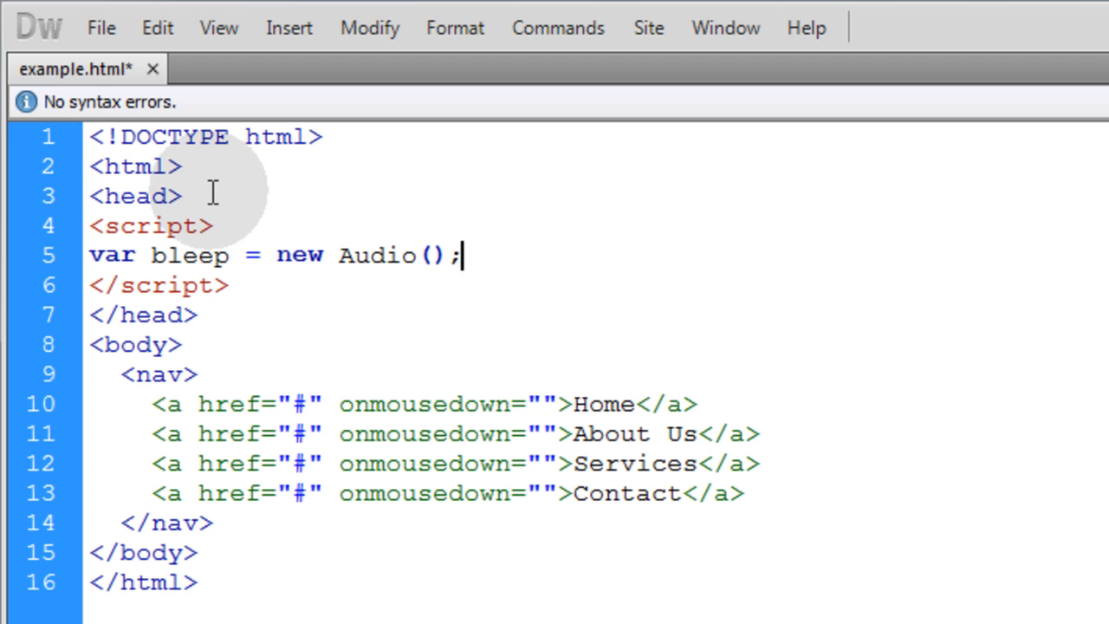
- Set bleep.src = "bleep.mp3"; below the Audio line
double_click(189, 254)
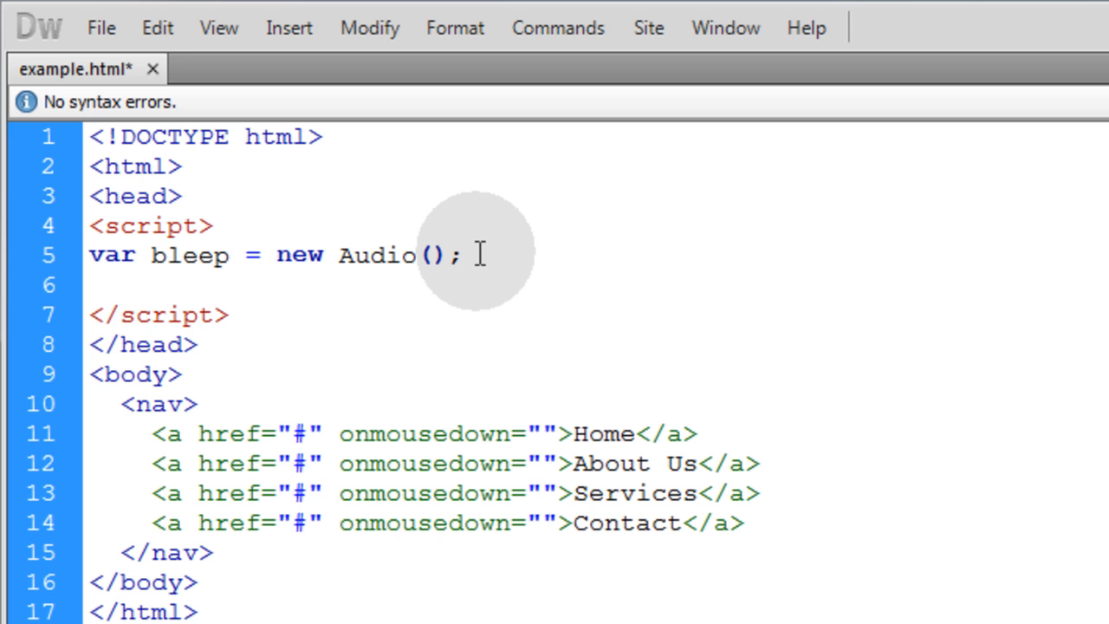
text(bleep.s)
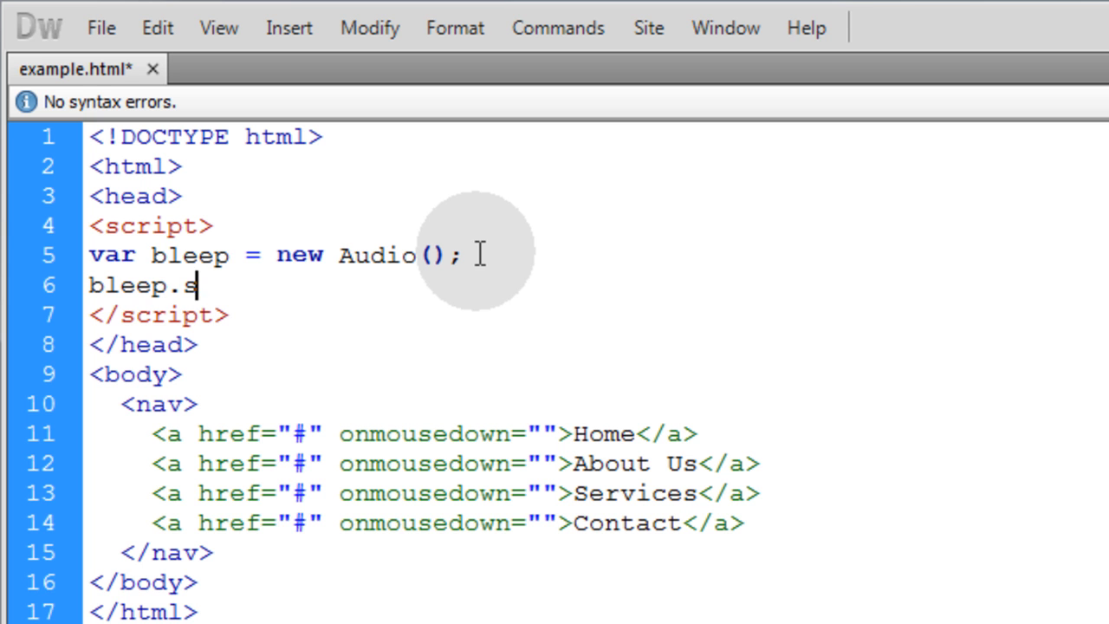
text(rc = "";)
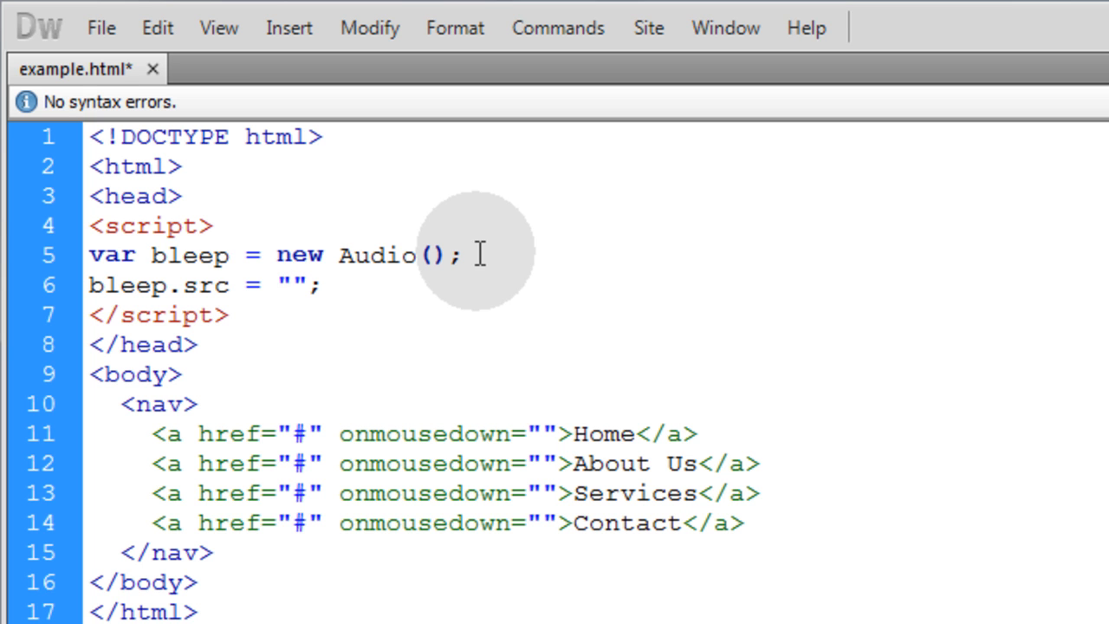
text(bleep.mp3)
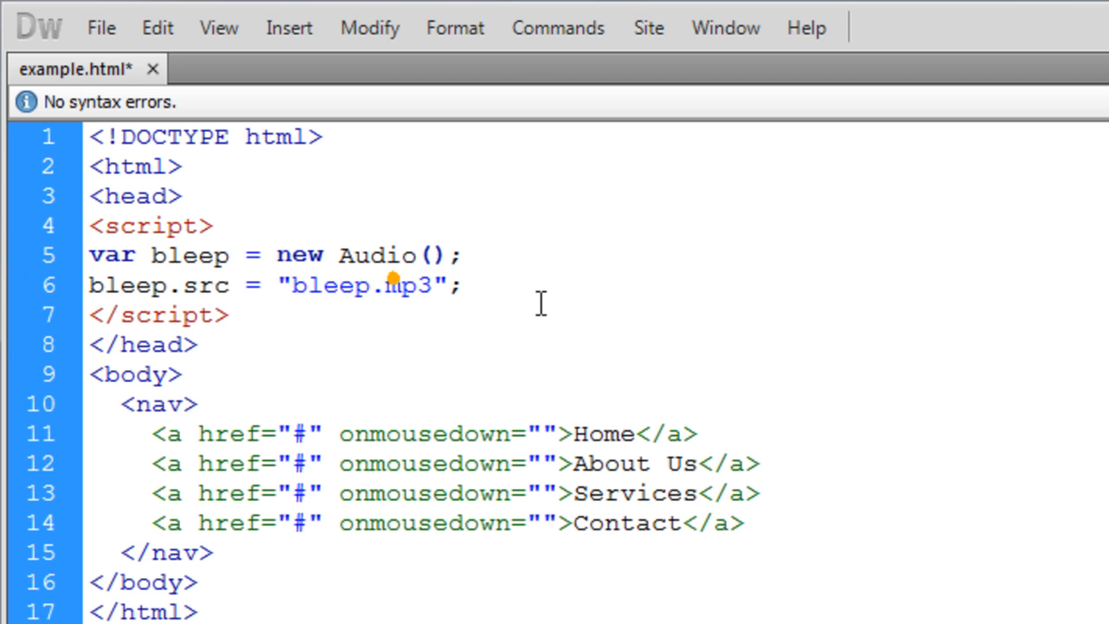
drag(87, 255, 464, 286)
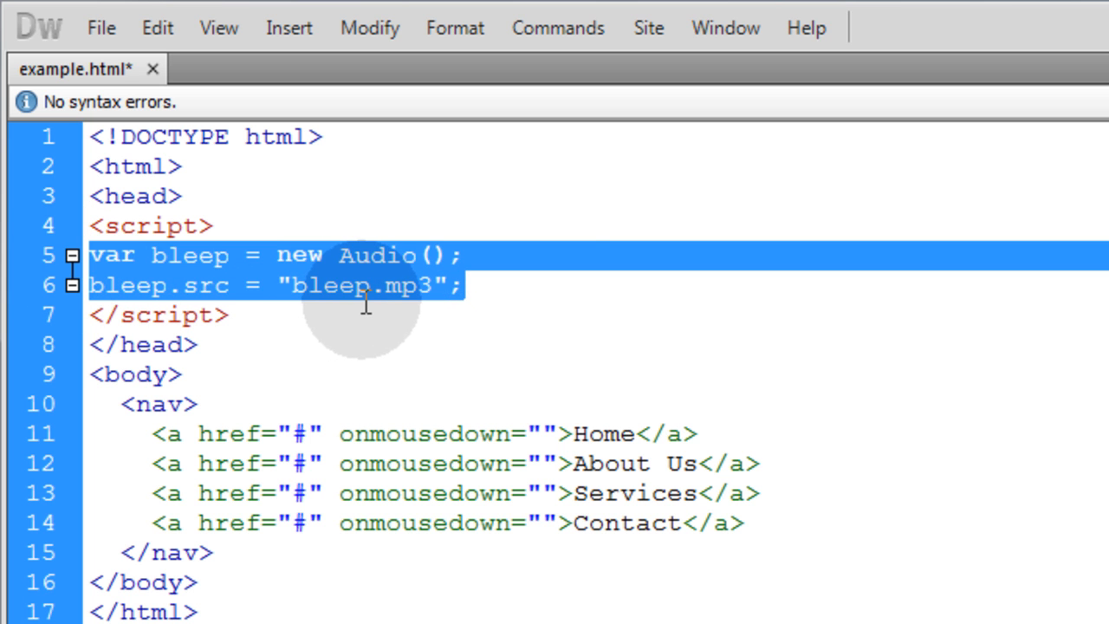
click(229, 313)
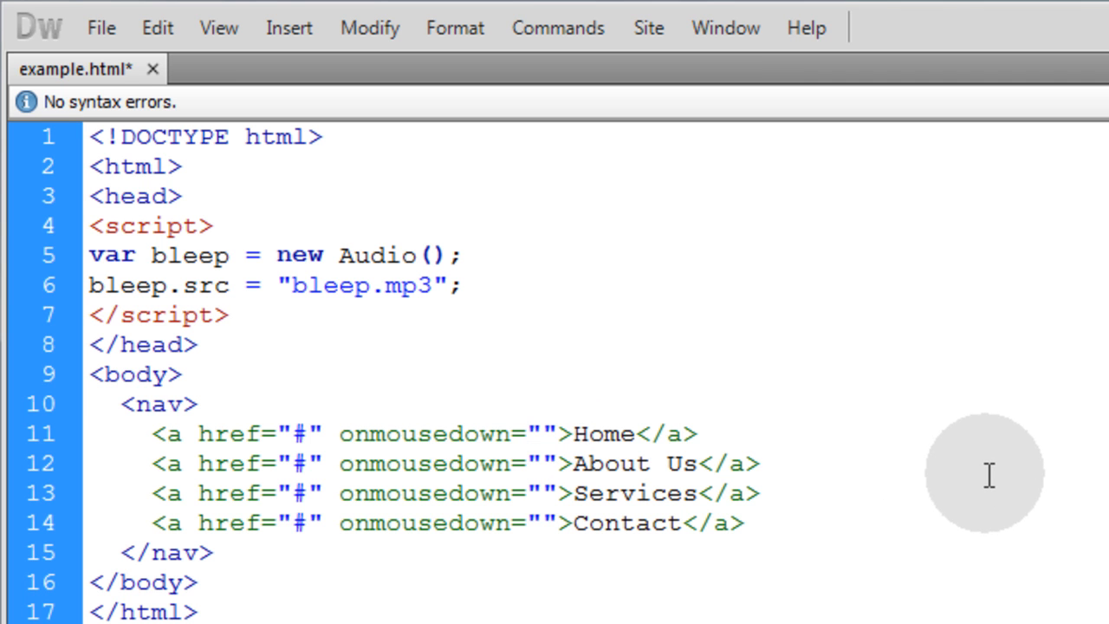
- Put bleep.play() in the Home link's onmousedown and select it for reuse in the other links
text(bleep)
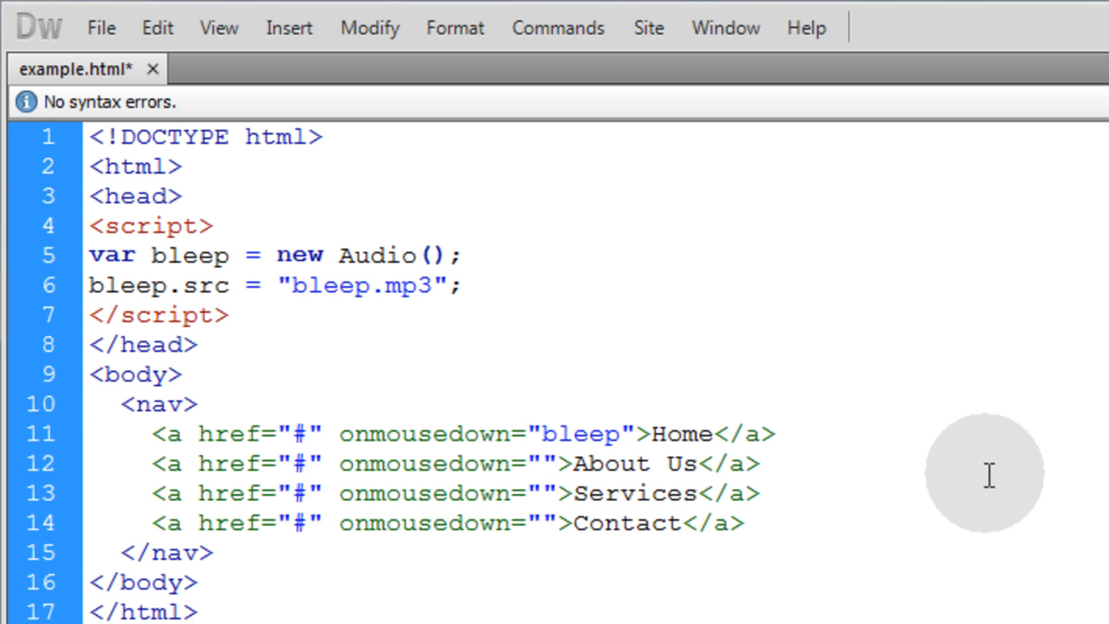
text(.)
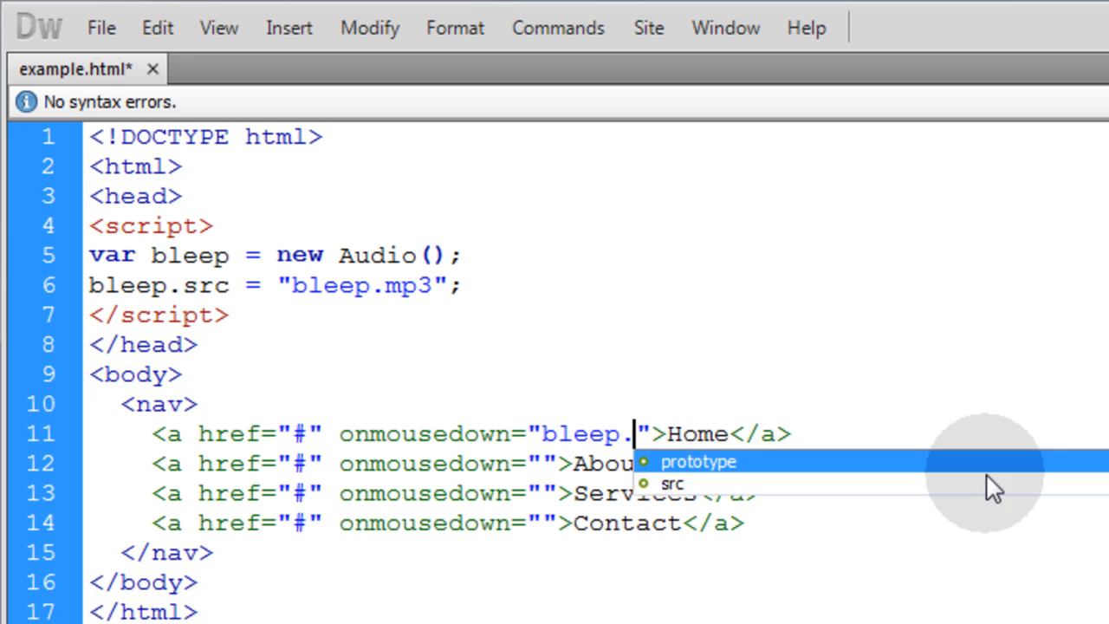
text(play)
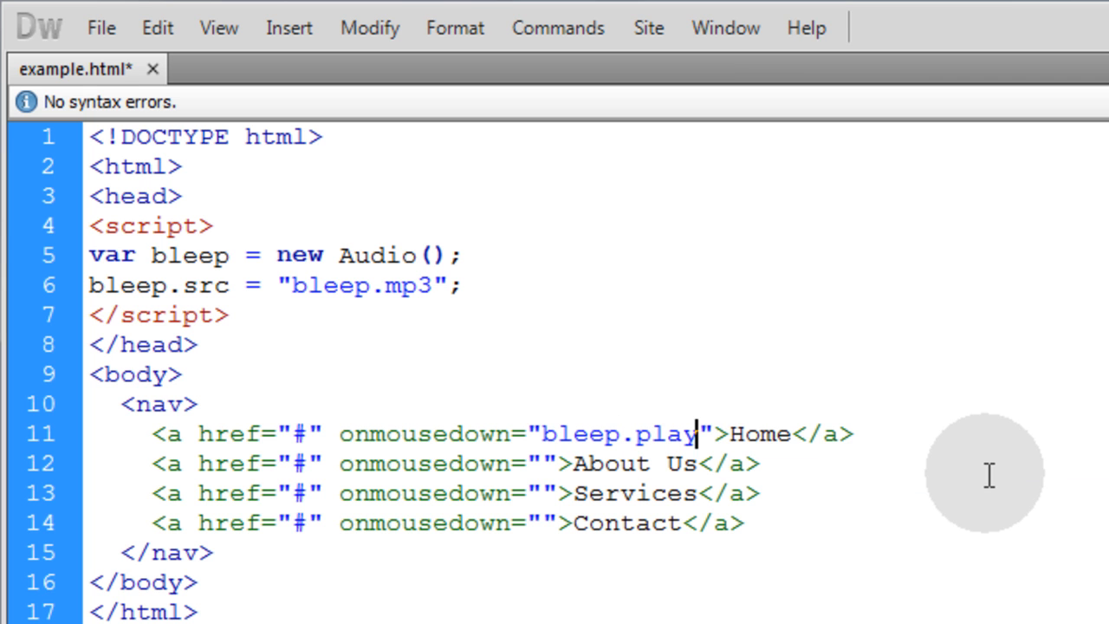
text(())
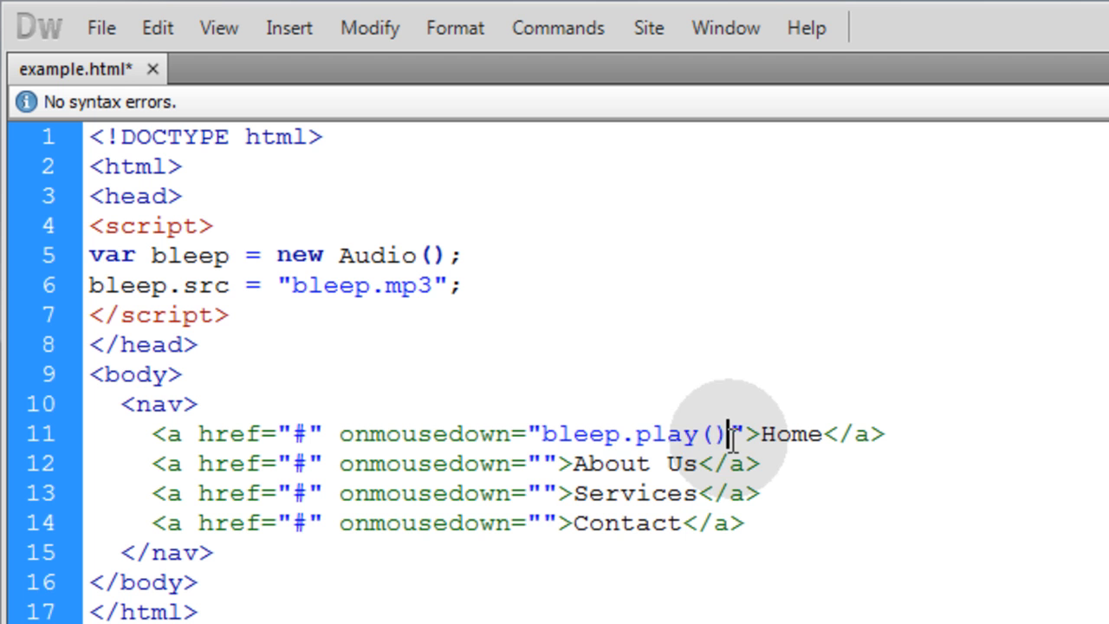
double_click(633, 433)
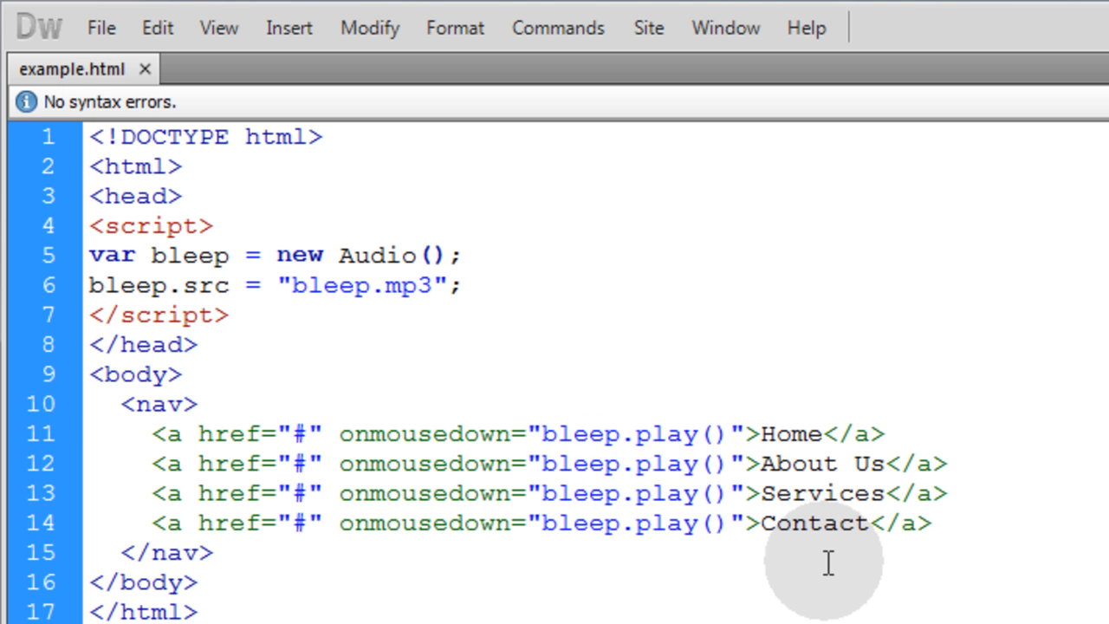
click(212, 553)
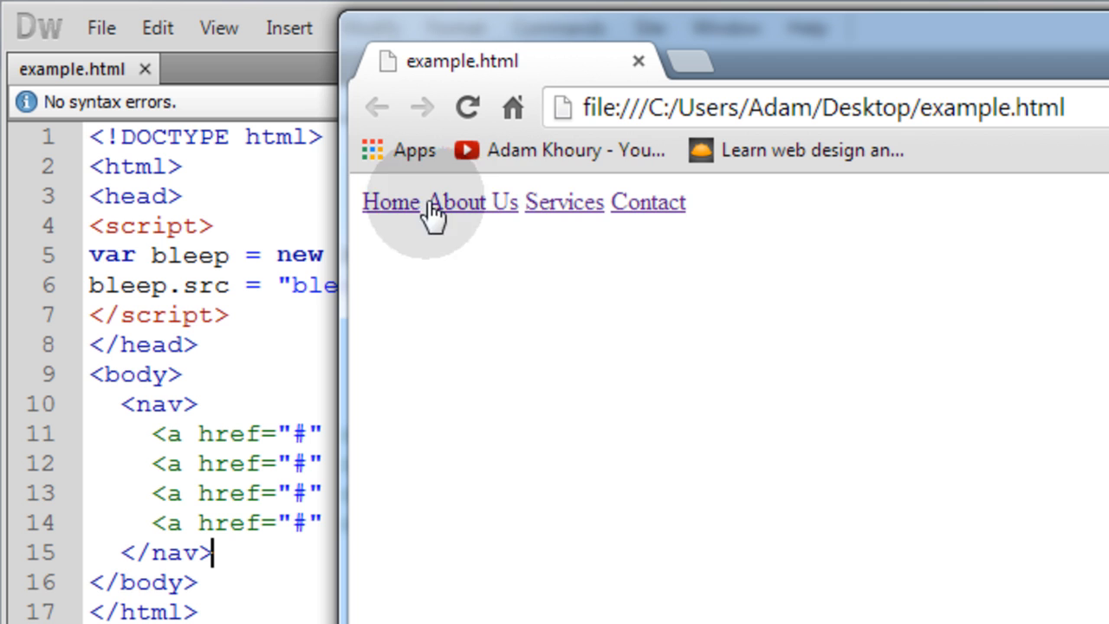
mouse_move(657, 215)
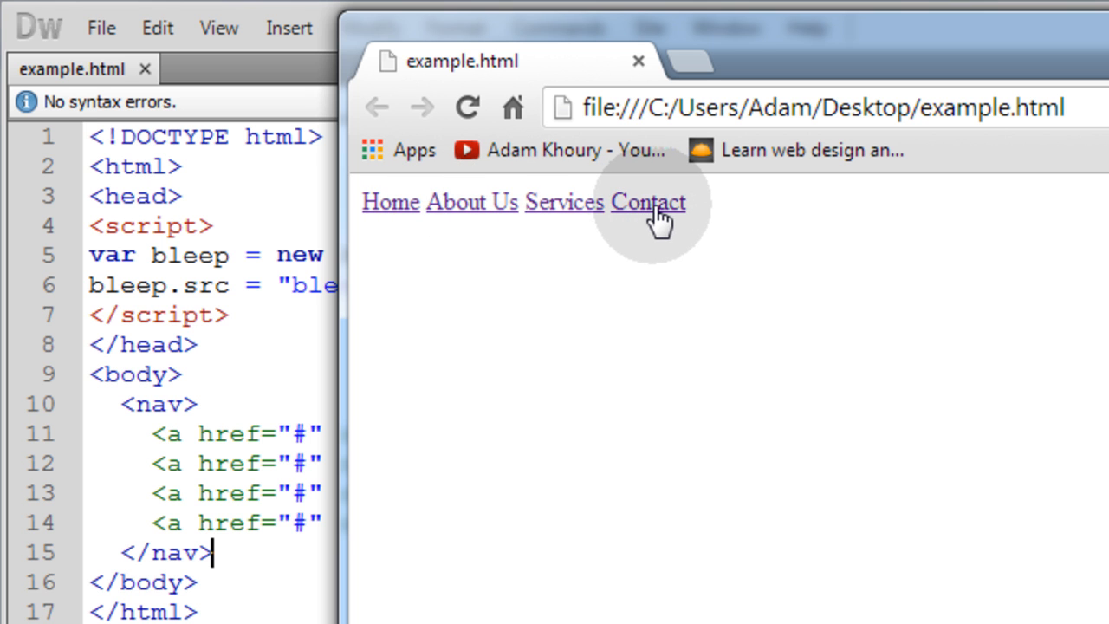
- Test the bleep sound on a navigation link in Chrome
click(648, 201)
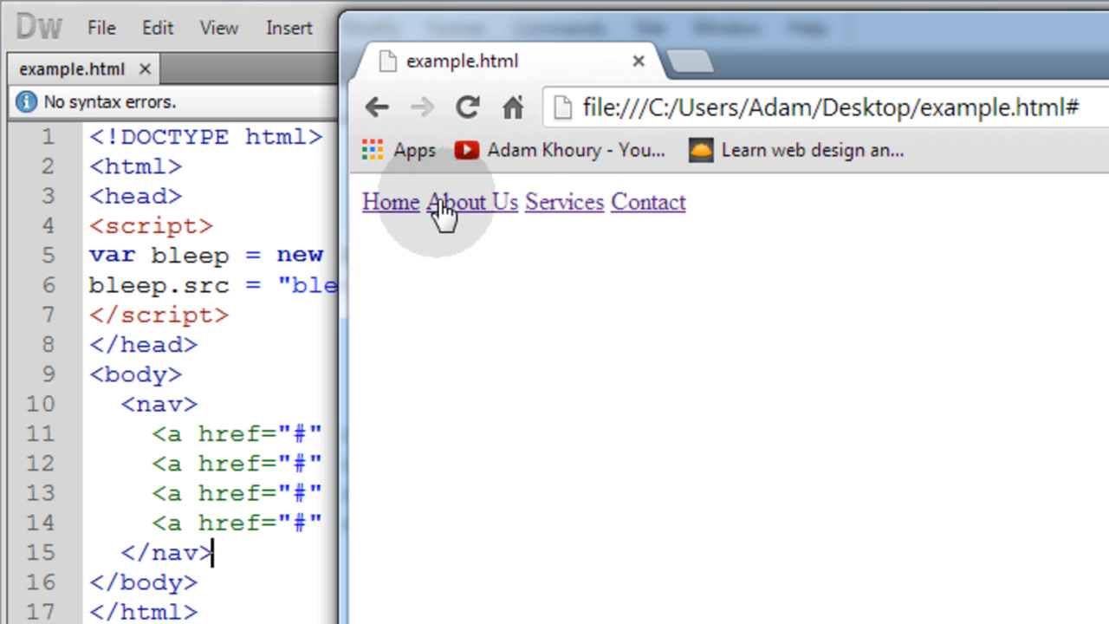
mouse_move(572, 208)
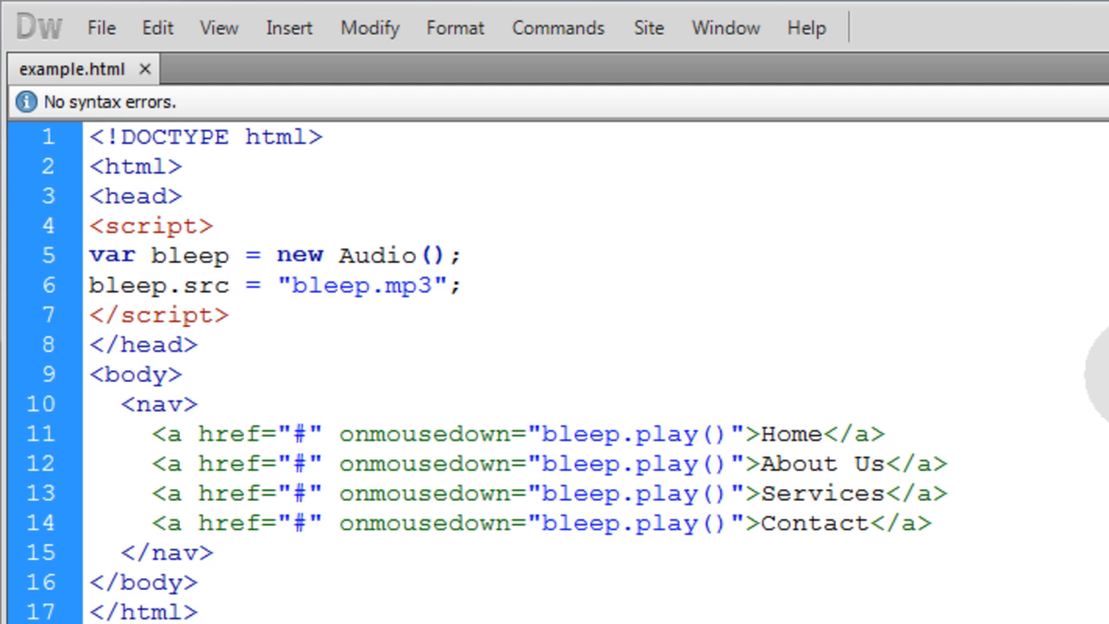
- Insert a blank line at the top of the head, above the script block
click(211, 552)
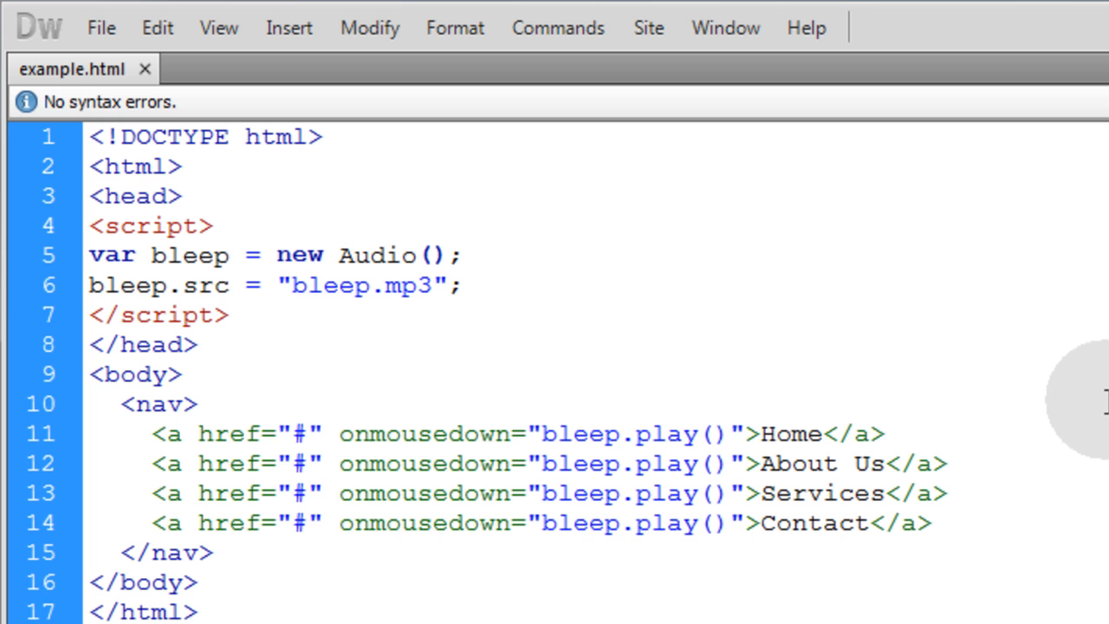
click(211, 553)
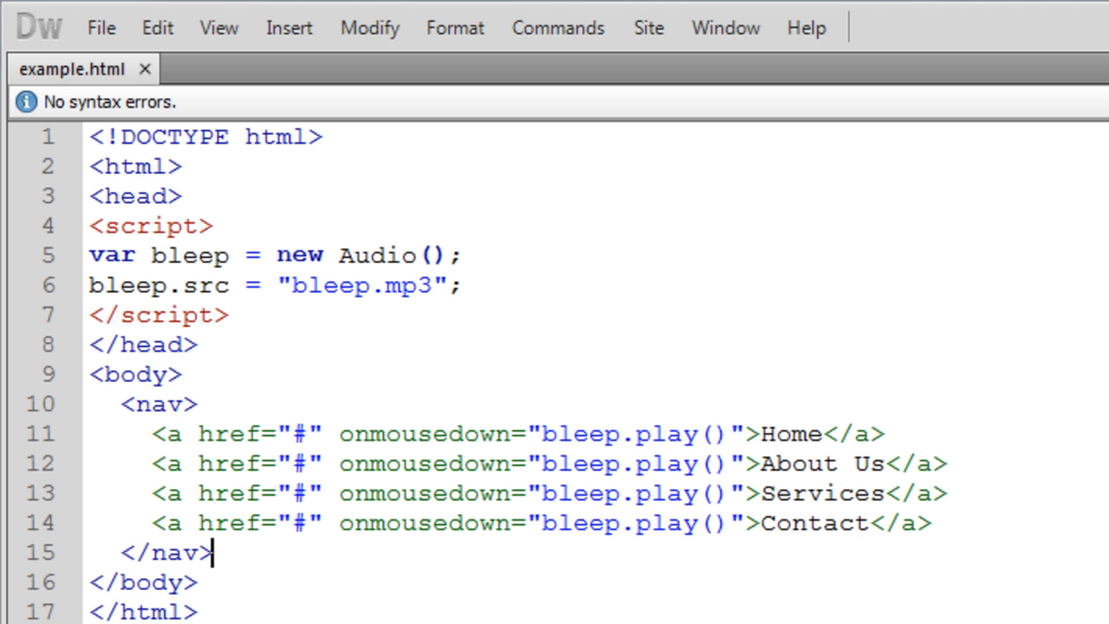
mouse_move(239, 200)
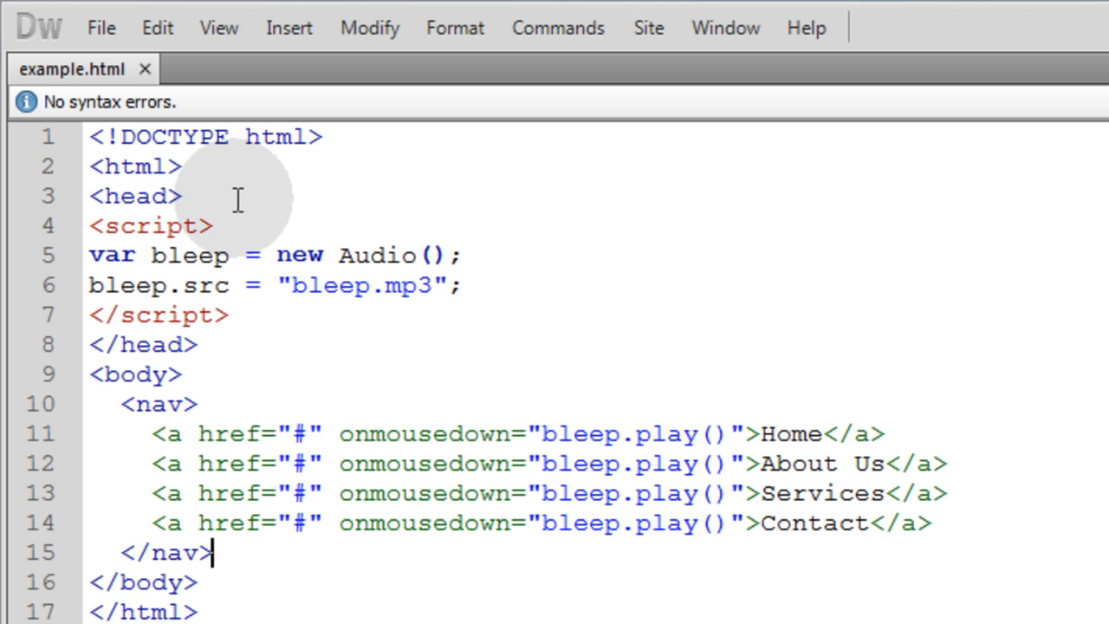
key(Enter)
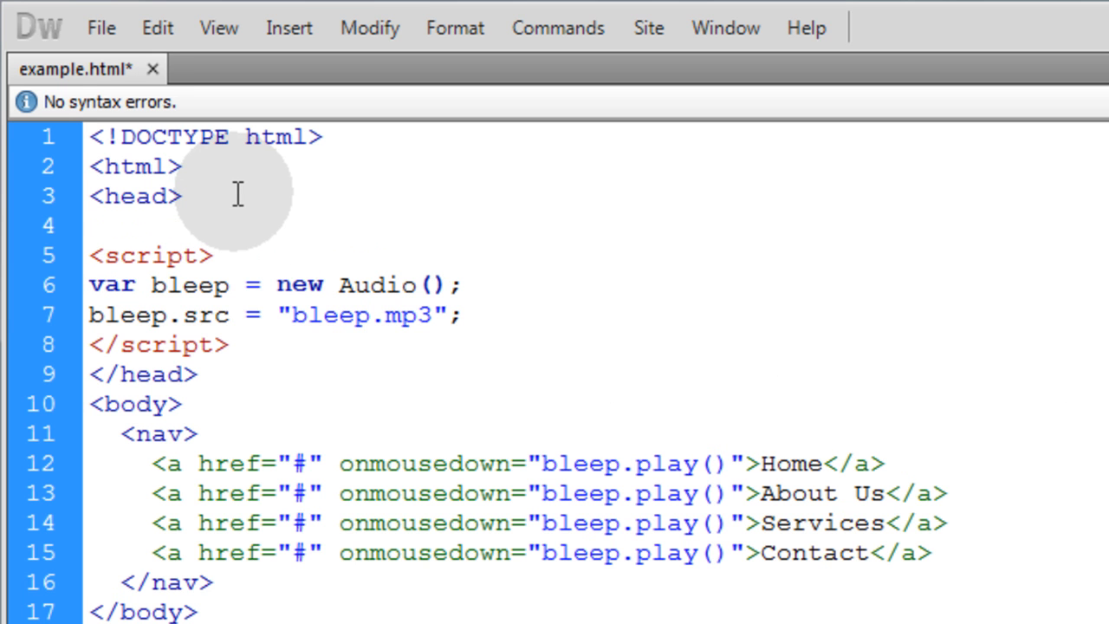
- Start a <style type="text/css"> block in the head for the nav#nav1 rules
text(<style)
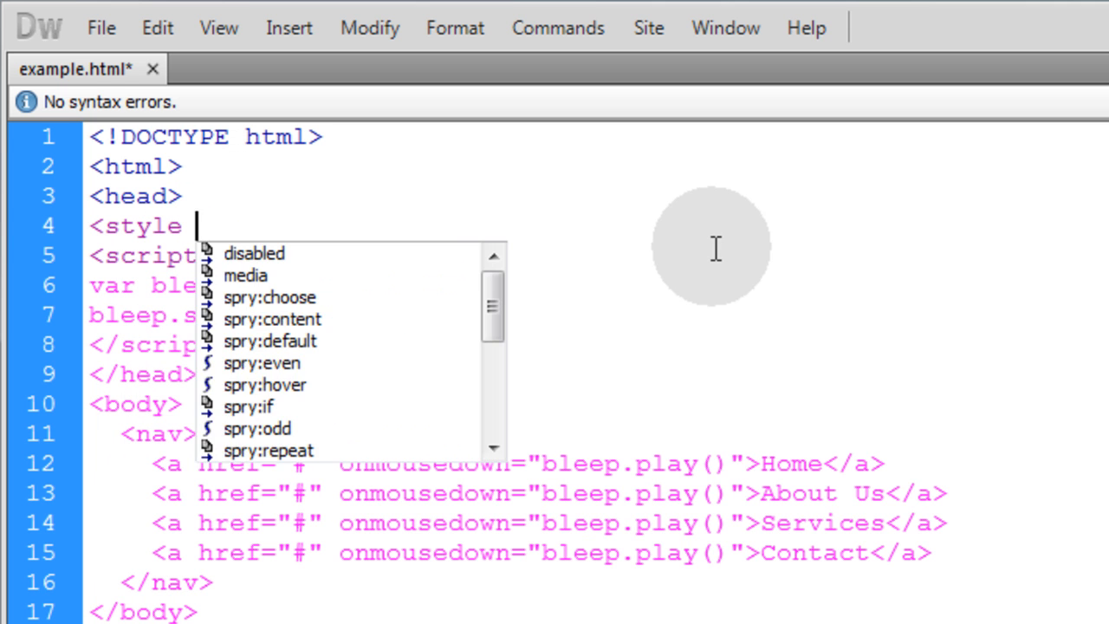
text(type="text/css">)
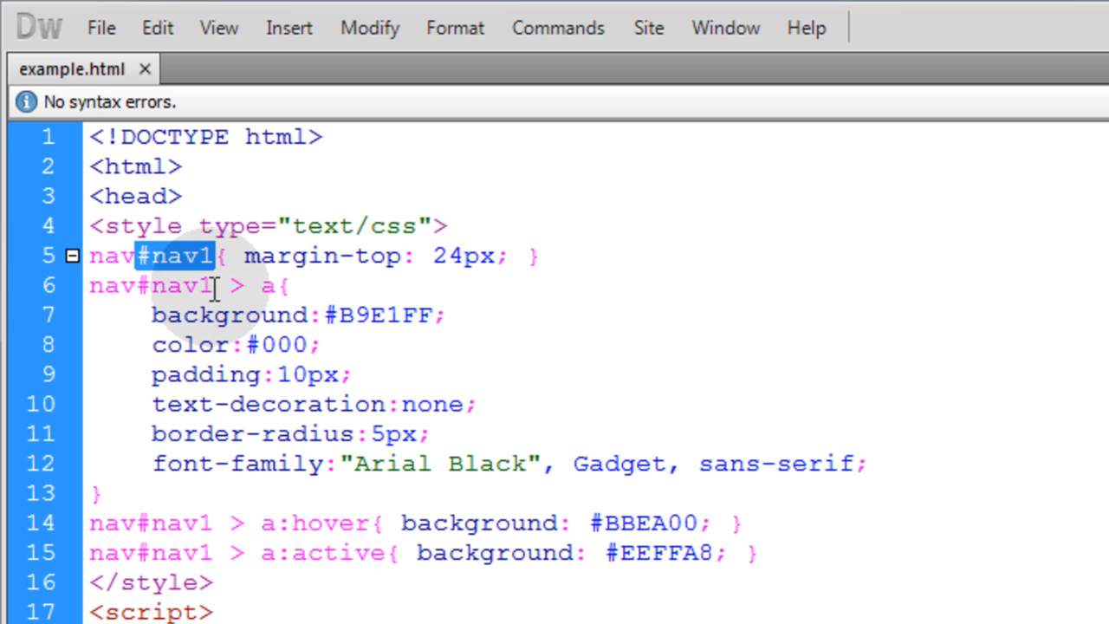
- Give the nav element an id attribute for the nav1 styles
scroll(down, 3)
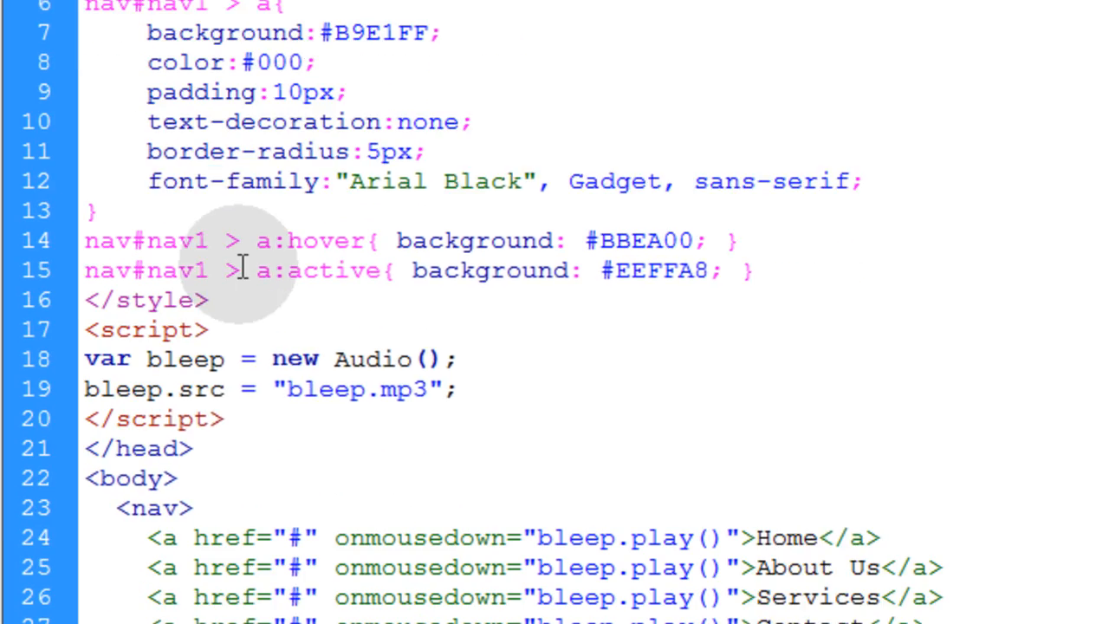
scroll(down, 3)
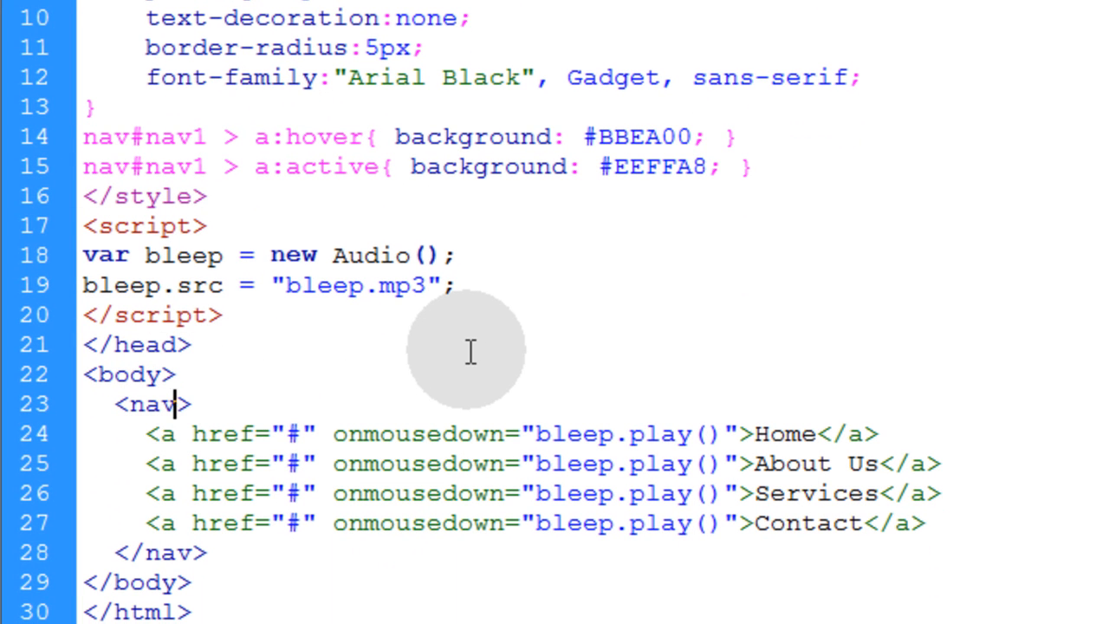
text(id="")
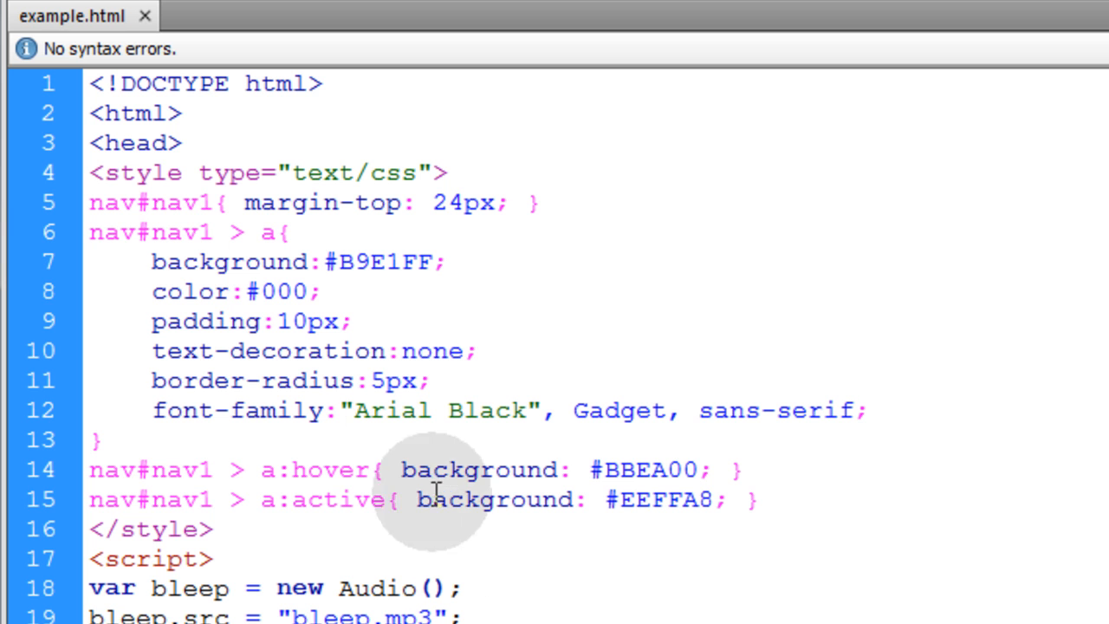
mouse_move(485, 201)
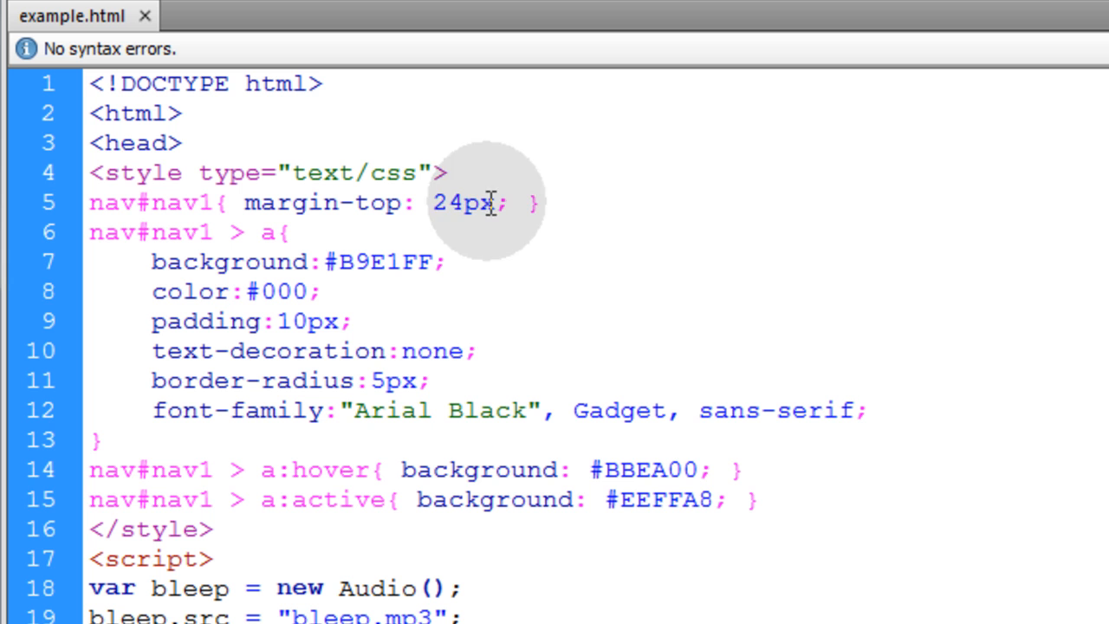
double_click(464, 201)
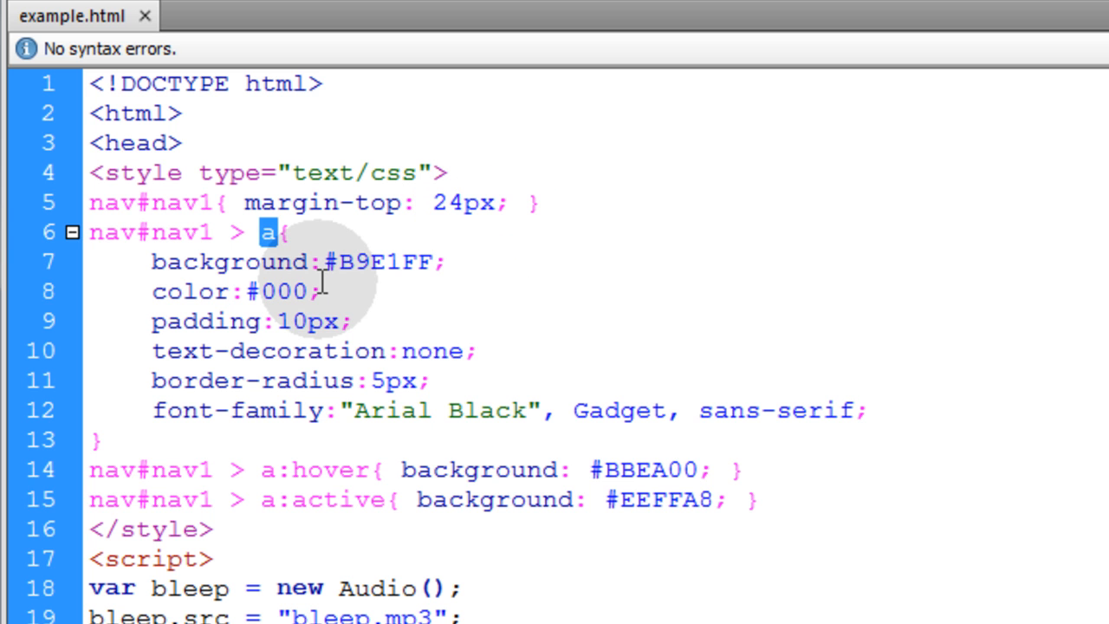
mouse_move(223, 262)
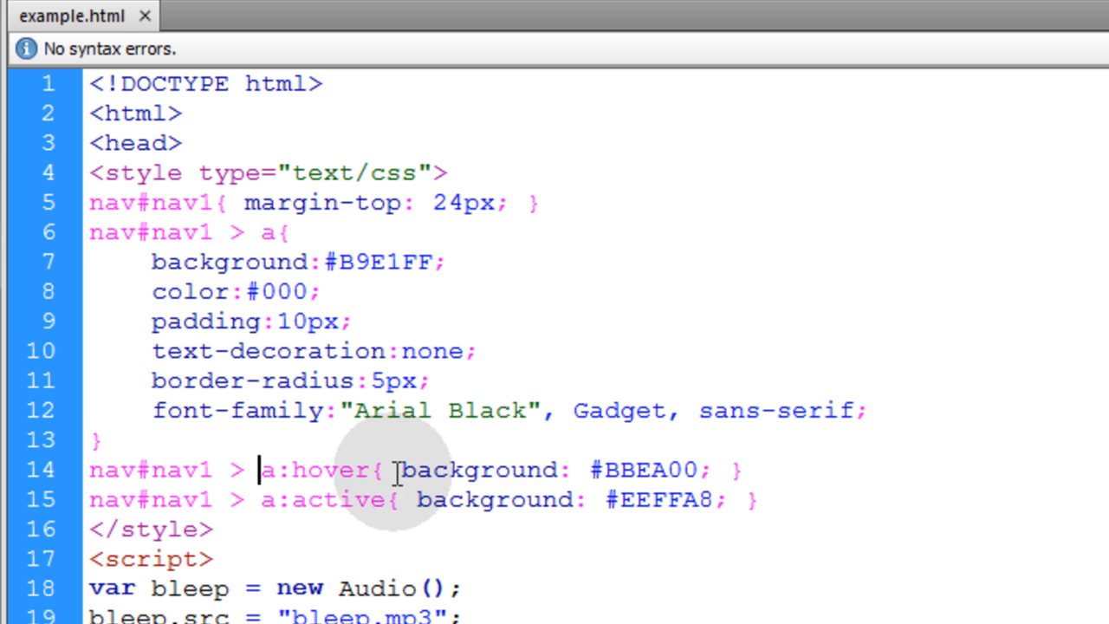
drag(397, 470, 709, 470)
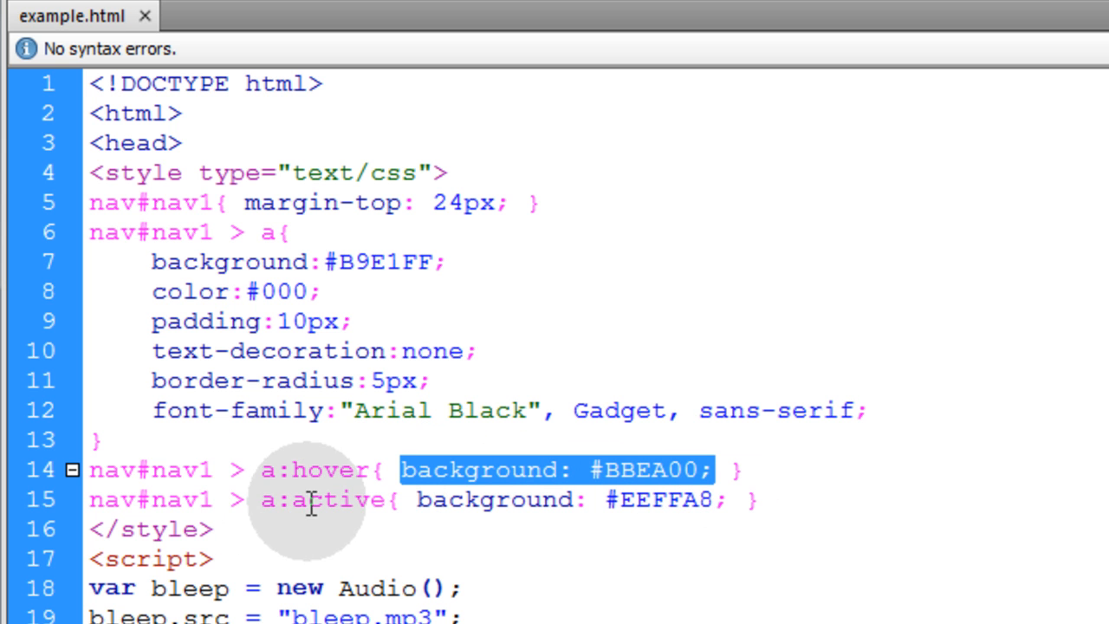
double_click(338, 499)
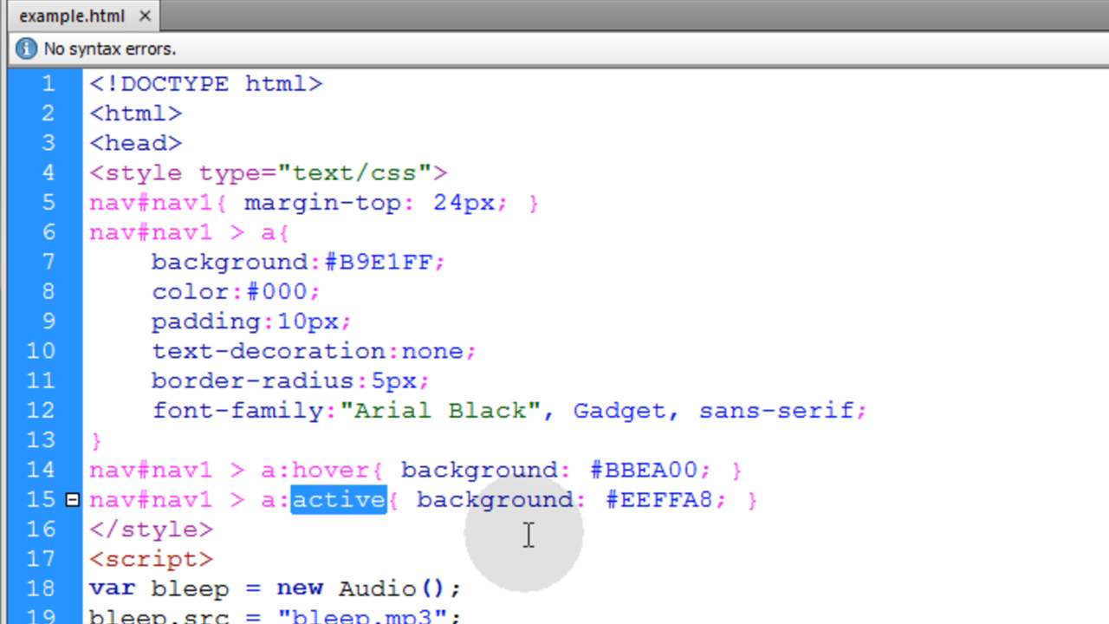
double_click(665, 500)
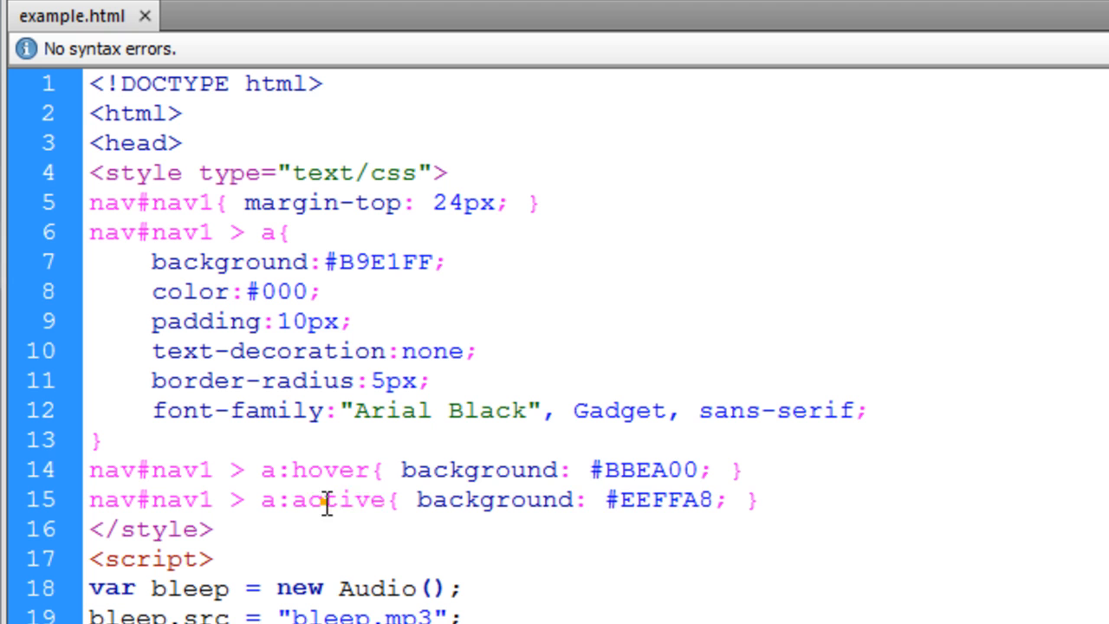
double_click(340, 500)
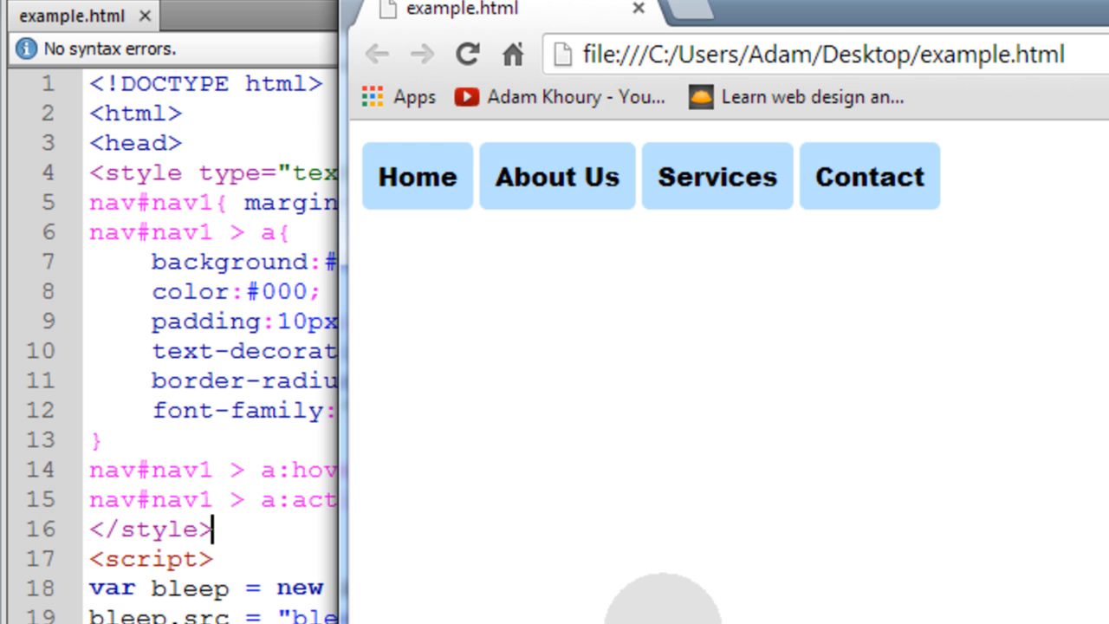
click(558, 177)
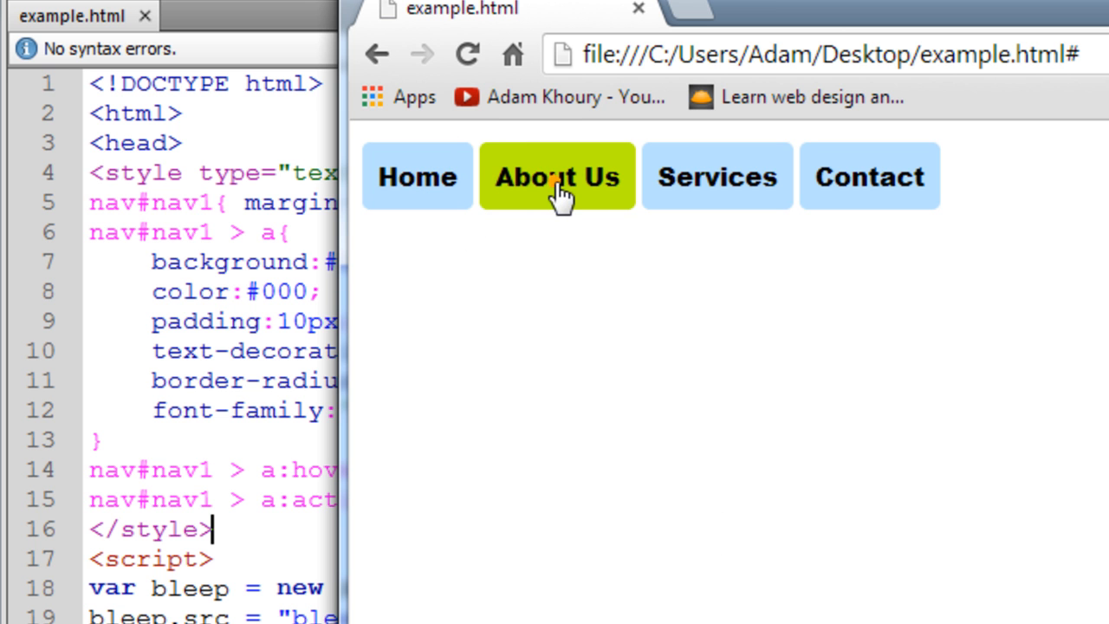
mouse_move(419, 177)
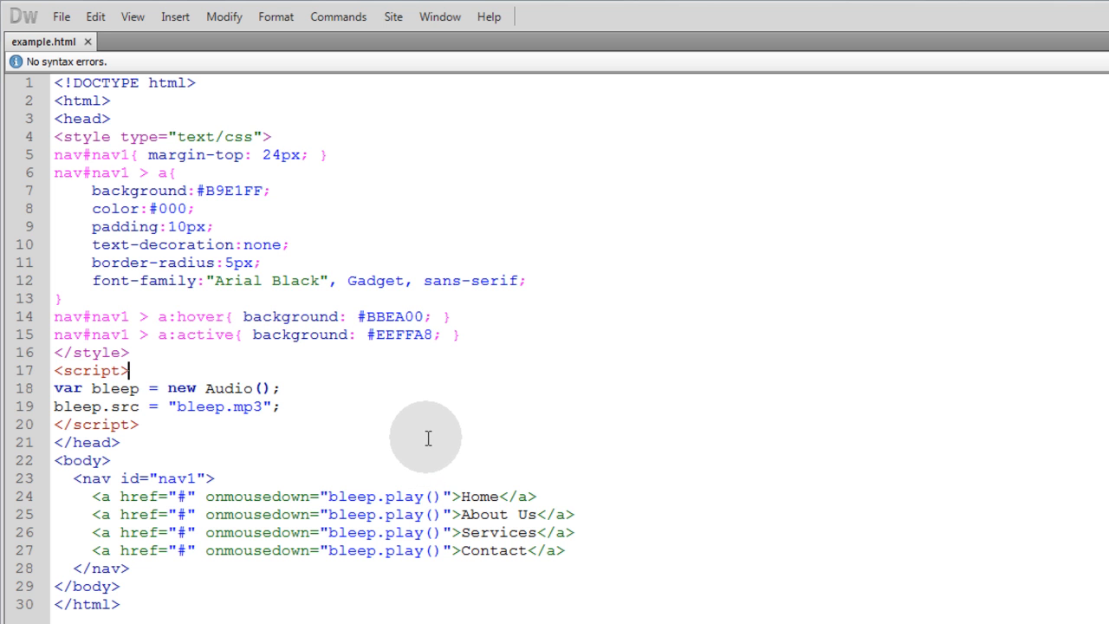
mouse_move(436, 450)
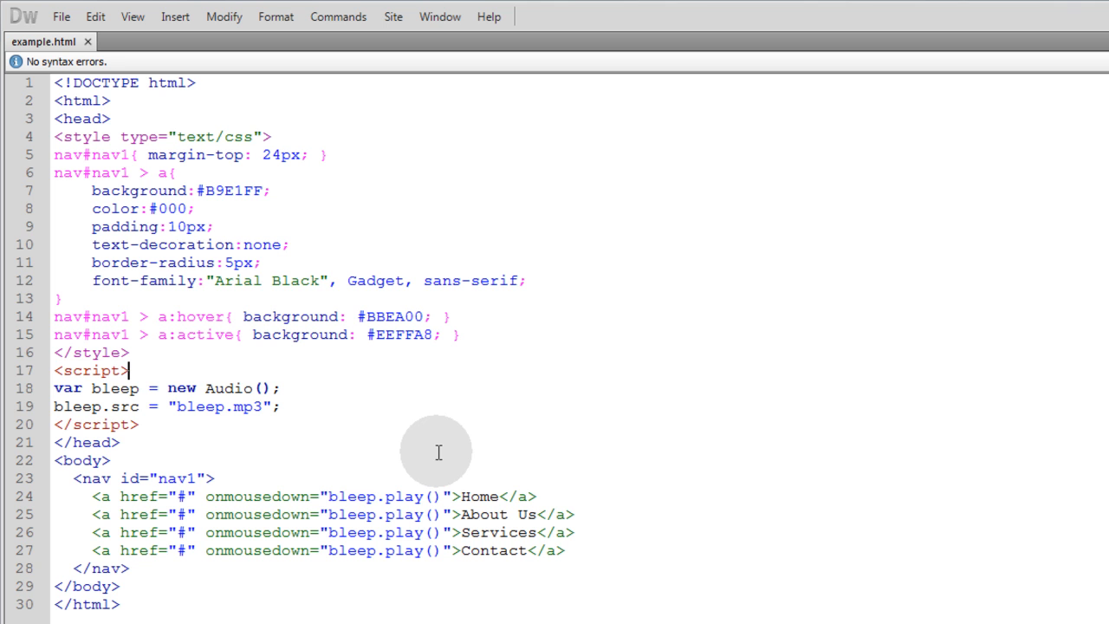
mouse_move(433, 449)
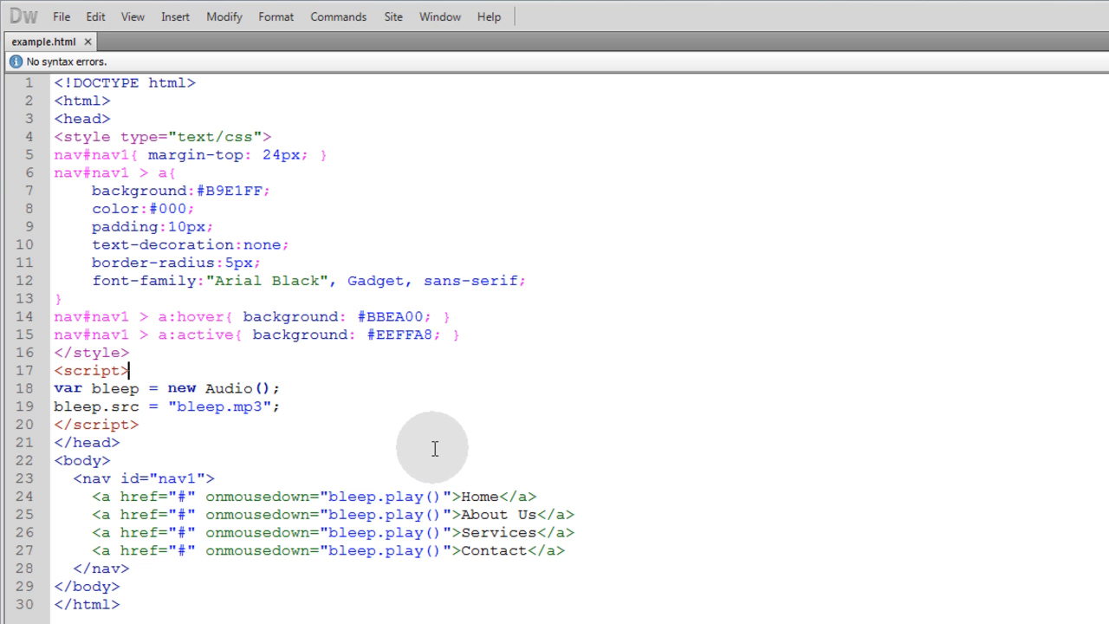
mouse_move(436, 444)
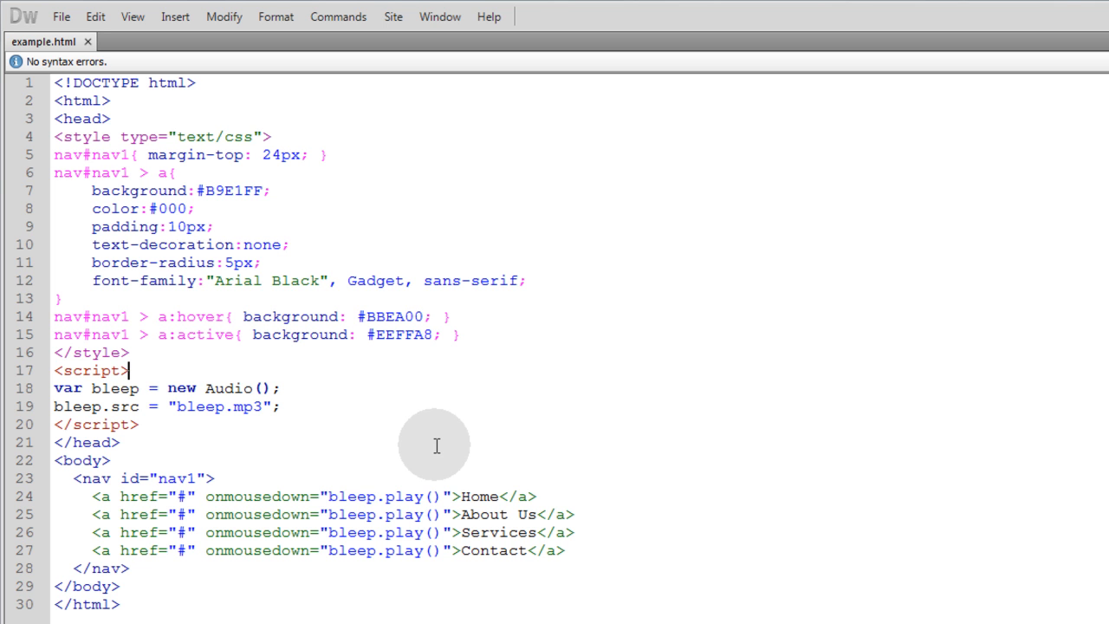
mouse_move(437, 443)
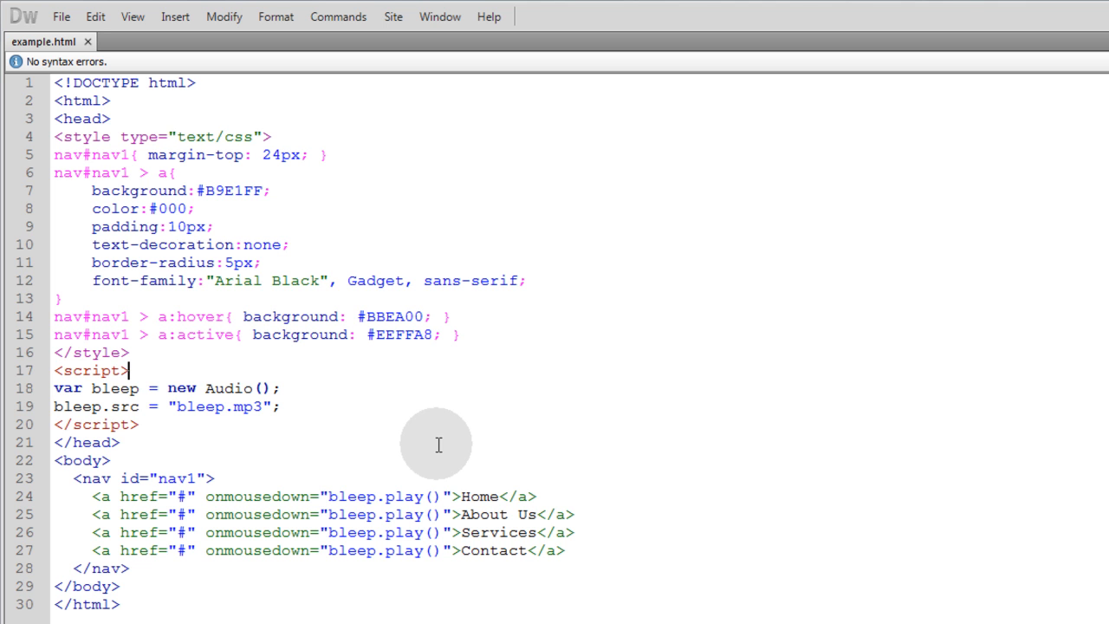
mouse_move(425, 496)
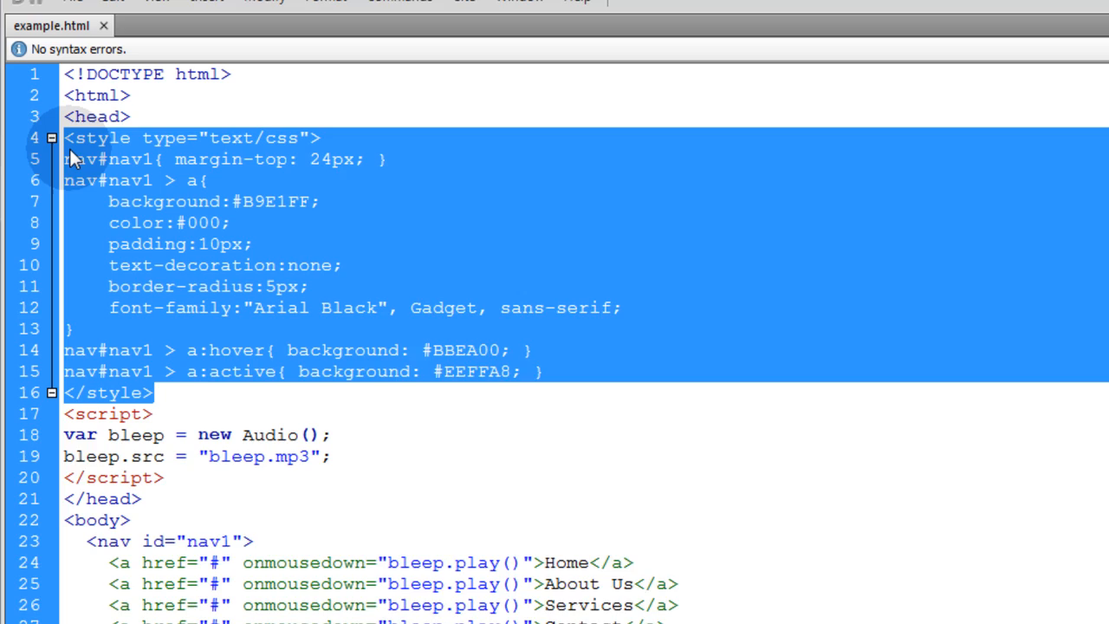
- Fold the style block out of view in the code gutter
click(52, 138)
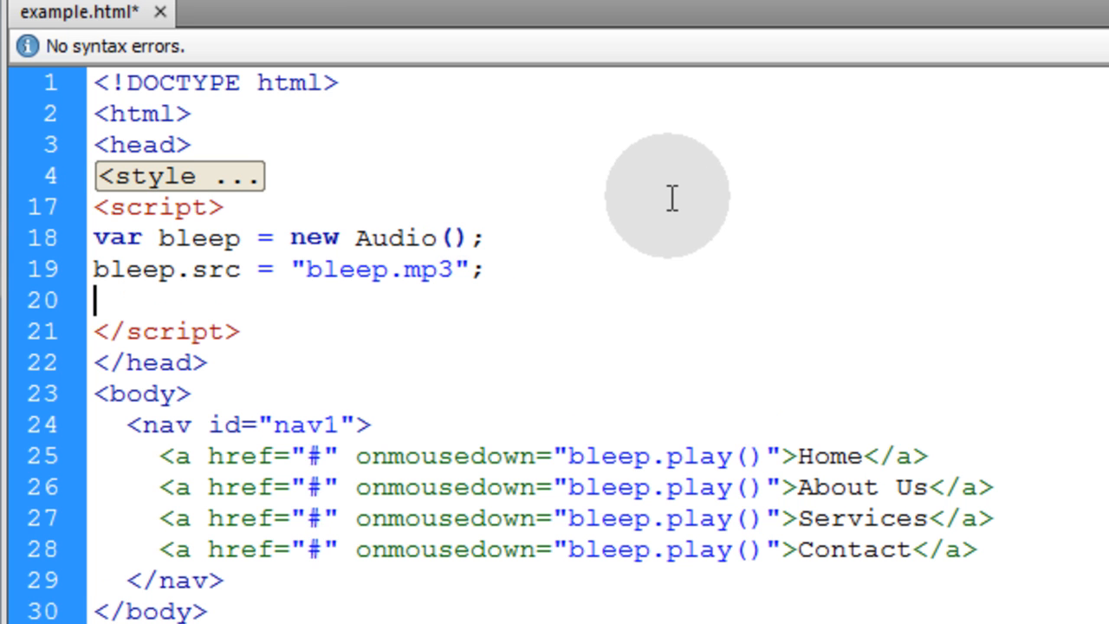
- Define function playBtnSound(num){ } in the script block
text(function pla)
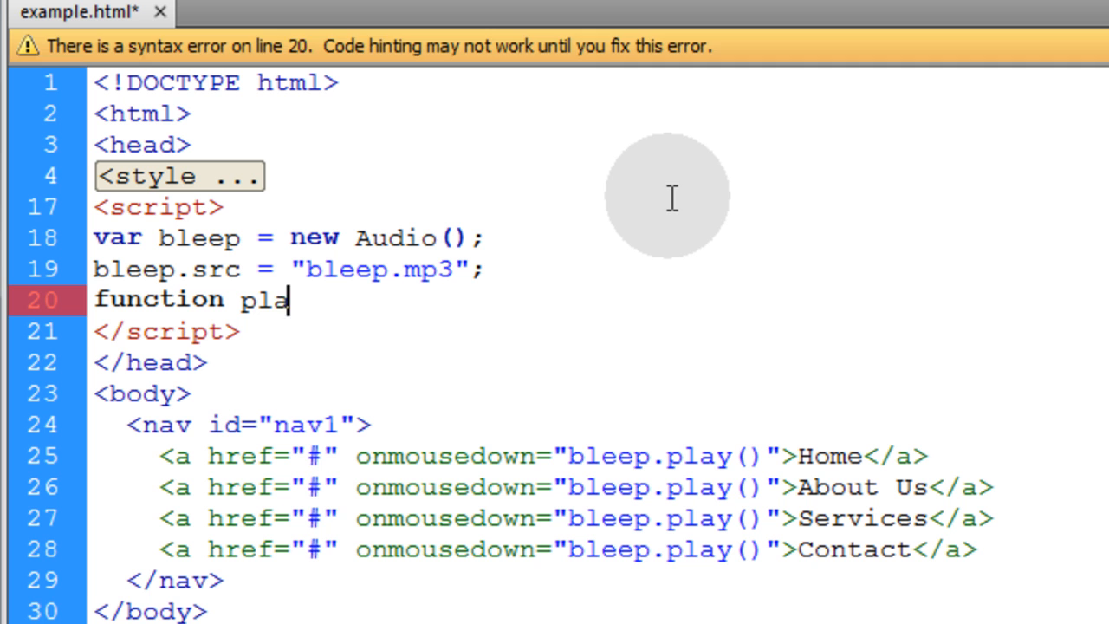
text(yBtnSour)
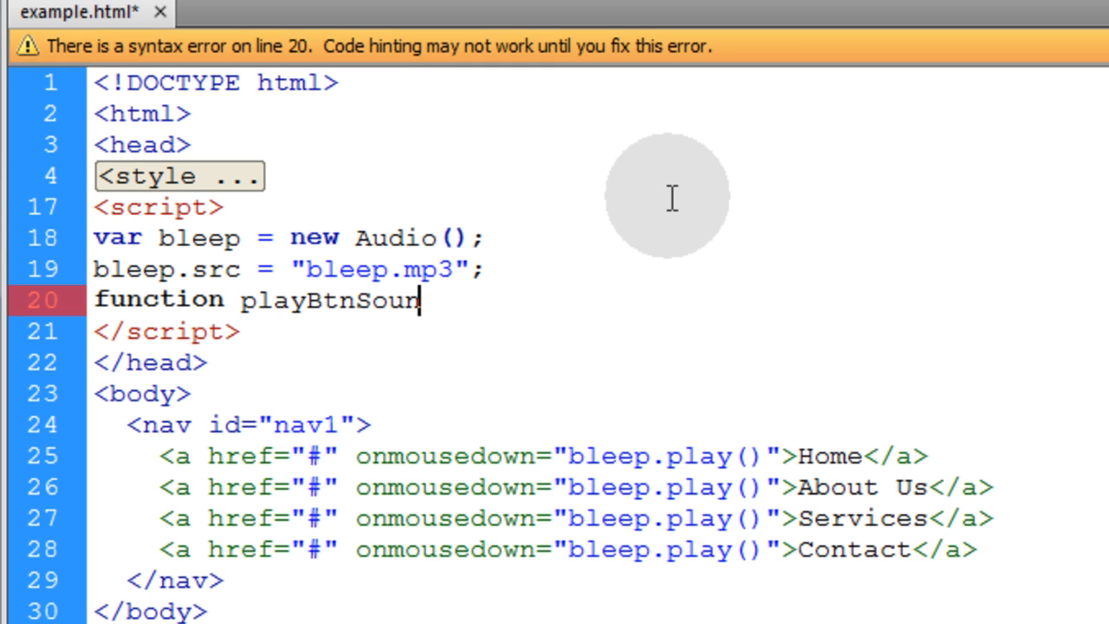
text(d(){)
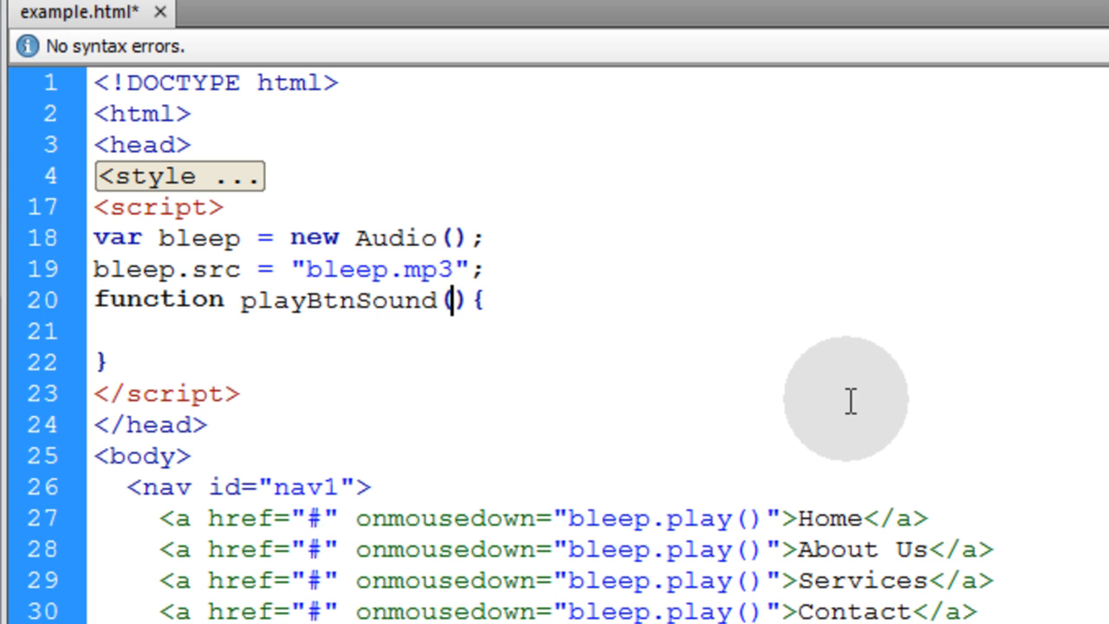
text(num)
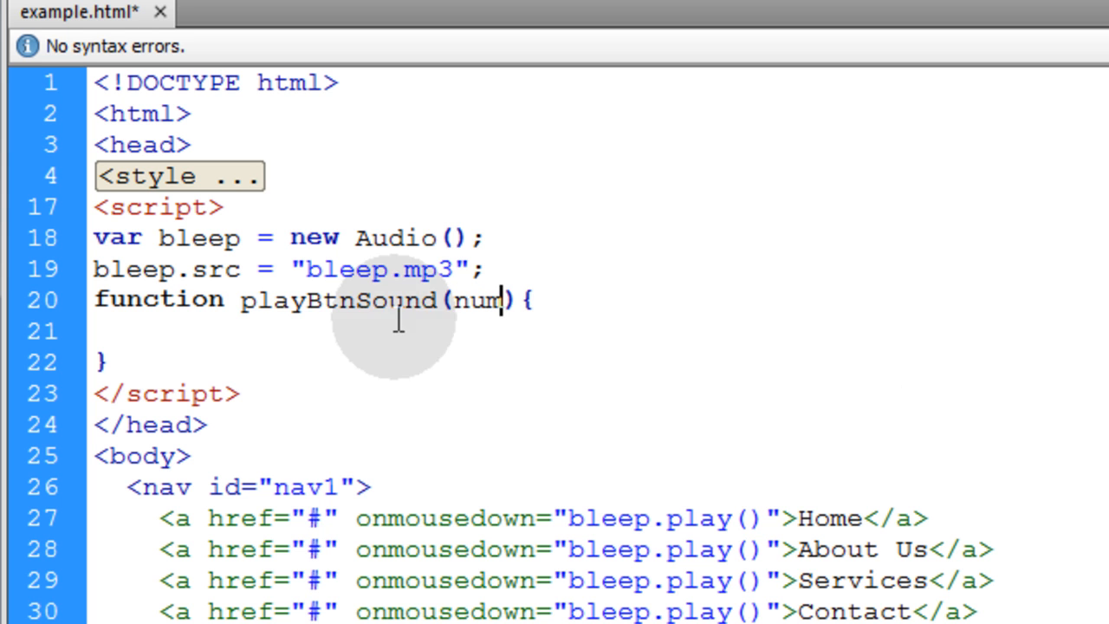
- Move bleep.play() from the Home link into playBtnSound
double_click(607, 518)
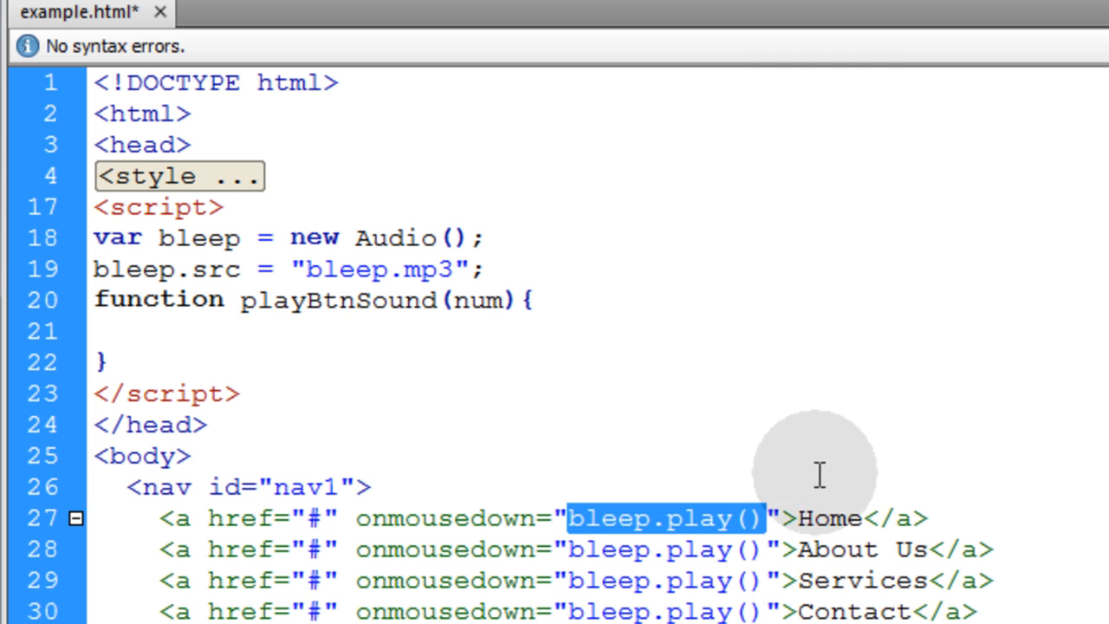
text(bleep.play();)
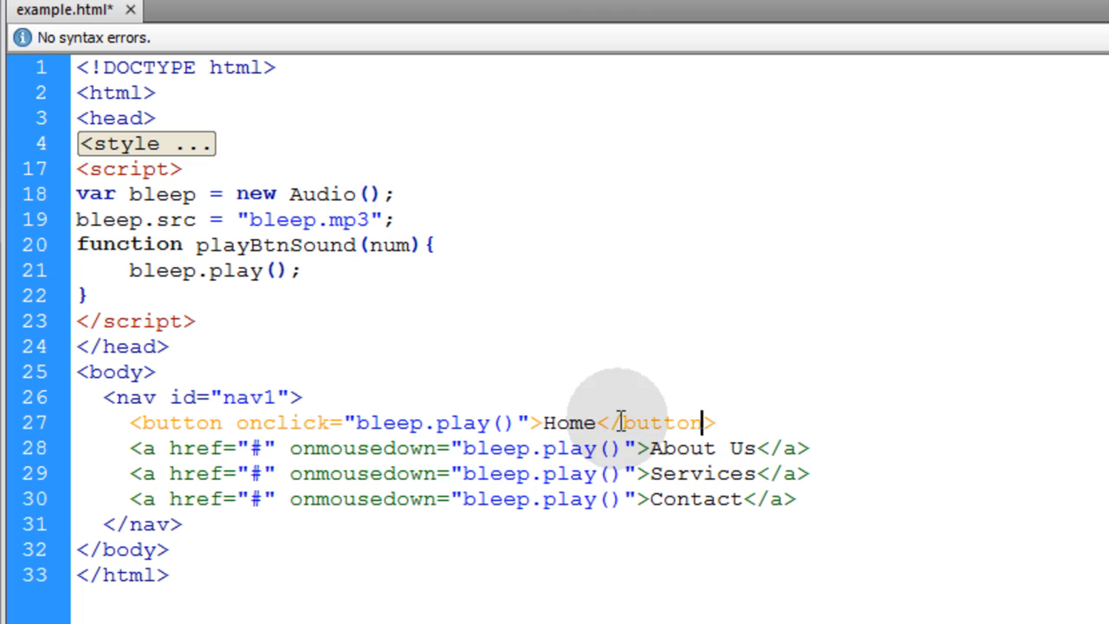
- Make the first button read Section 1 with onclick="playBtnSound(1)"
text(Section 1)
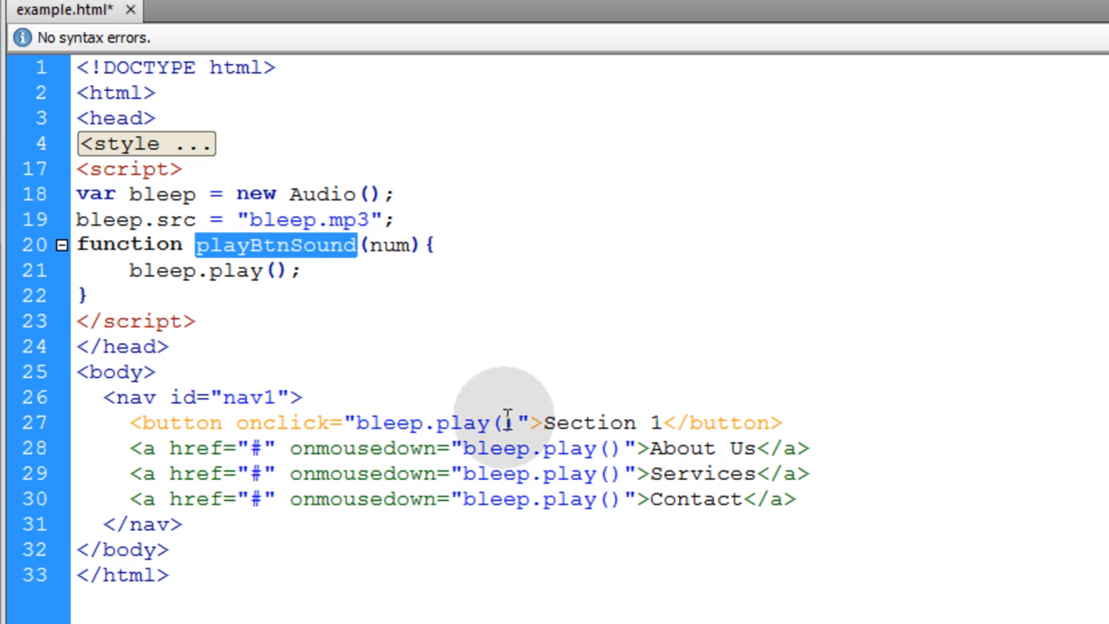
text(playBtnSound())
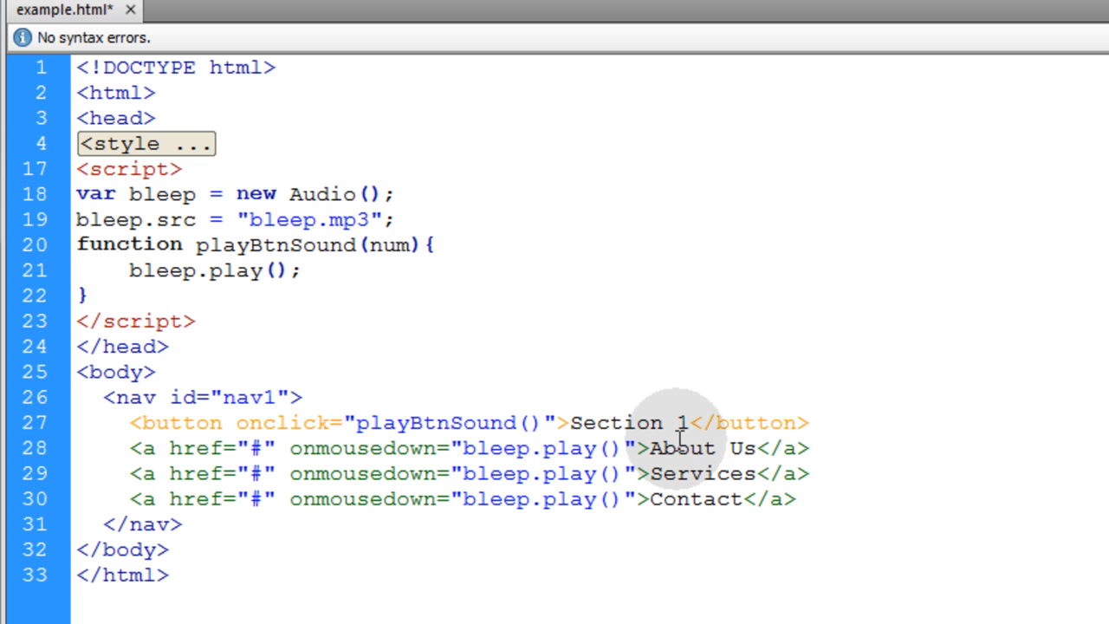
text(1)
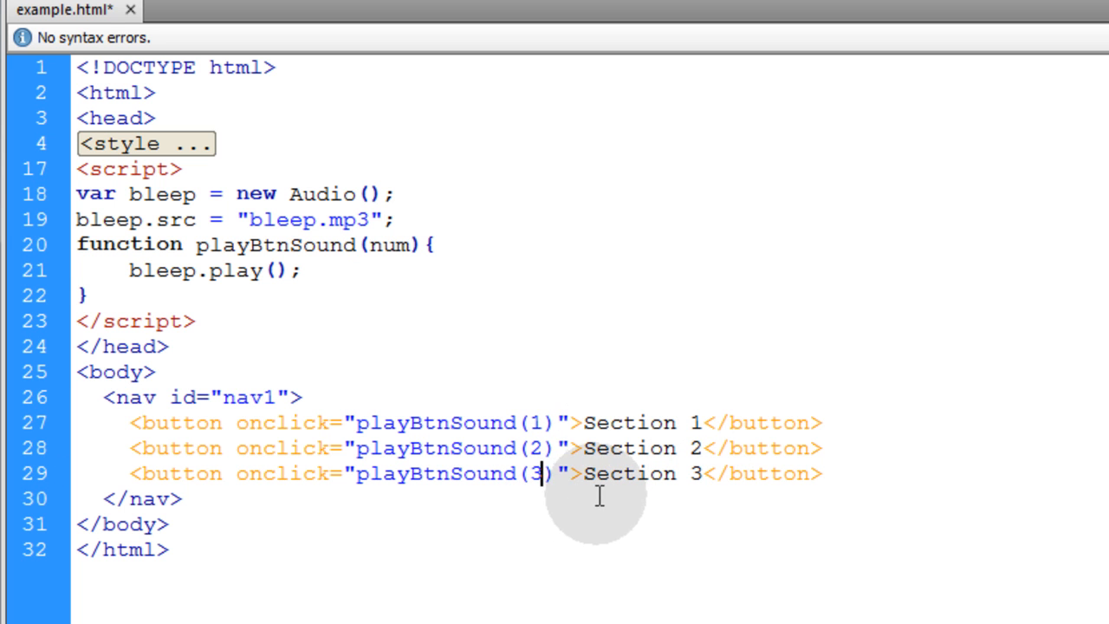
mouse_move(312, 251)
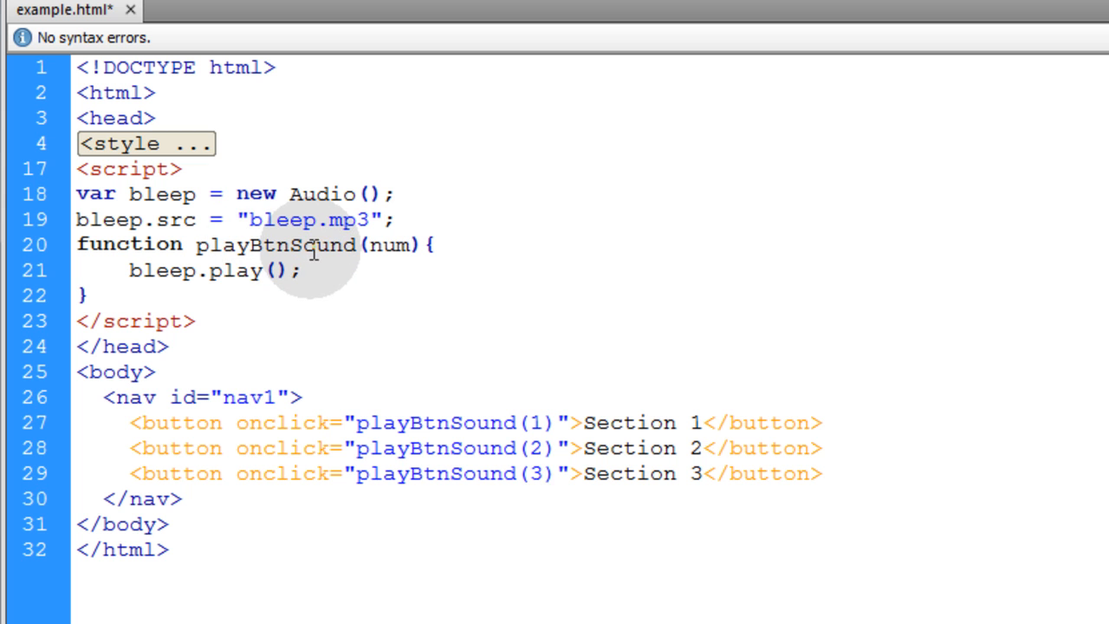
- Rename the buttons' playBtnSound calls to loadContent
click(541, 473)
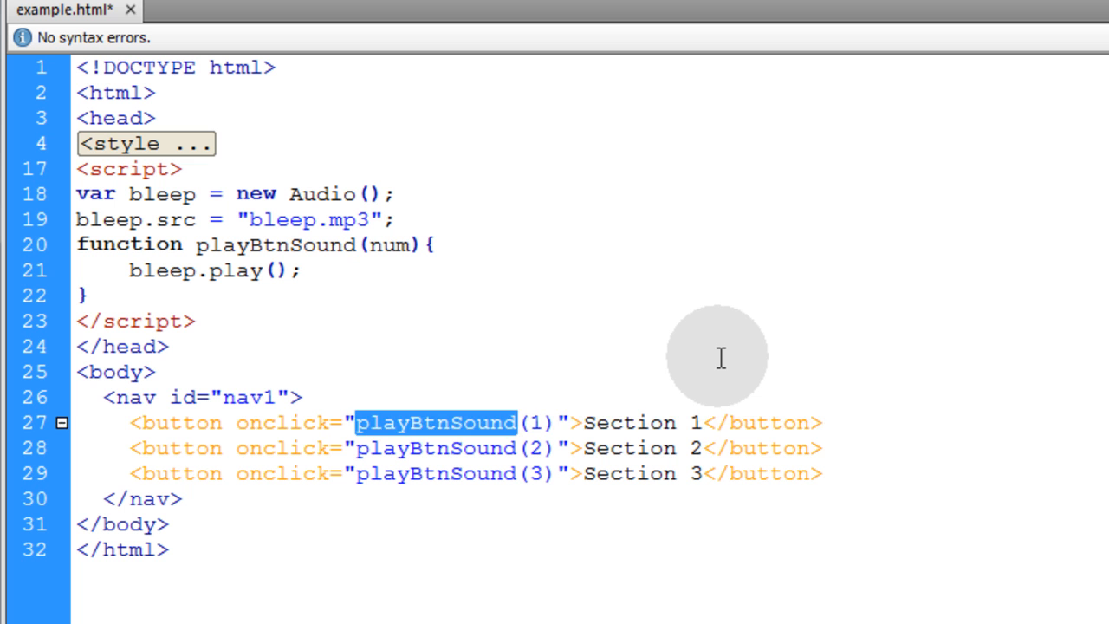
text(loadConte)
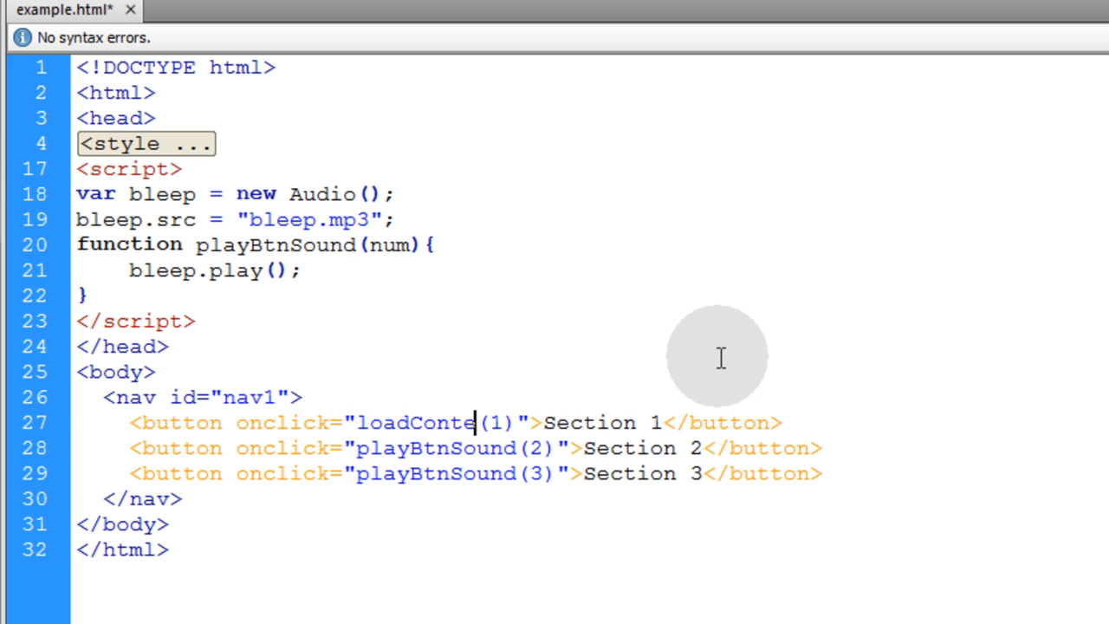
double_click(425, 423)
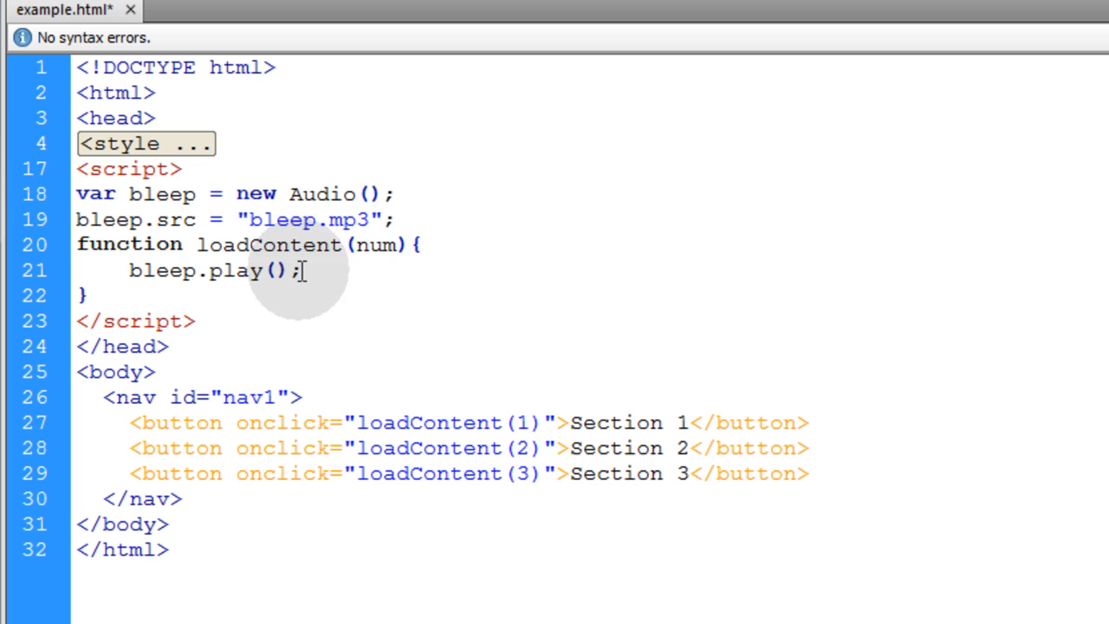
- Add the comment // Play button sound now after bleep.play()
text(//)
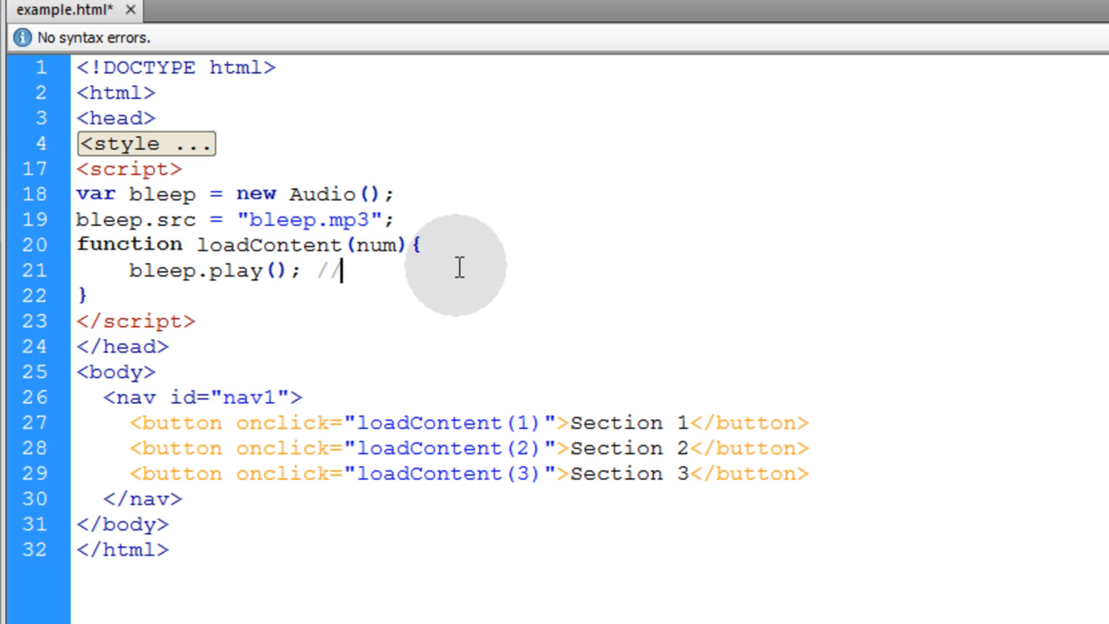
text(Play b)
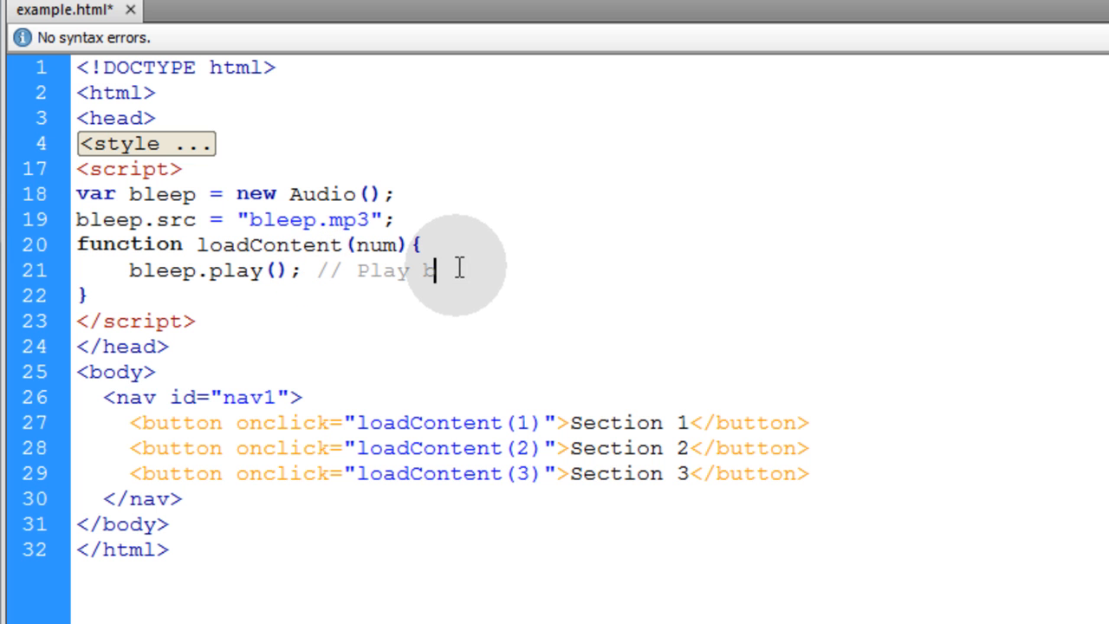
text(utton sound now)
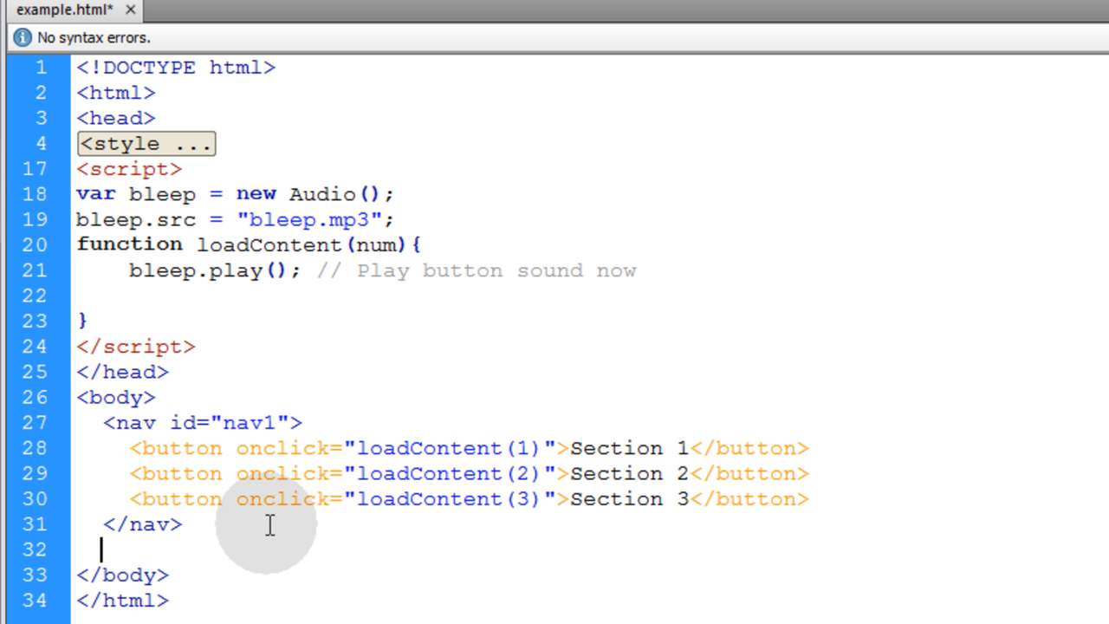
- Add <div id="div1"> holding Default content ... below the nav and save
text(<div>)
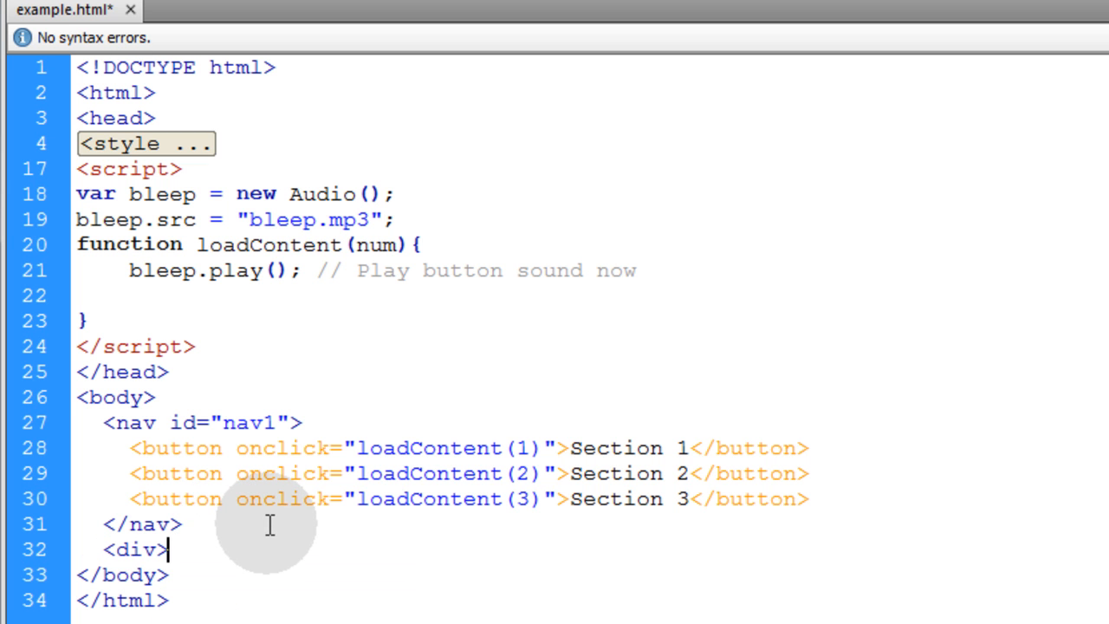
text(</div>)
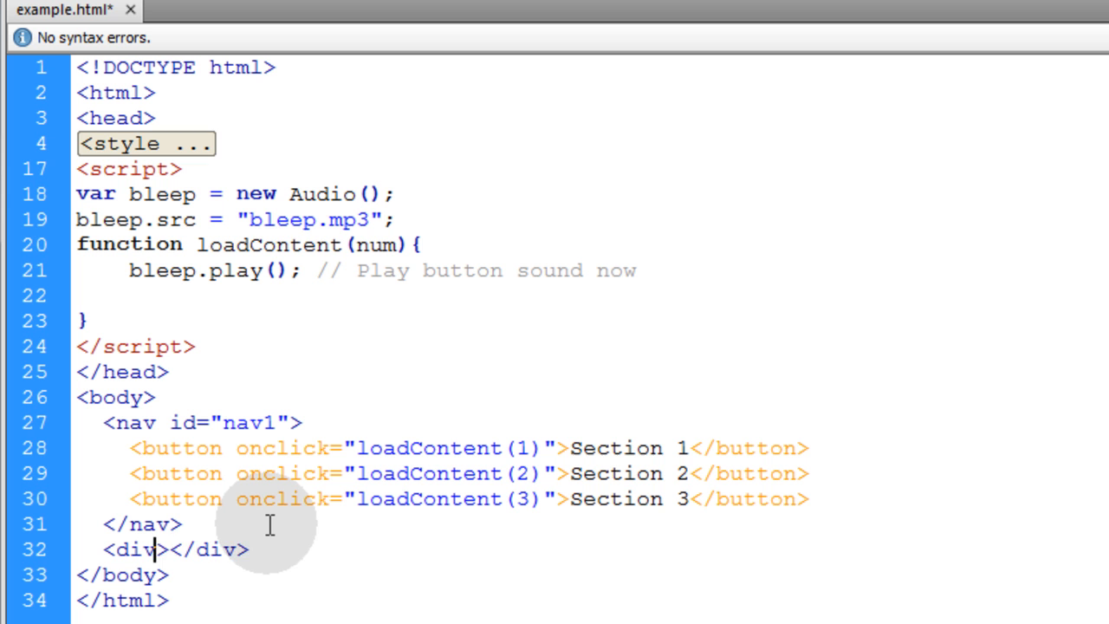
text(id=)
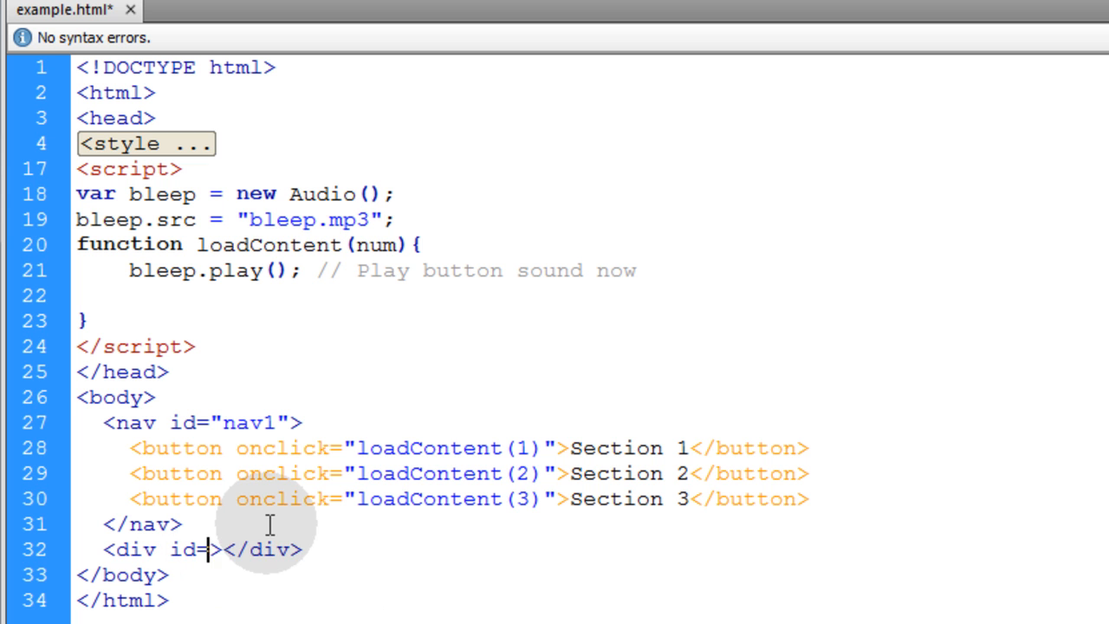
text(")
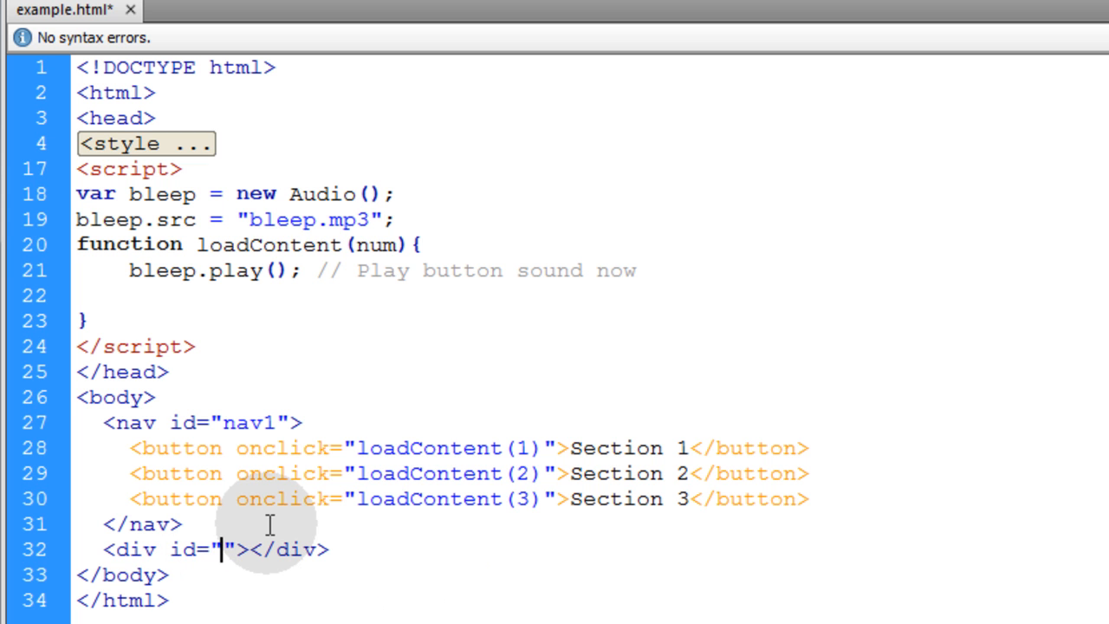
text(div1)
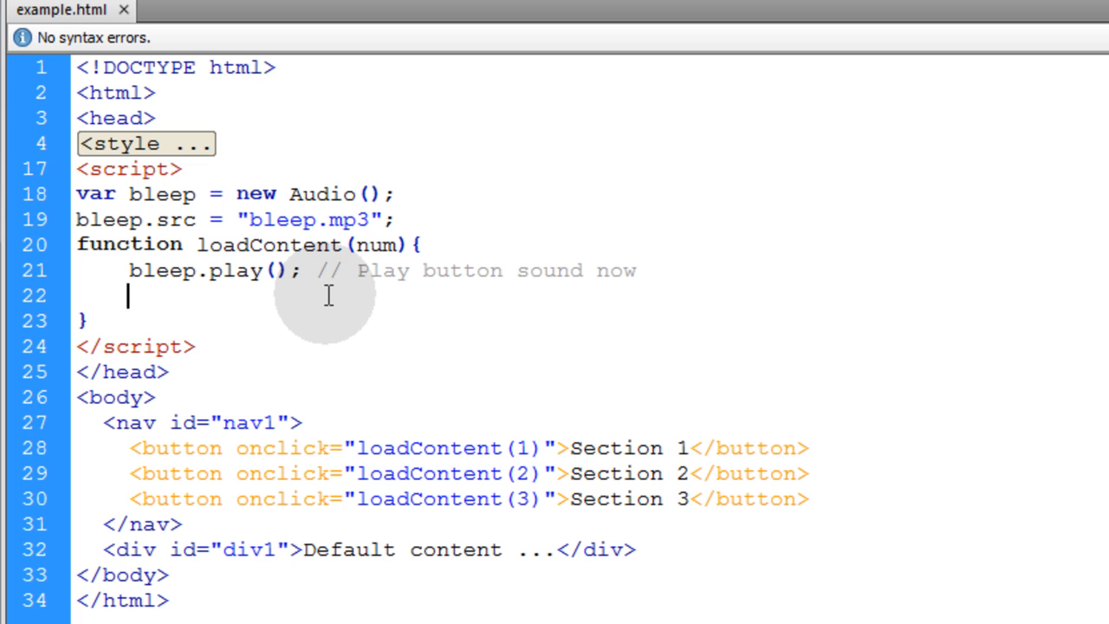
- Declare var div1 = document.getElementById("div1"); inside loadContent
text(var div)
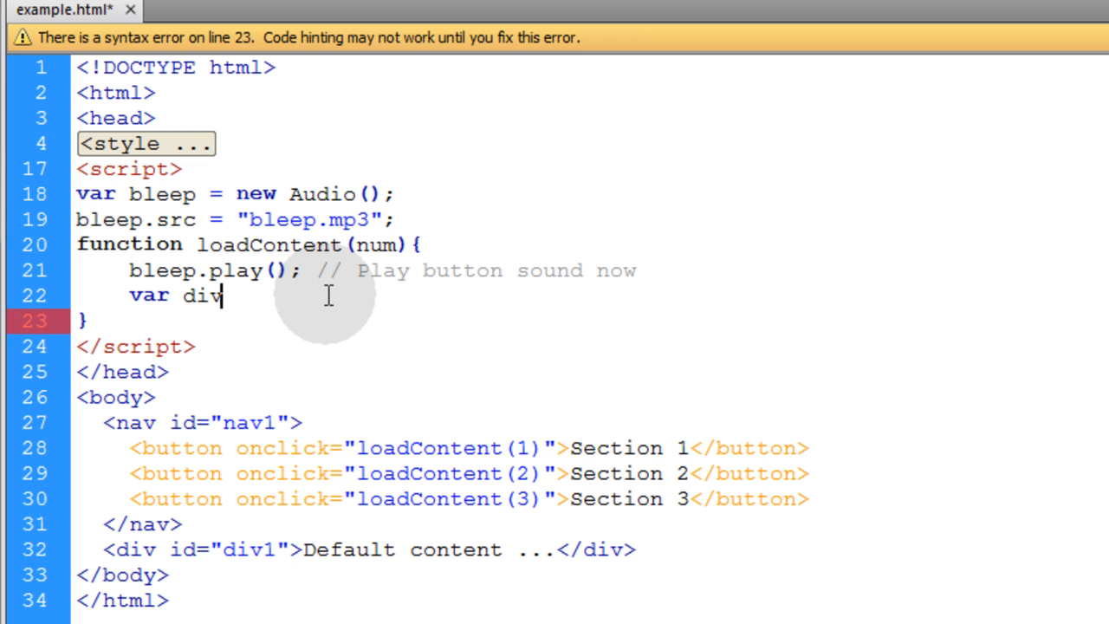
text(1 =)
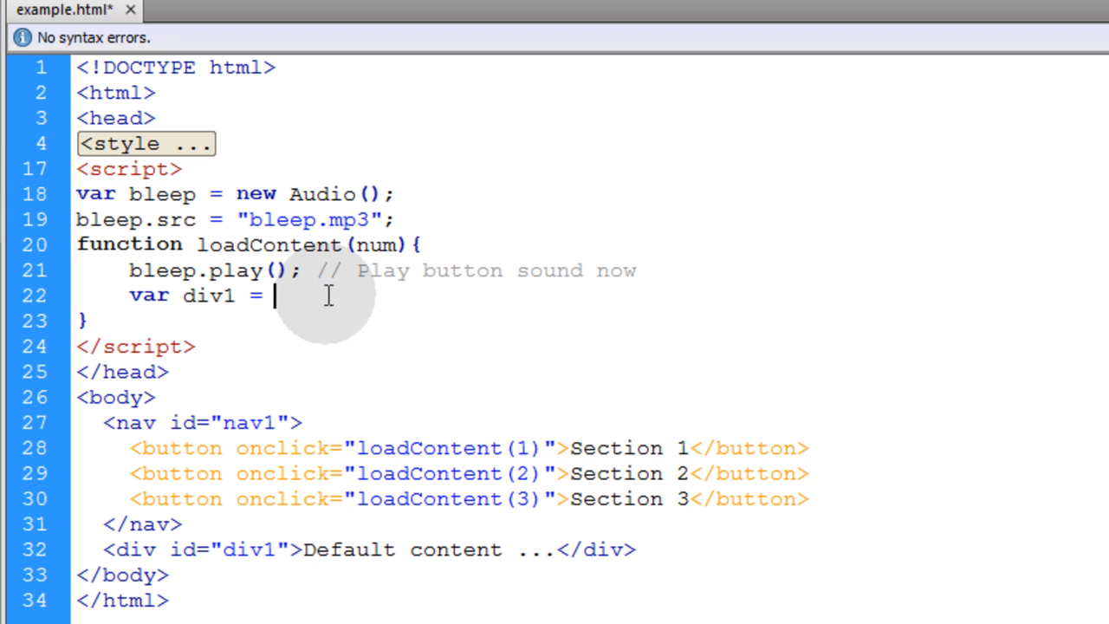
text(document.getElementById()
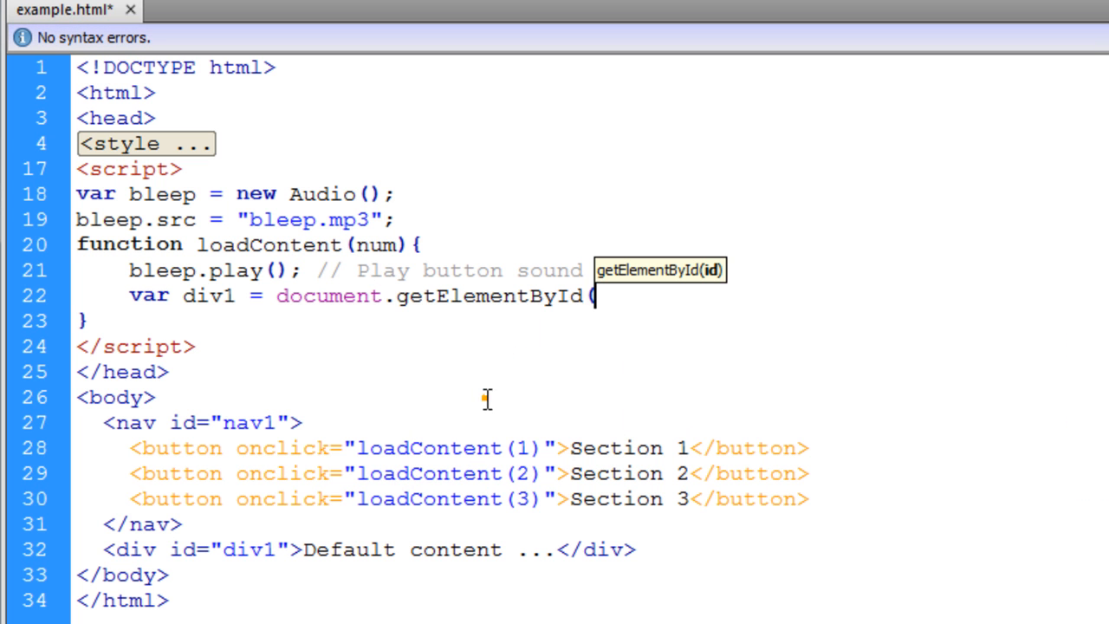
text(")
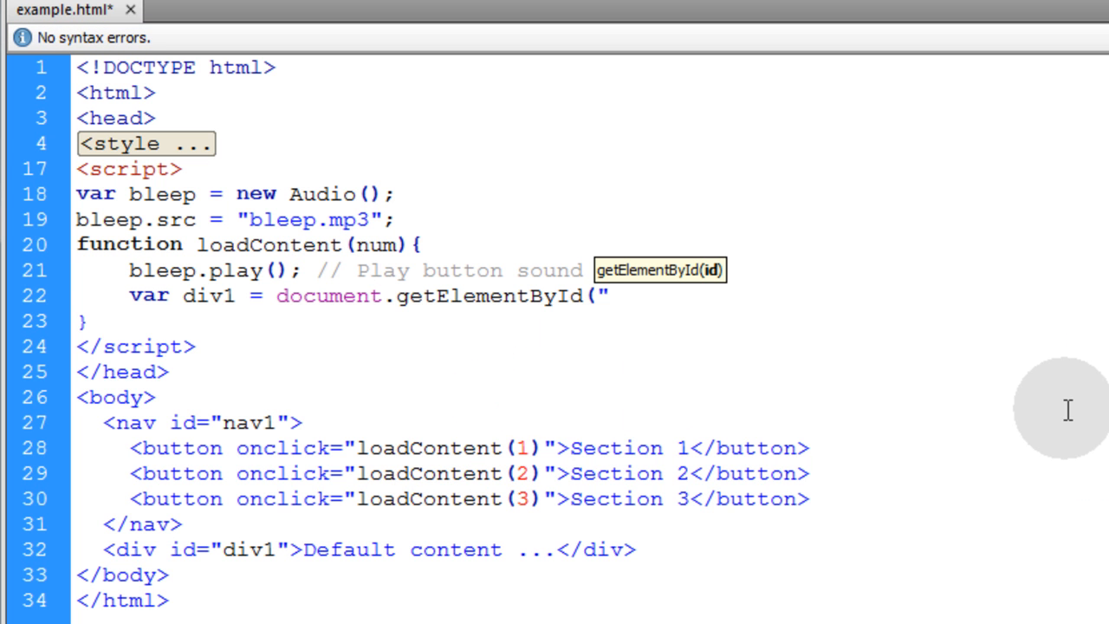
text(div1");)
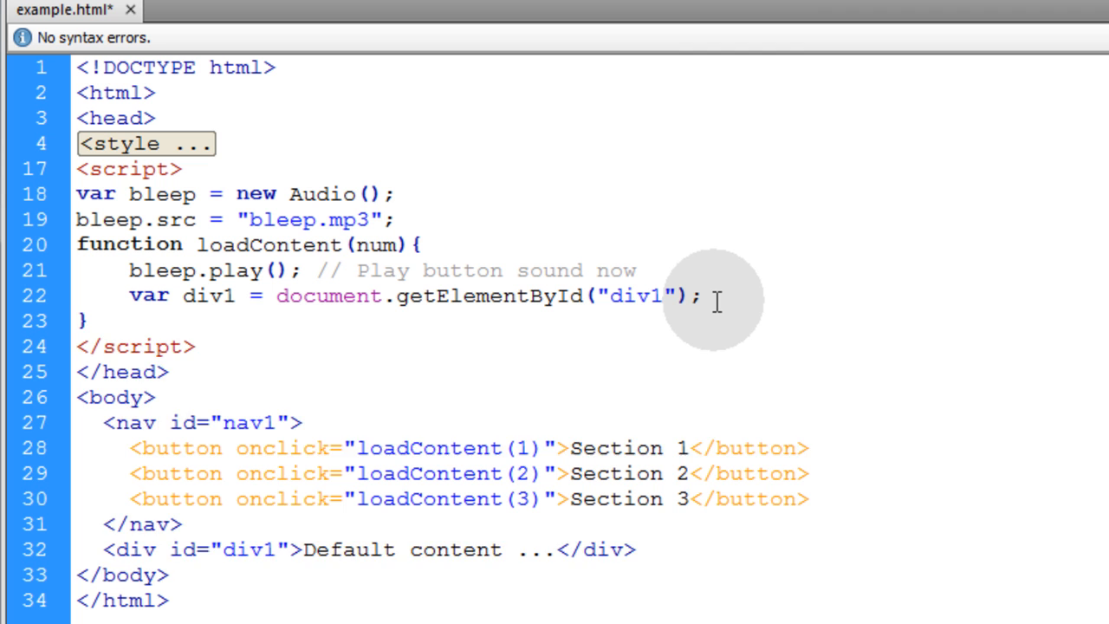
- Set div1.innerHTML to "Loaded content for section "+num and save
text(div1)
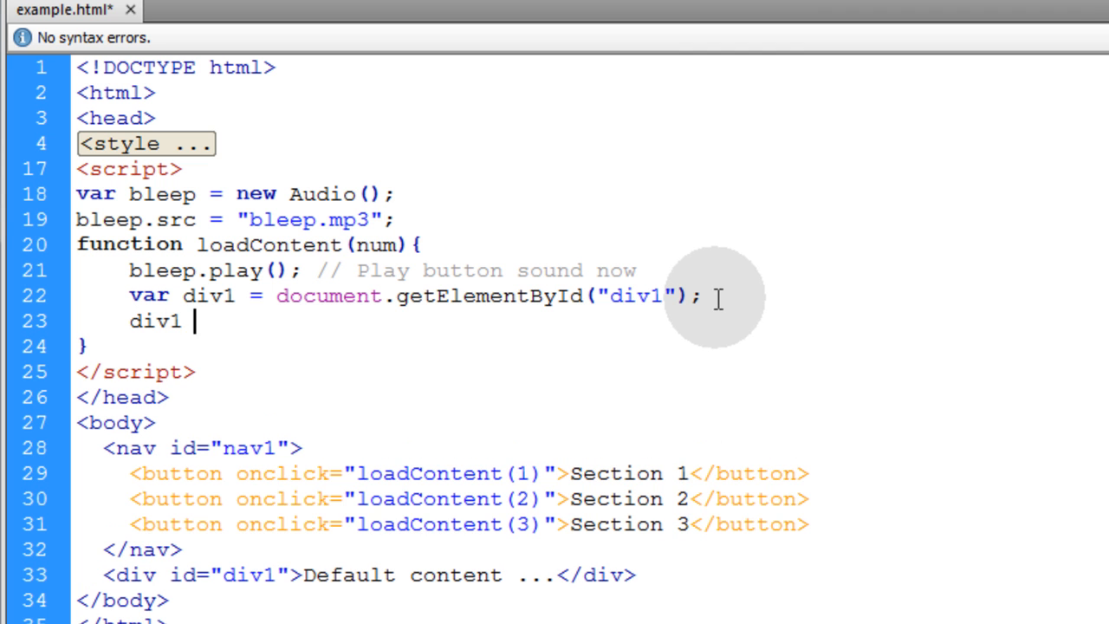
text(.innerHTML =)
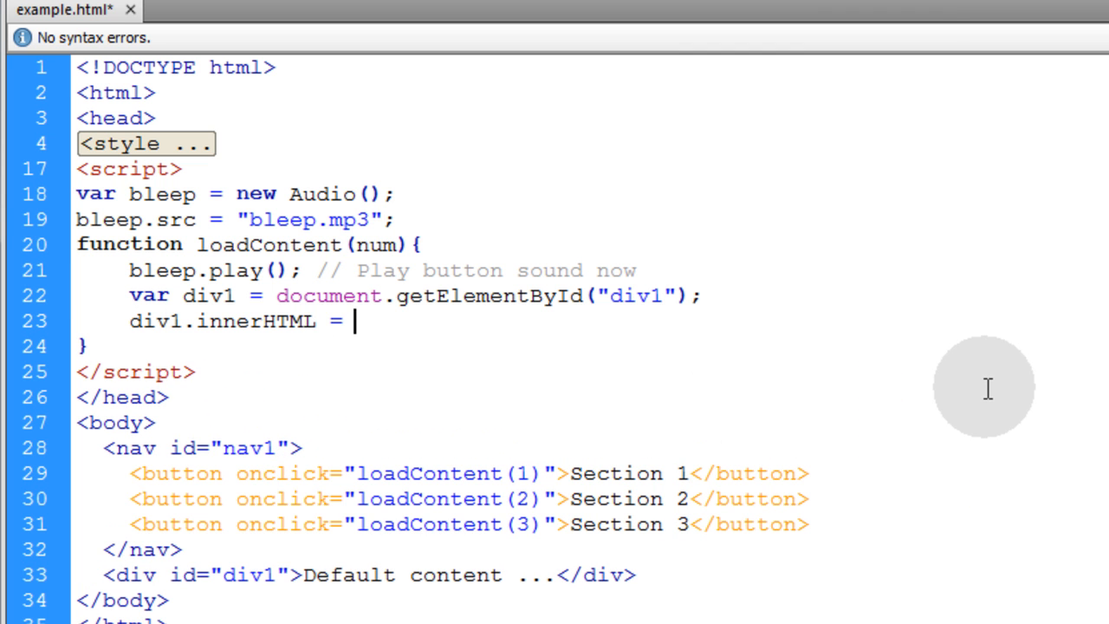
text("Loaded content for ";)
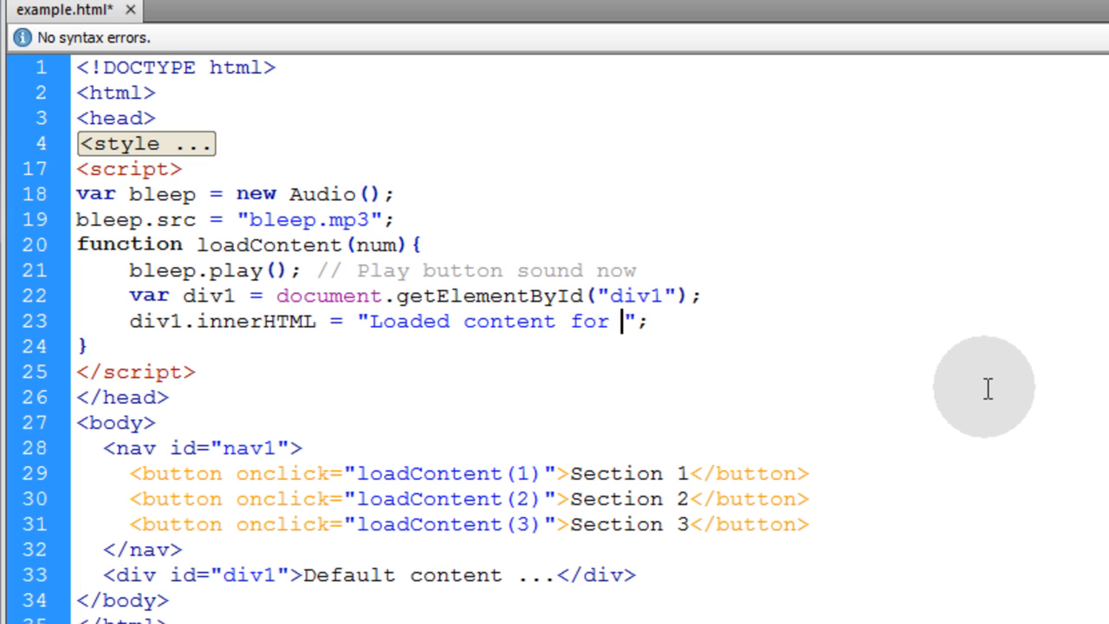
text(section "+)
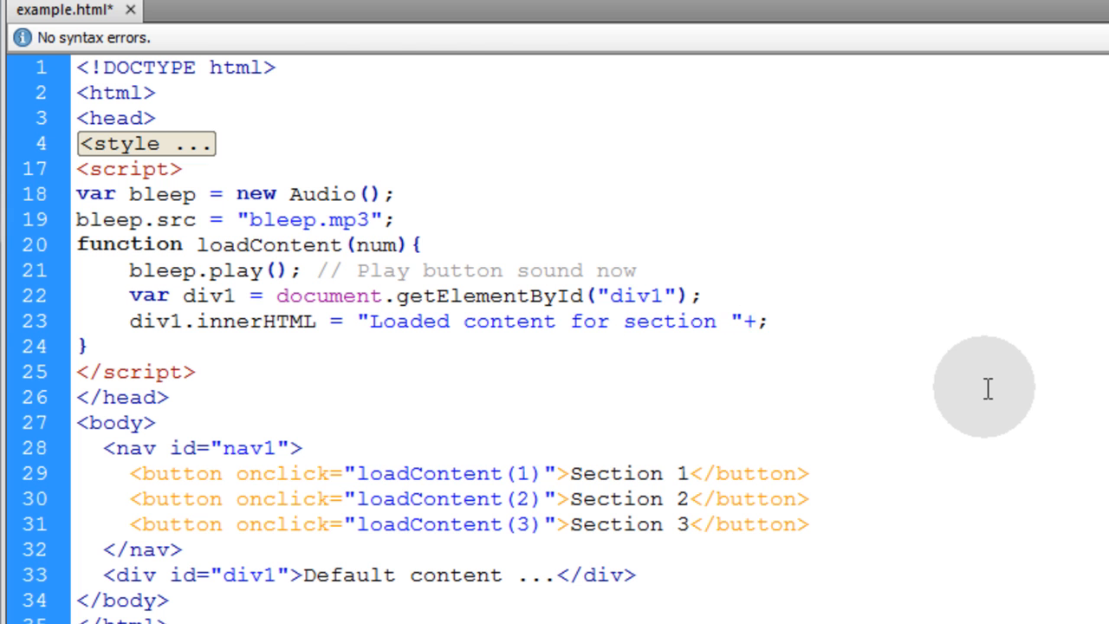
text(num)
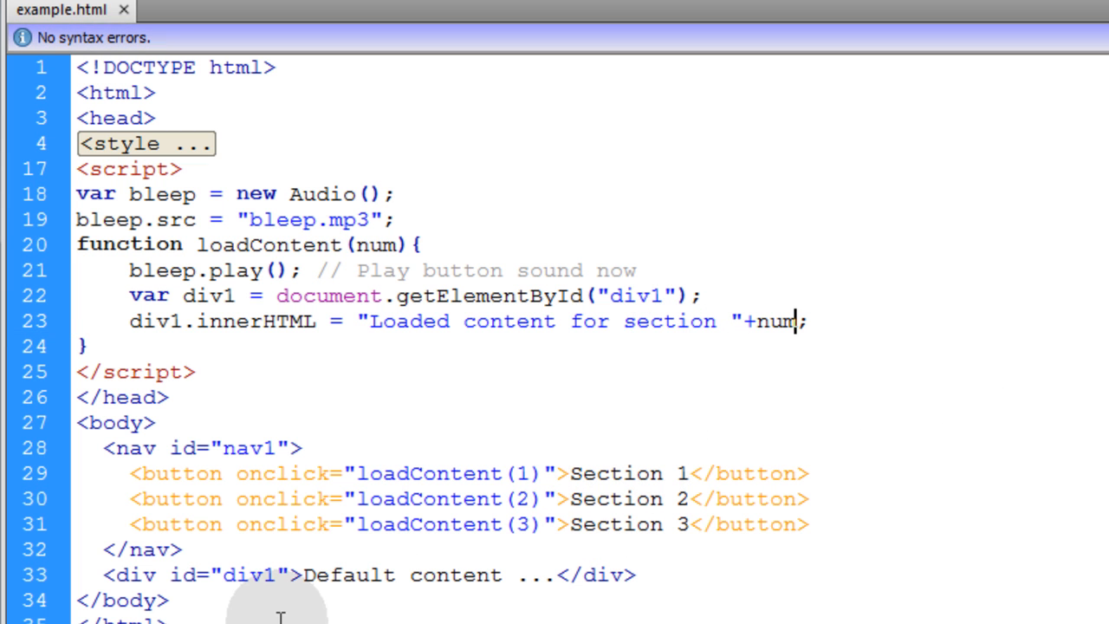
mouse_move(529, 340)
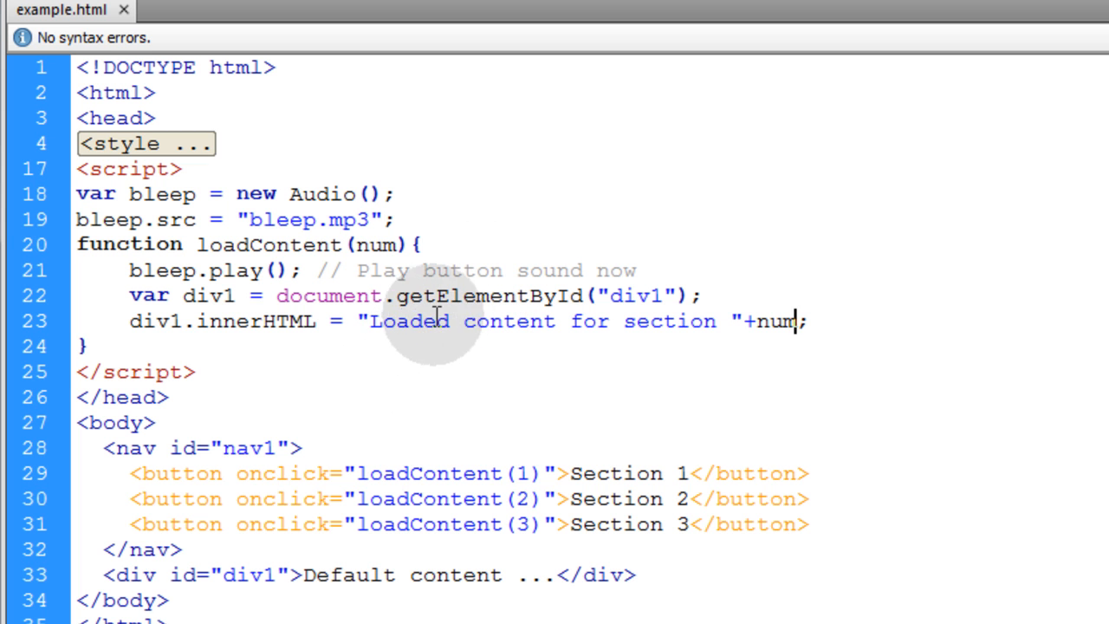
mouse_move(468, 381)
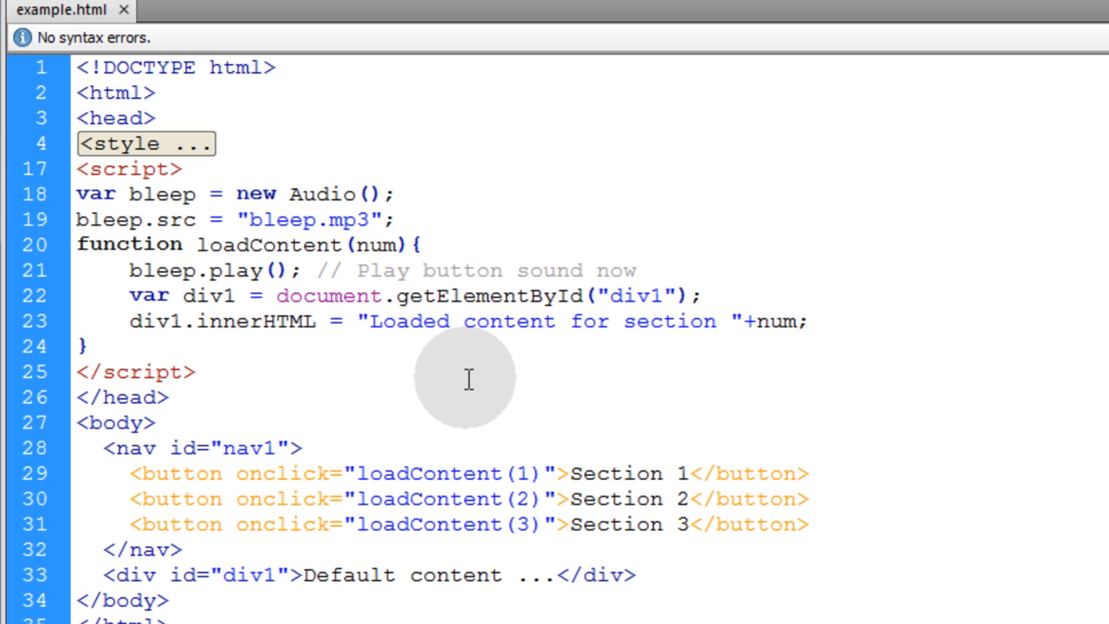
click(794, 321)
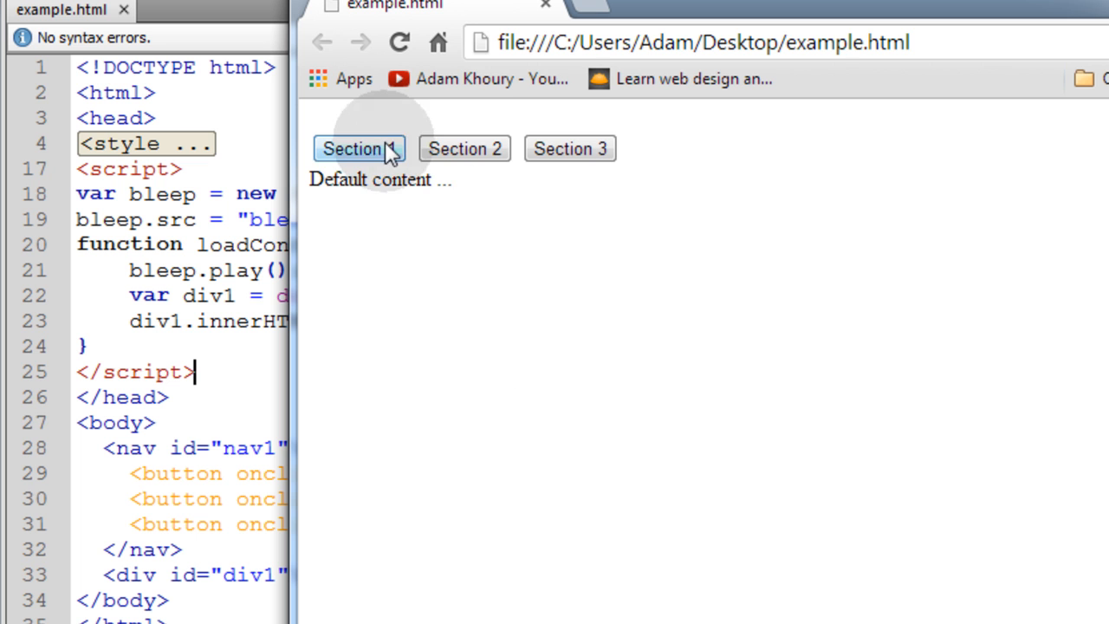
- Test the Section buttons in Chrome so the page shows the loaded section content
click(465, 149)
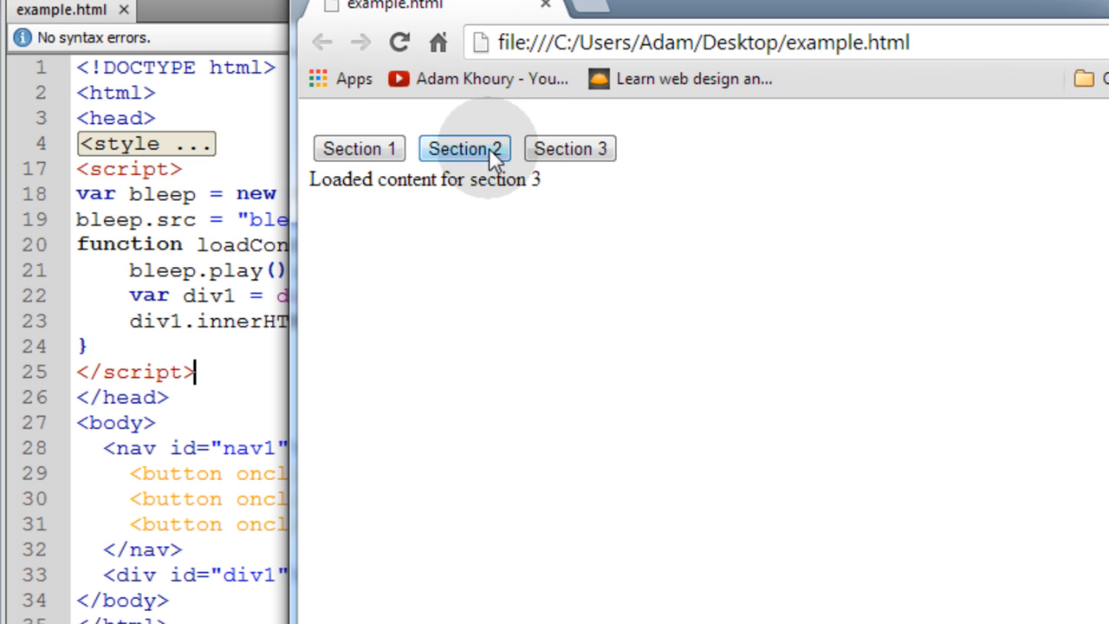
click(359, 149)
text(nav#nav1{ margin-top: 24px; })
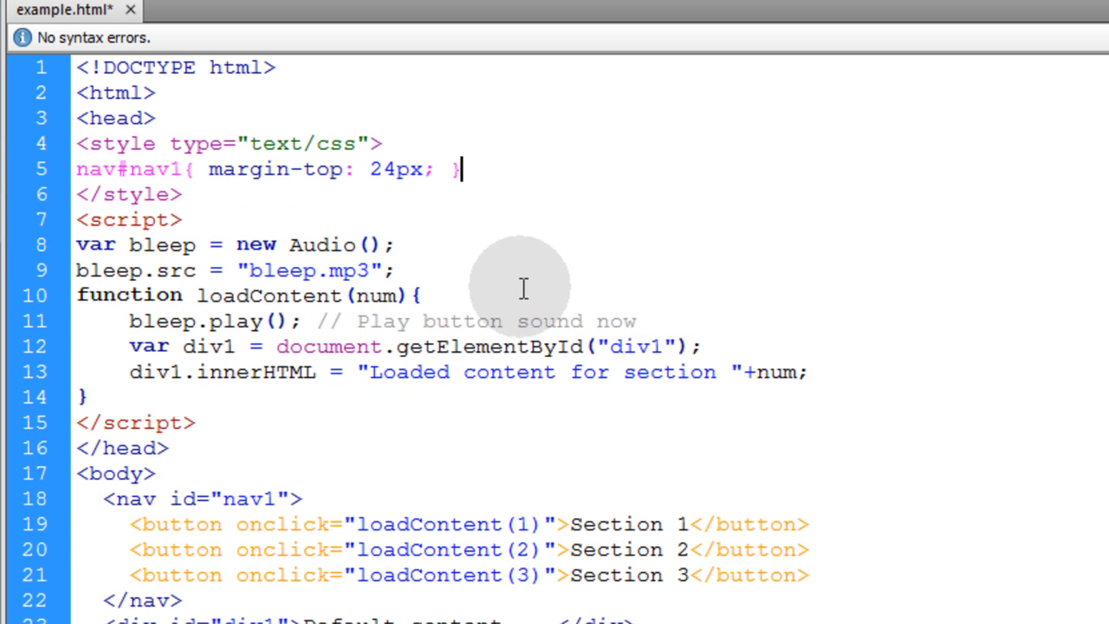
- Expand the collapsed style block showing nav#nav1{ margin-top: 24px; } and save
double_click(181, 524)
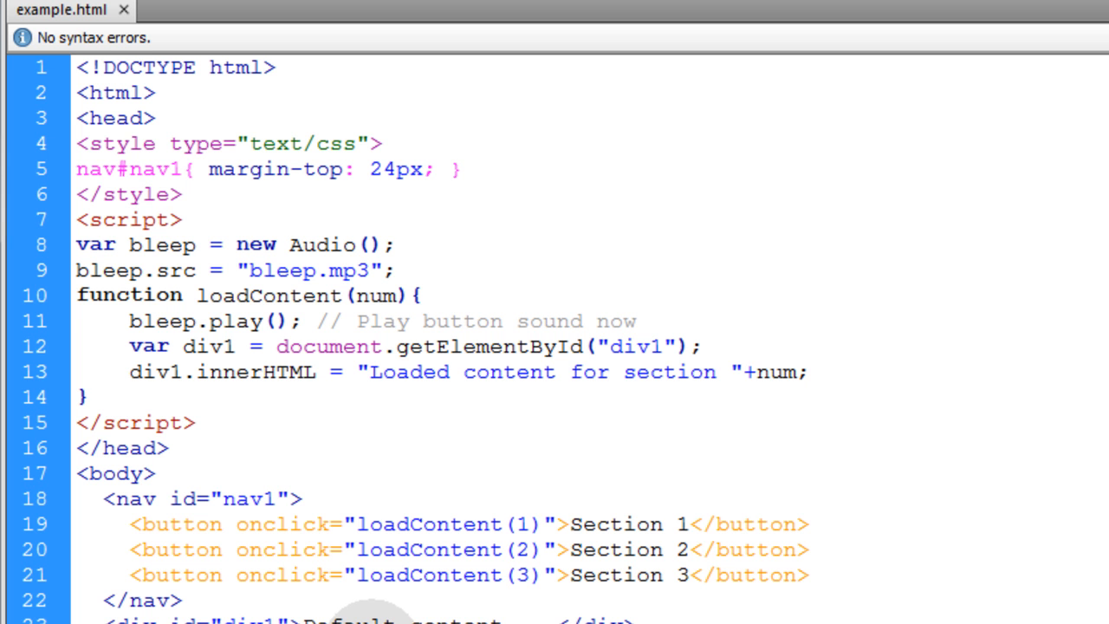
click(461, 170)
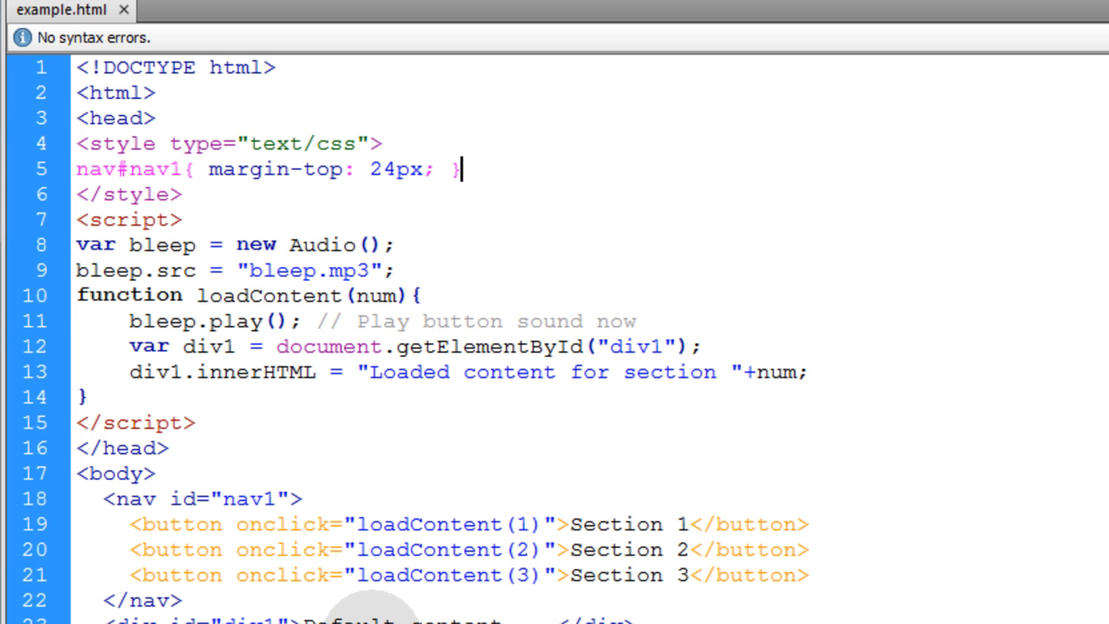